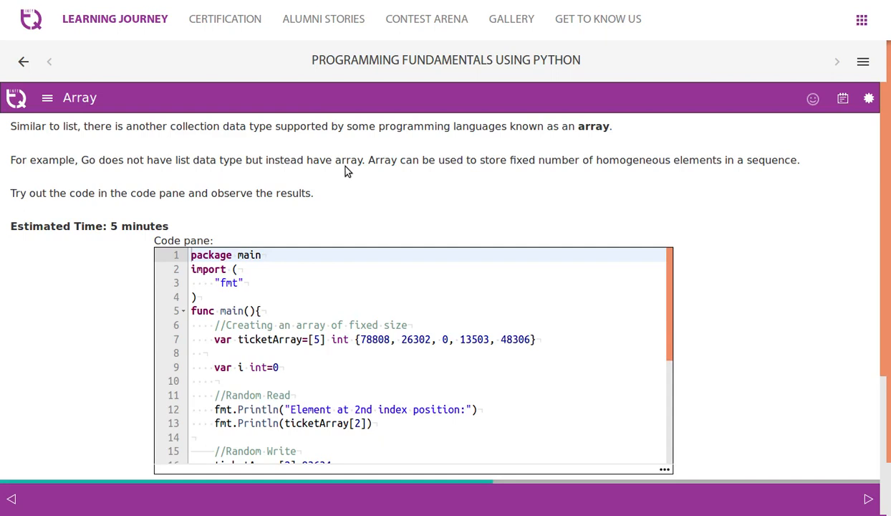
mouse_move(784, 228)
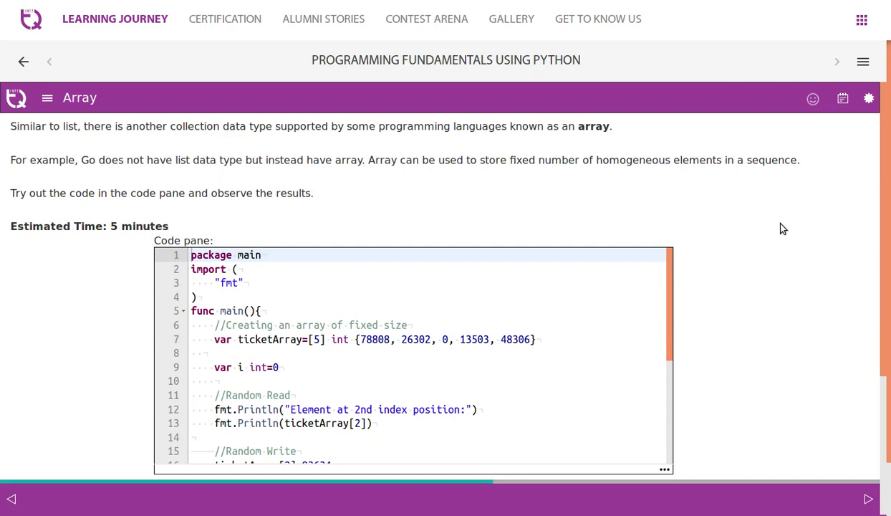
mouse_move(779, 238)
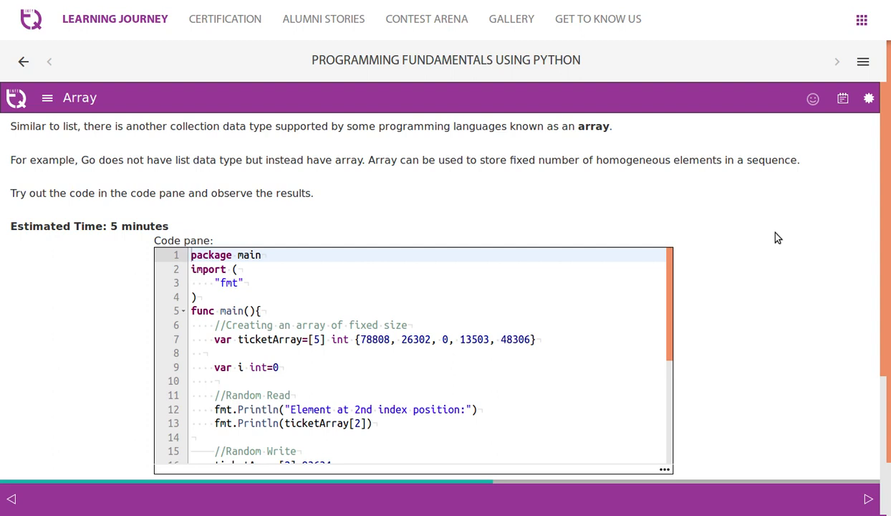
Step: Walk through the Go array code: package main, fmt import, var i, ticketArray, index 2 read
scroll(down, 3)
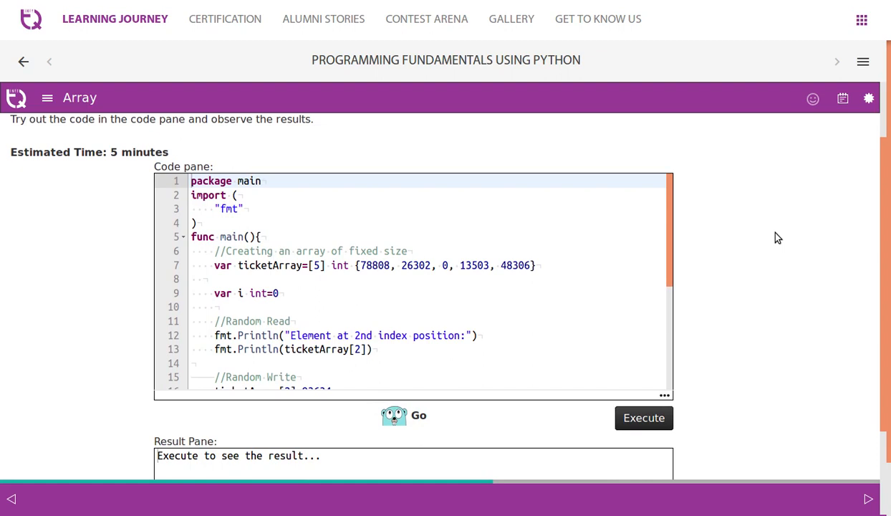
click(491, 266)
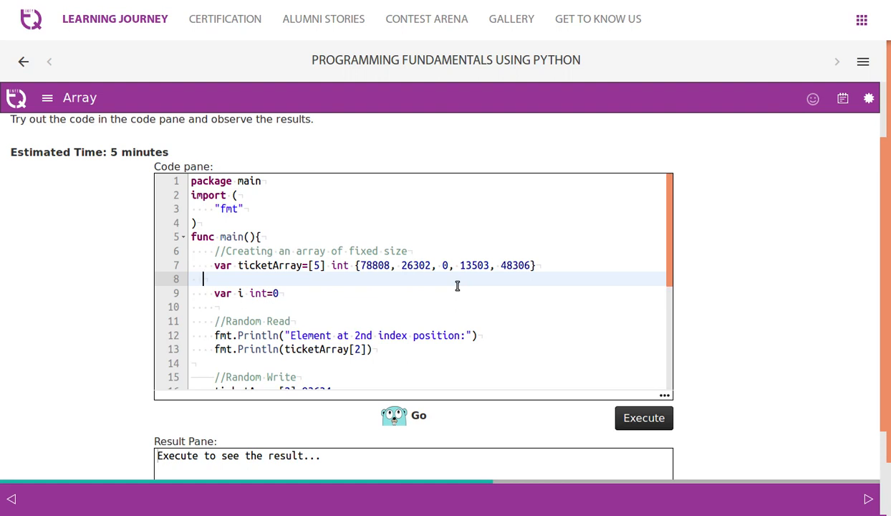
click(262, 181)
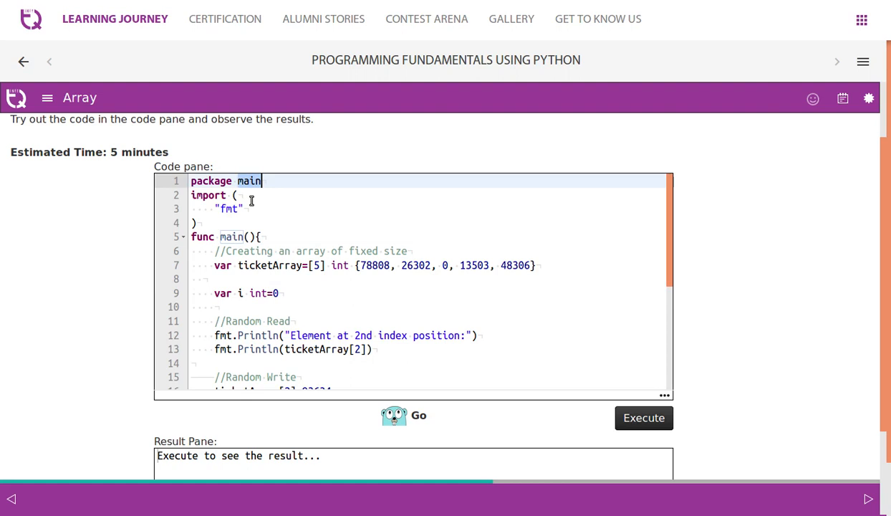
click(229, 209)
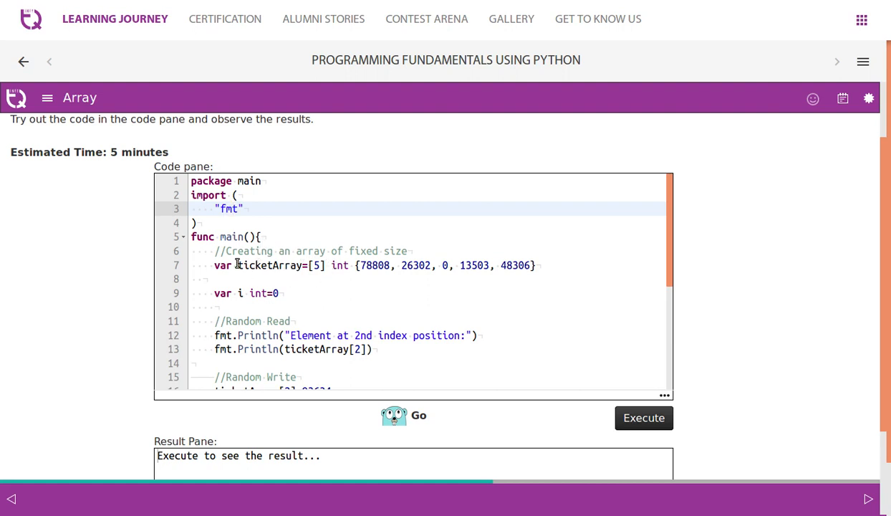
click(226, 265)
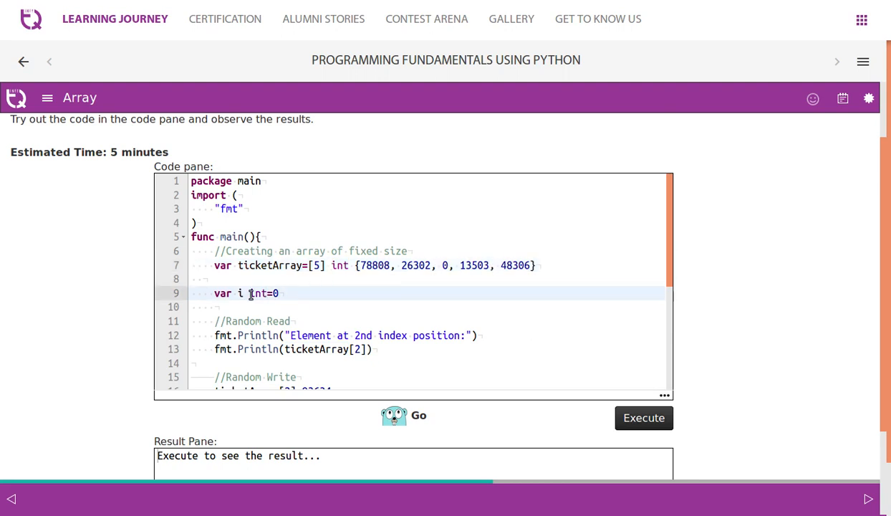
scroll(down, 3)
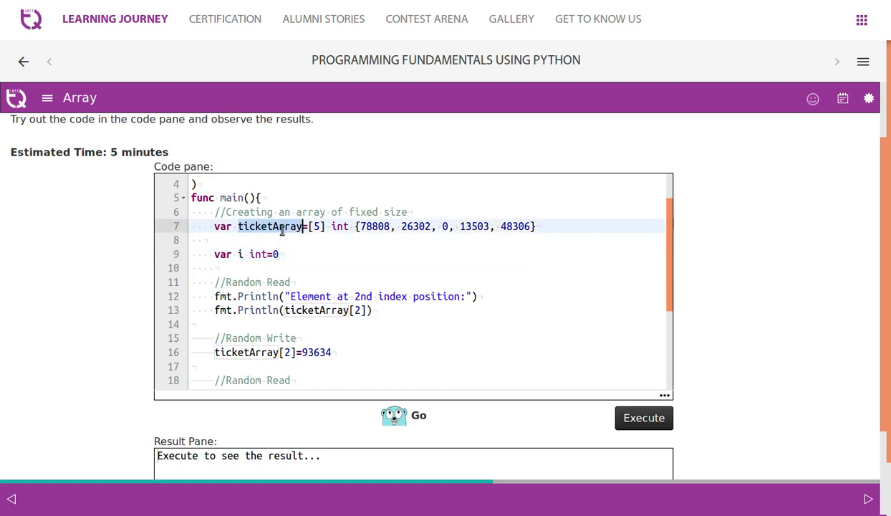
click(360, 311)
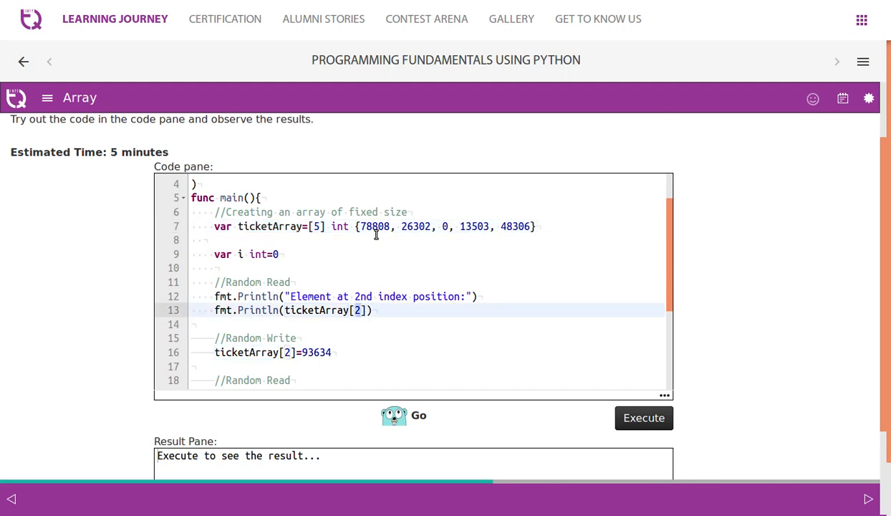
click(451, 226)
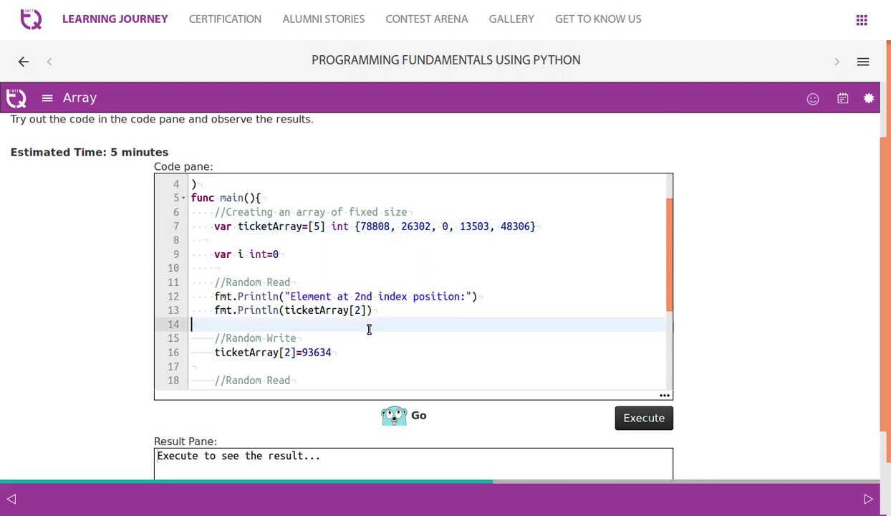
Step: Comment out unused code, run reading index 1 (26302), then restore index 2 and rerun
text(''')
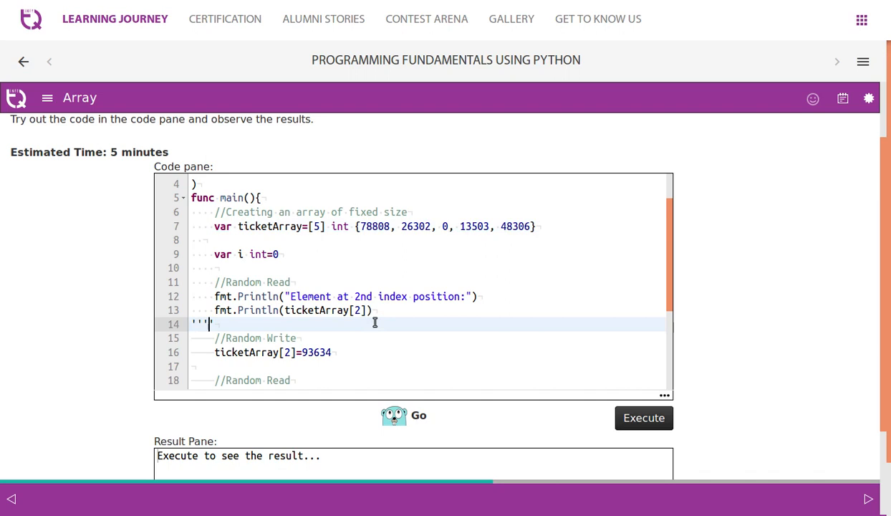
key(Backspace)
text(/*)
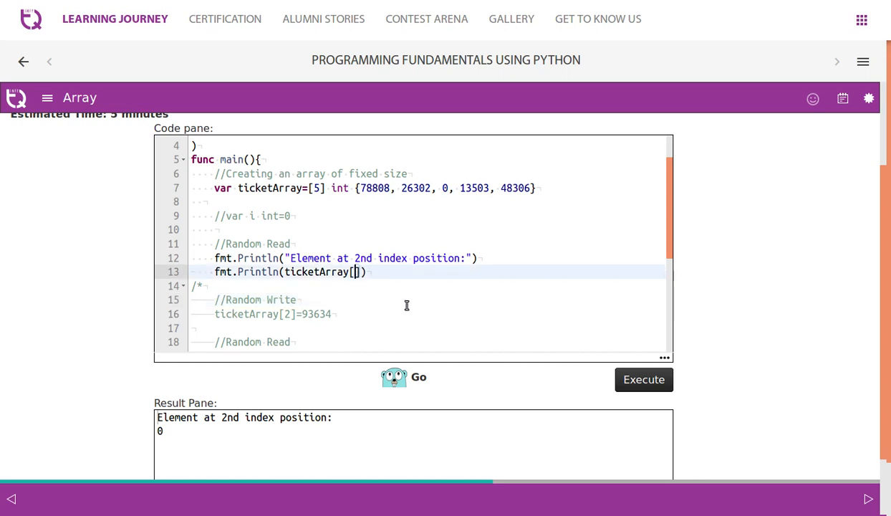
text(1)
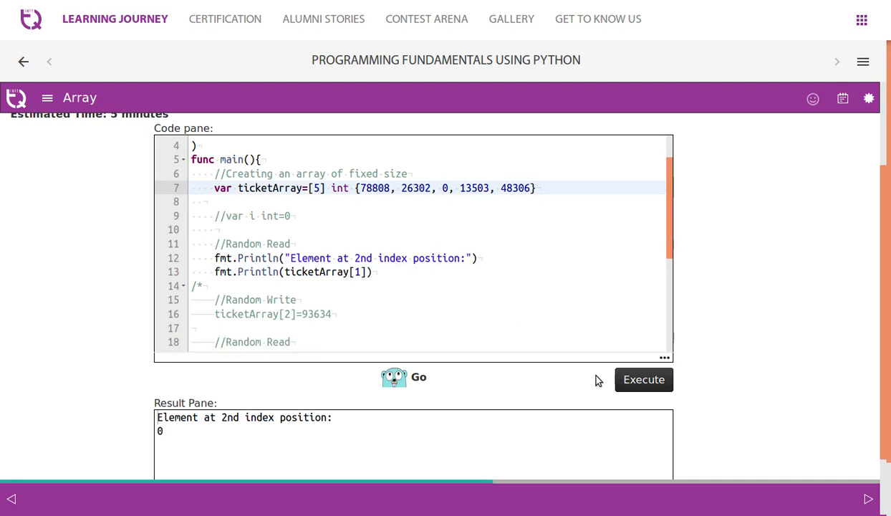
click(644, 379)
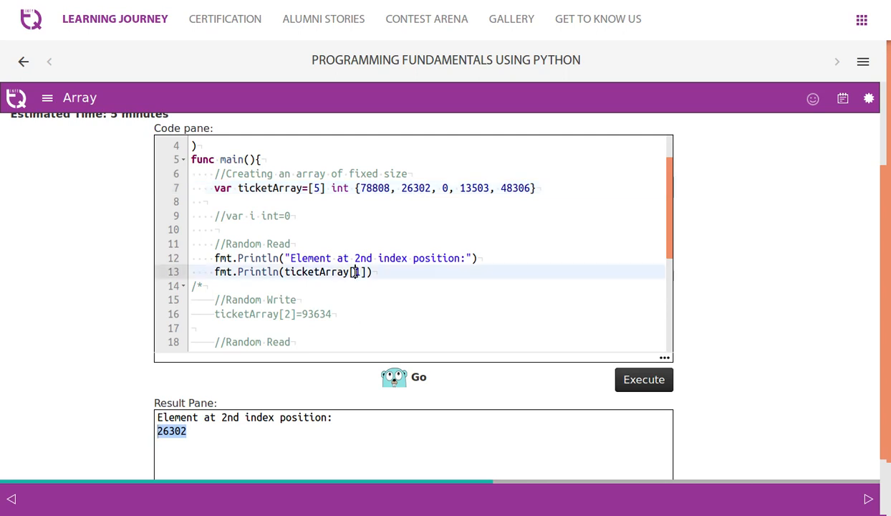
text(2)
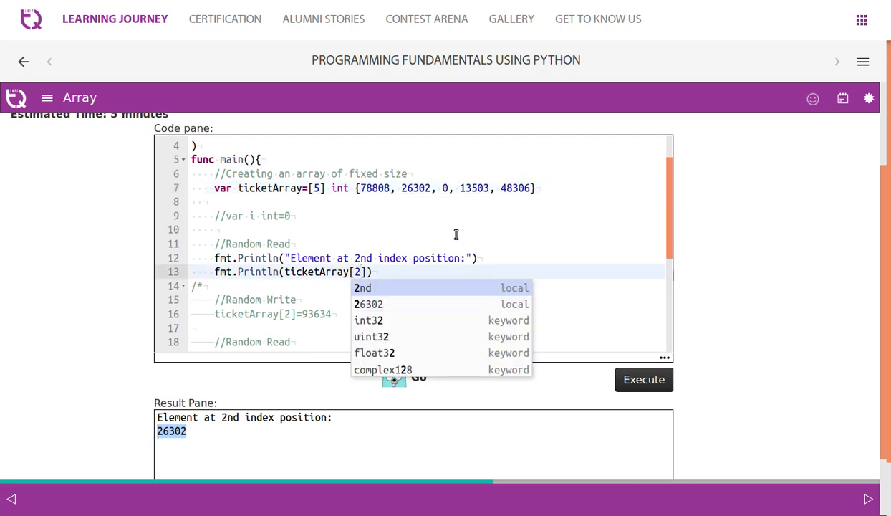
click(643, 379)
text(/*)
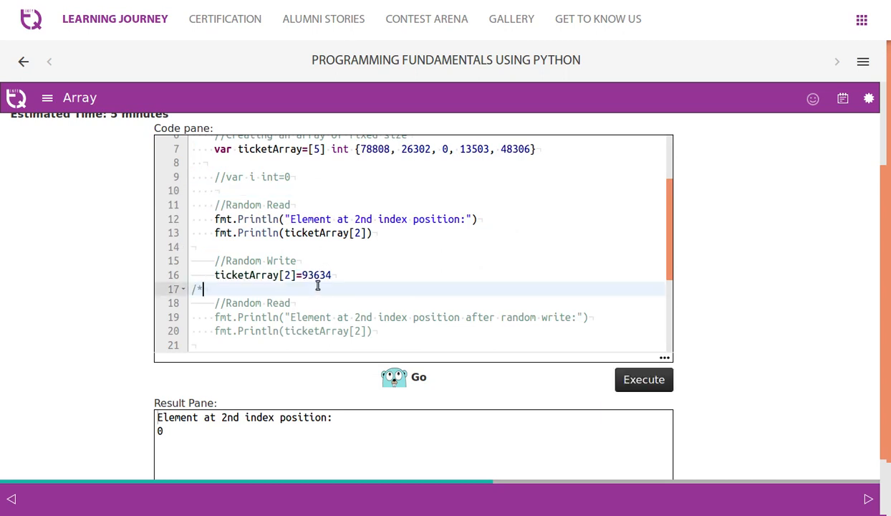
mouse_move(269, 276)
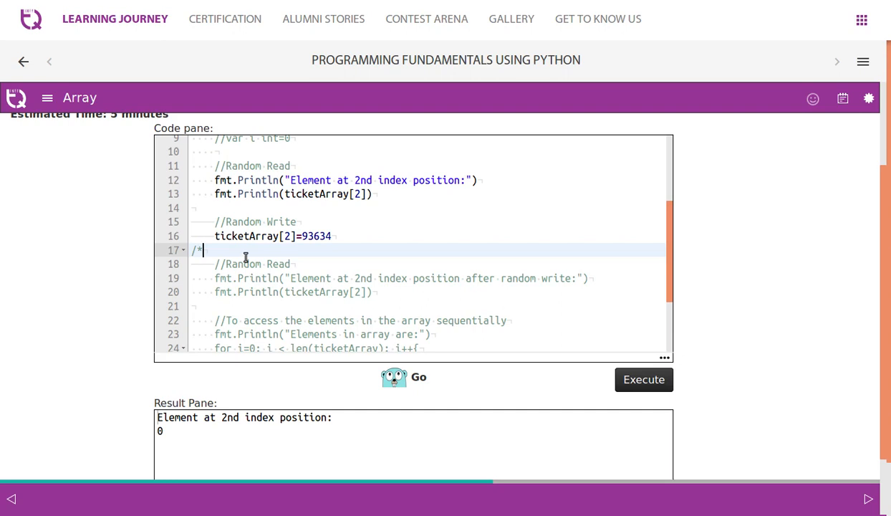
Step: Uncomment the random write and second index 2 read, printing 93634 after the write
scroll(down, 3)
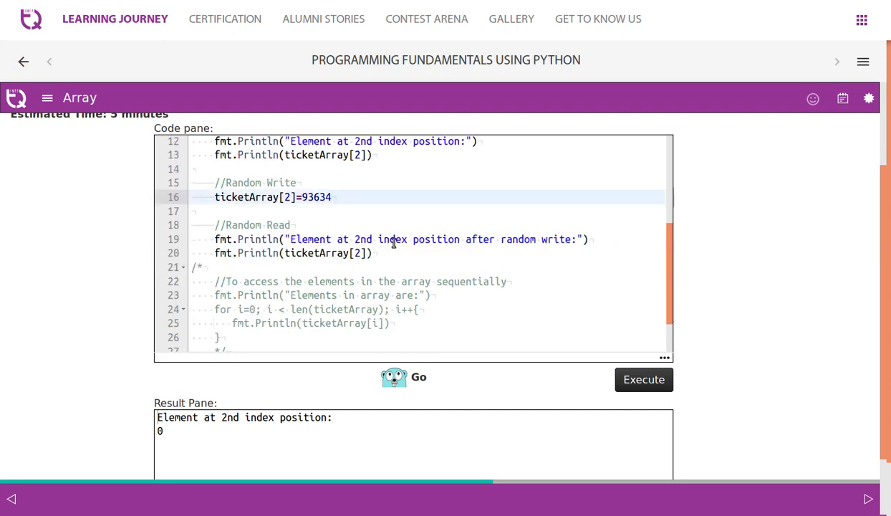
mouse_move(395, 251)
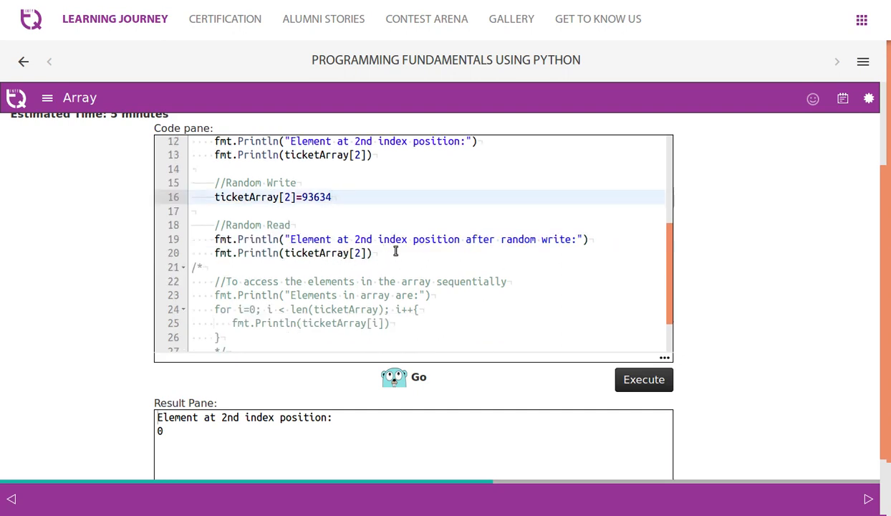
scroll(down, 3)
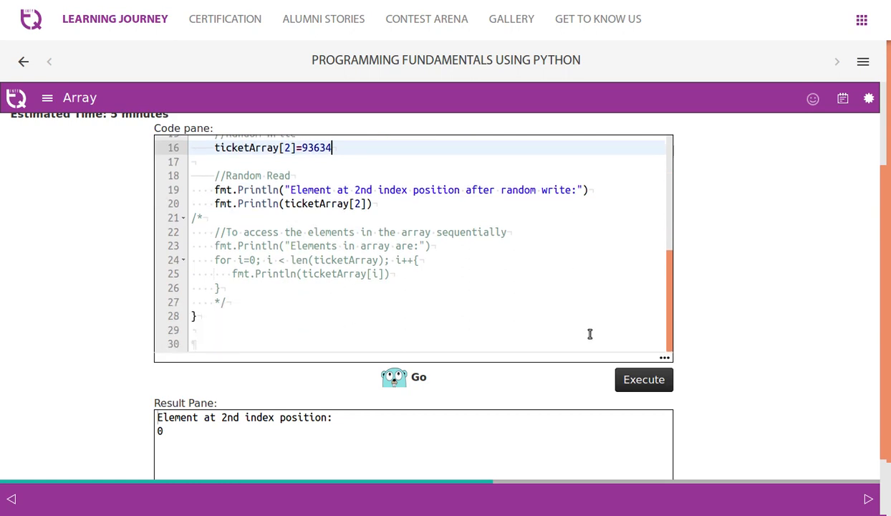
click(642, 379)
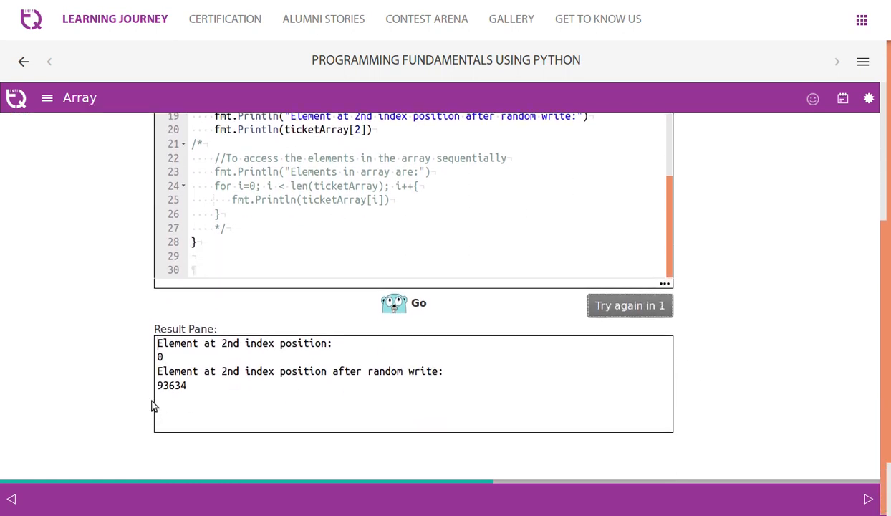
Step: Review the commented var i declaration and the loop printing every ticketArray element
scroll(up, 3)
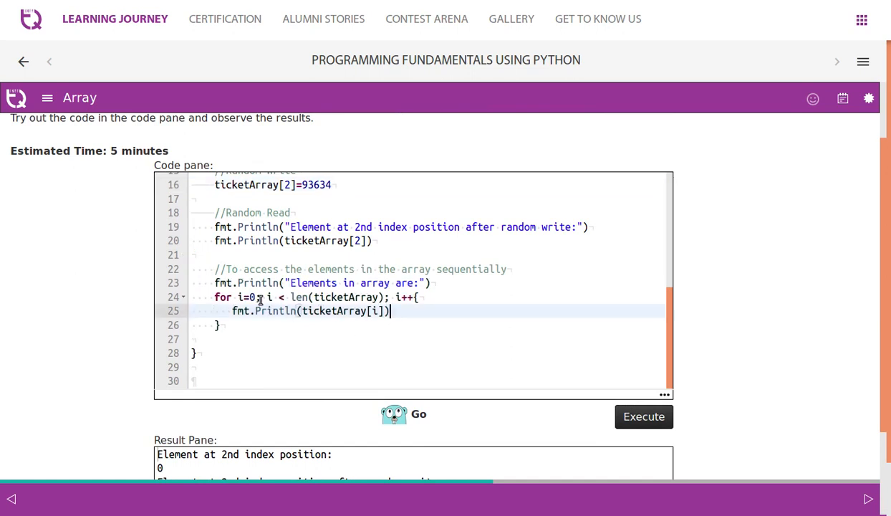
scroll(up, 3)
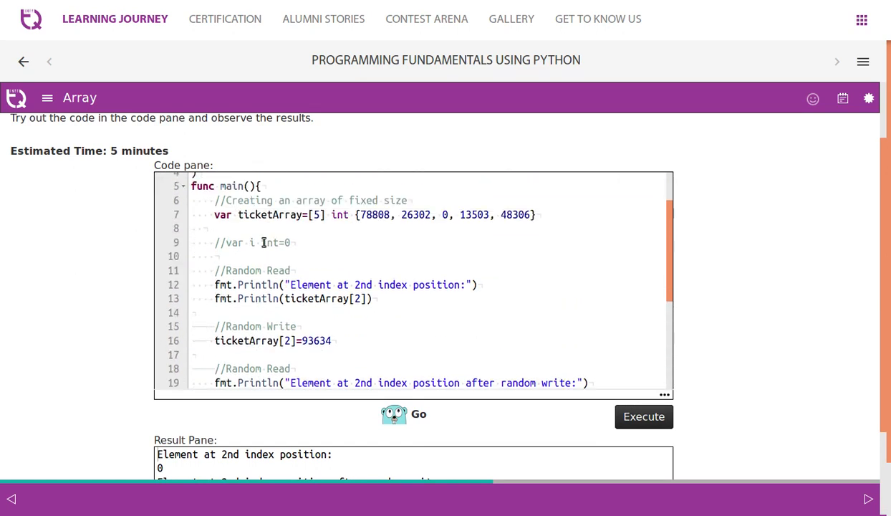
click(265, 242)
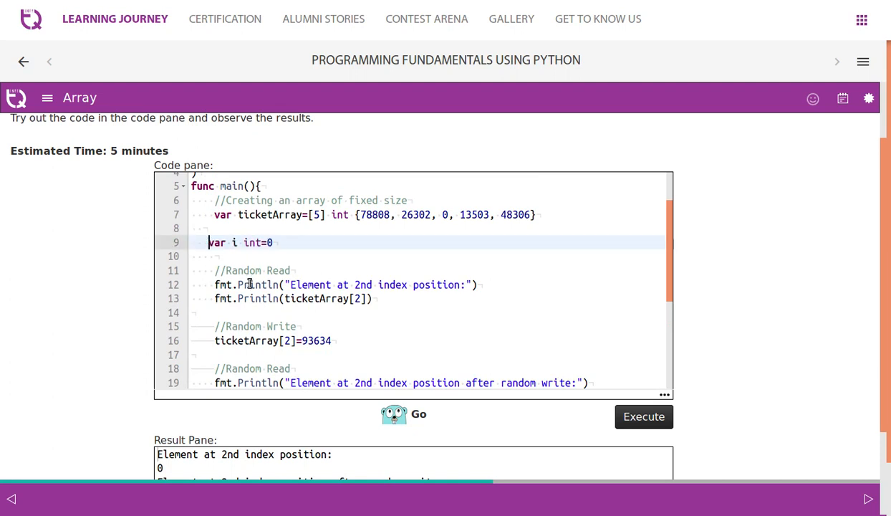
scroll(up, 3)
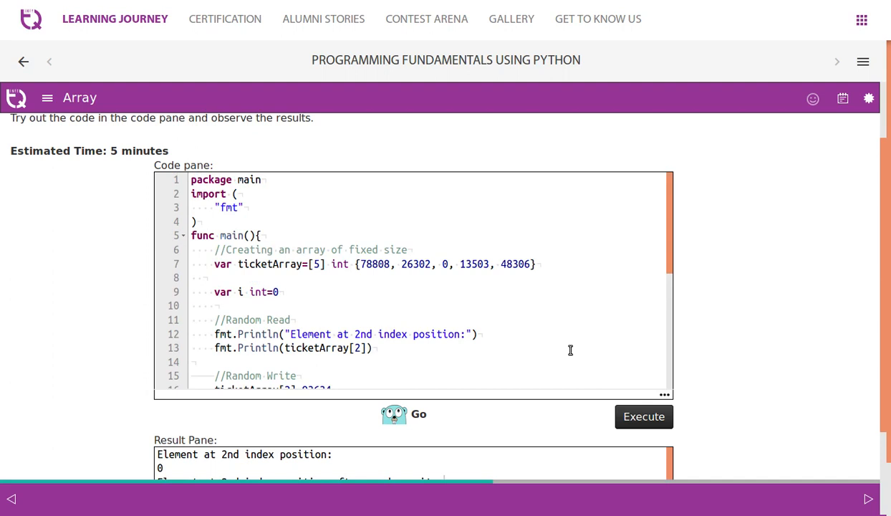
scroll(down, 3)
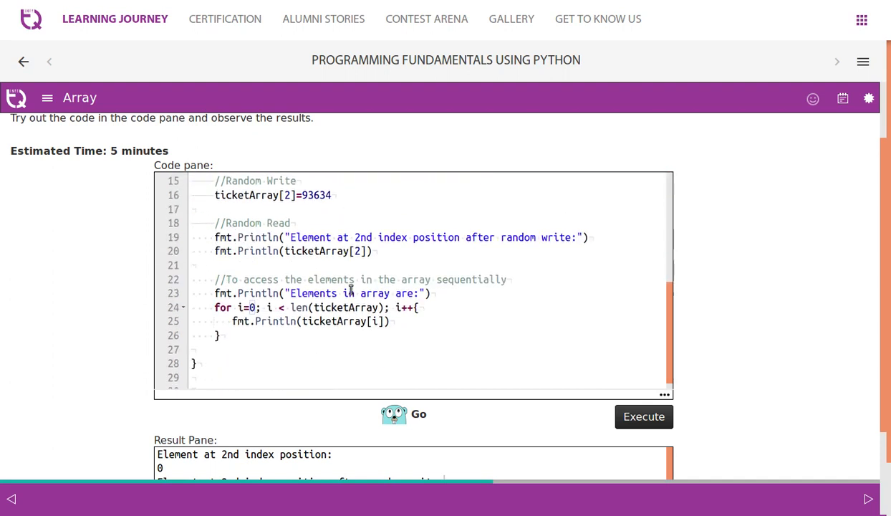
scroll(down, 3)
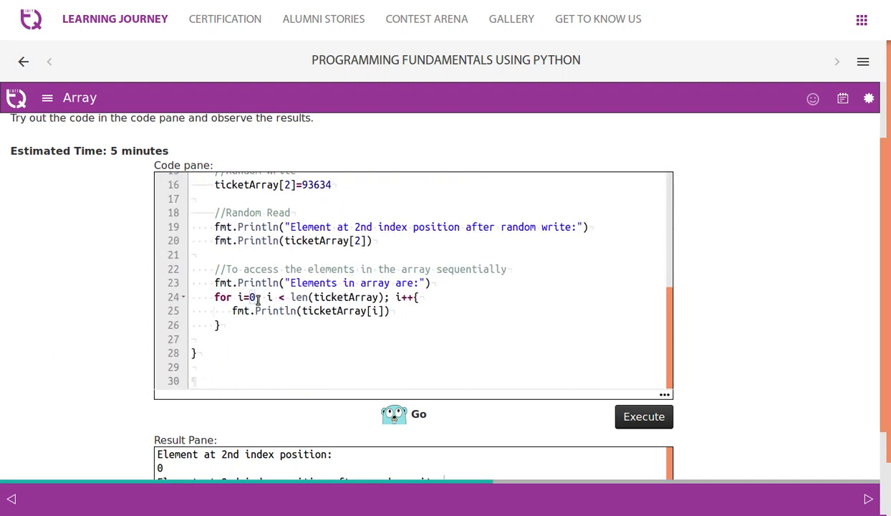
mouse_move(414, 311)
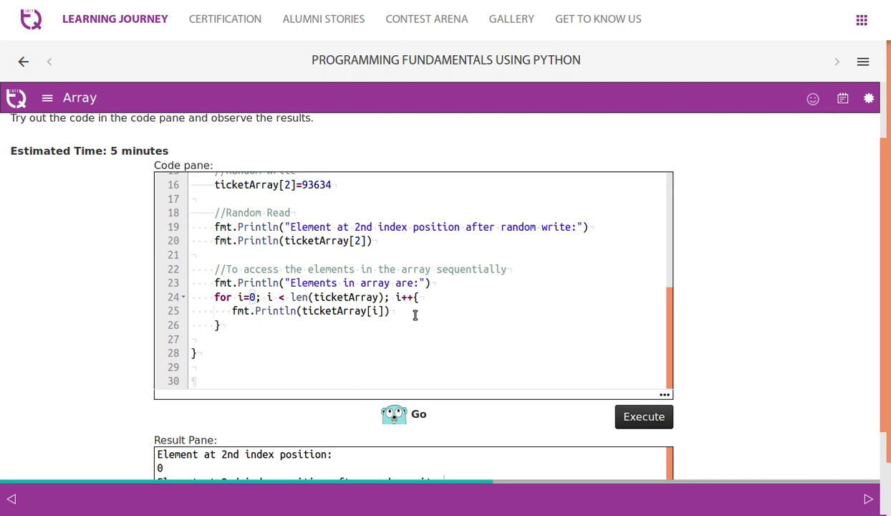
scroll(up, 3)
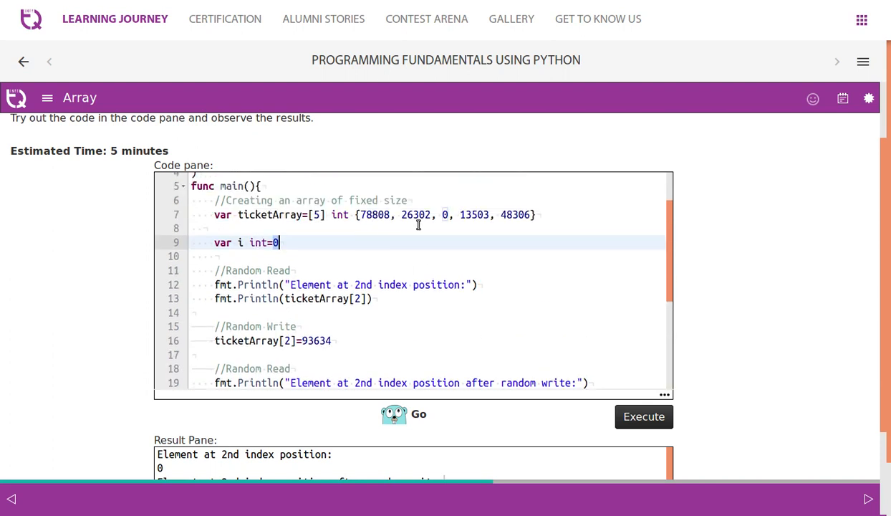
mouse_move(422, 258)
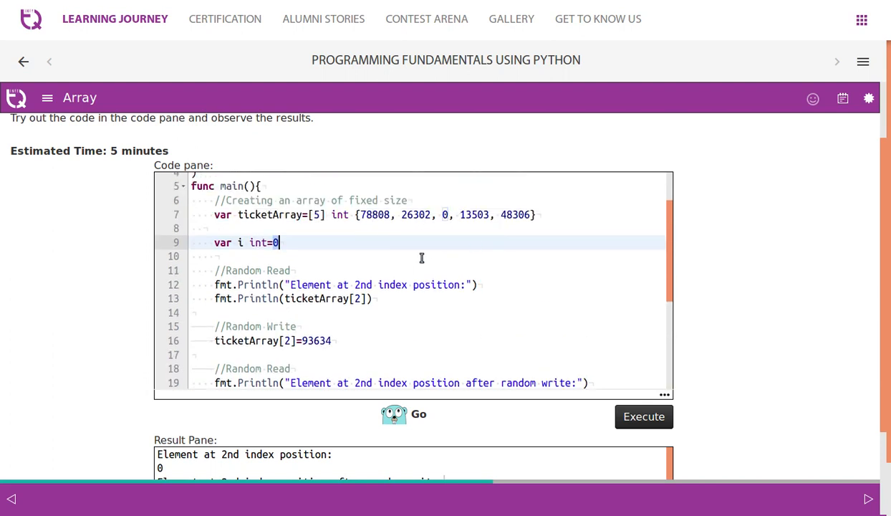
scroll(down, 3)
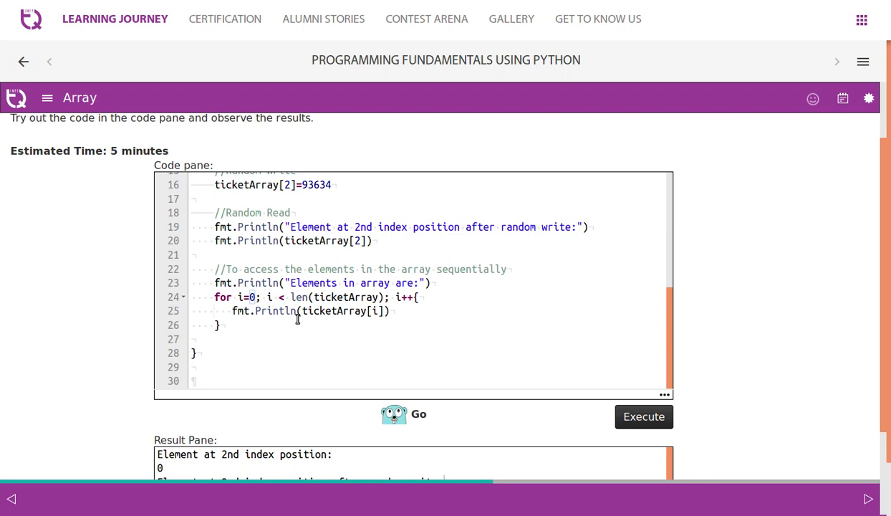
mouse_move(295, 297)
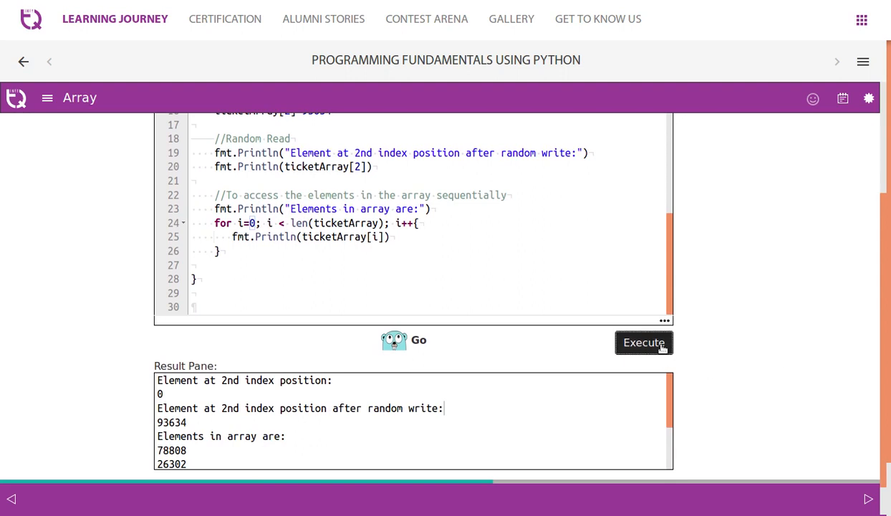
Step: Scroll through the result and code panes of the Go array example
click(643, 342)
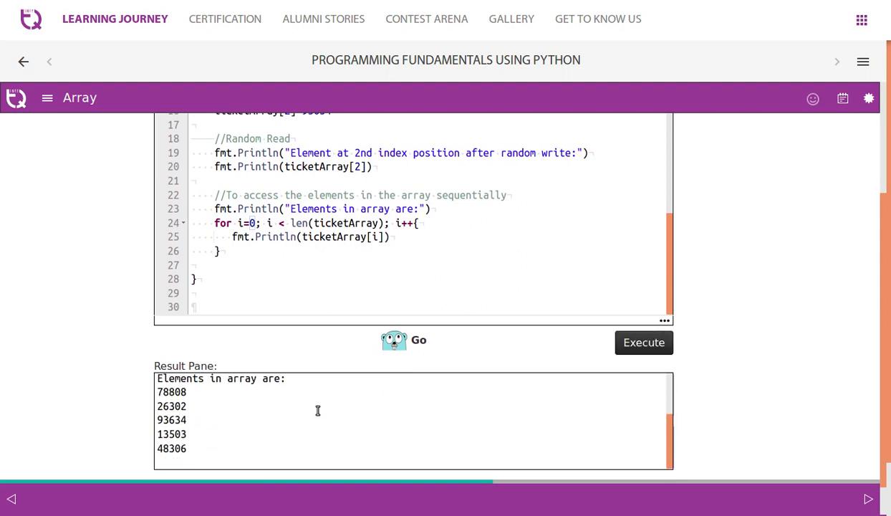
scroll(up, 3)
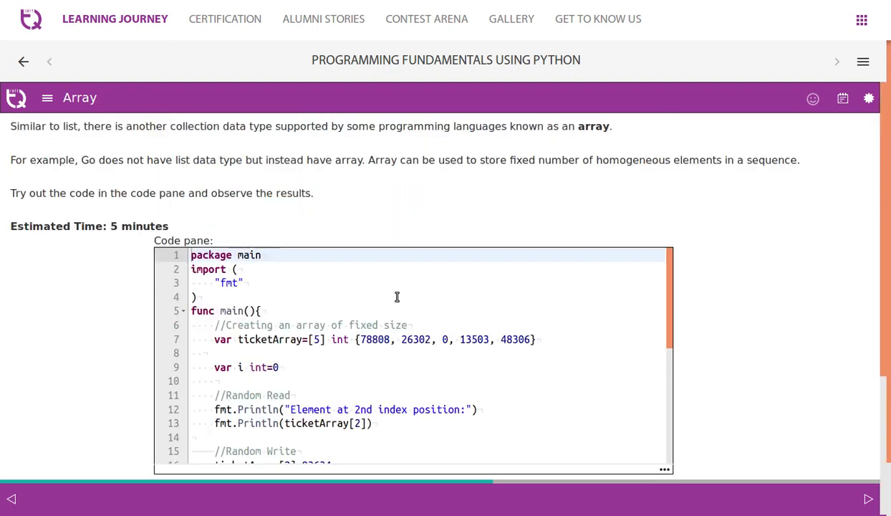
scroll(down, 3)
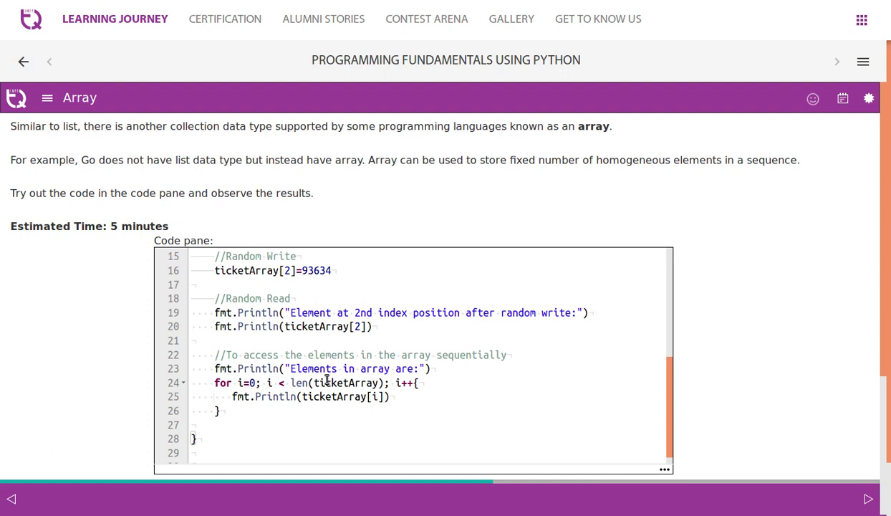
mouse_move(267, 389)
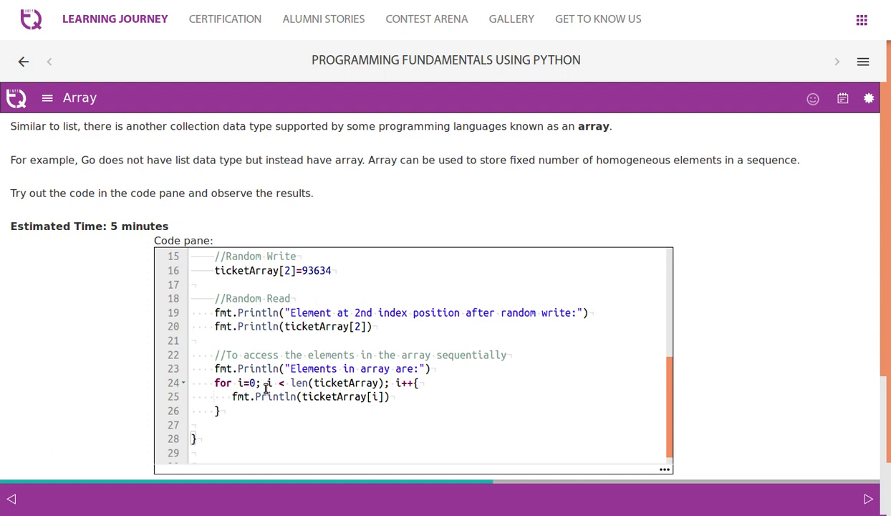
scroll(up, 3)
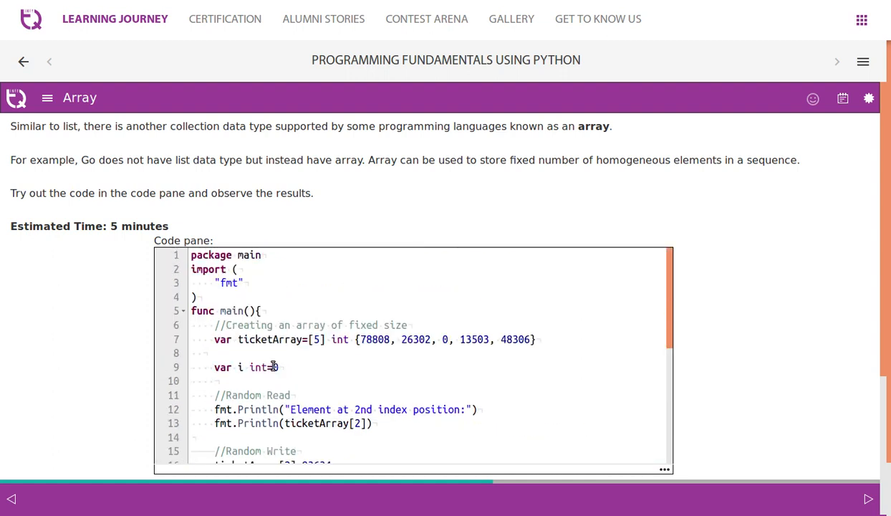
scroll(down, 3)
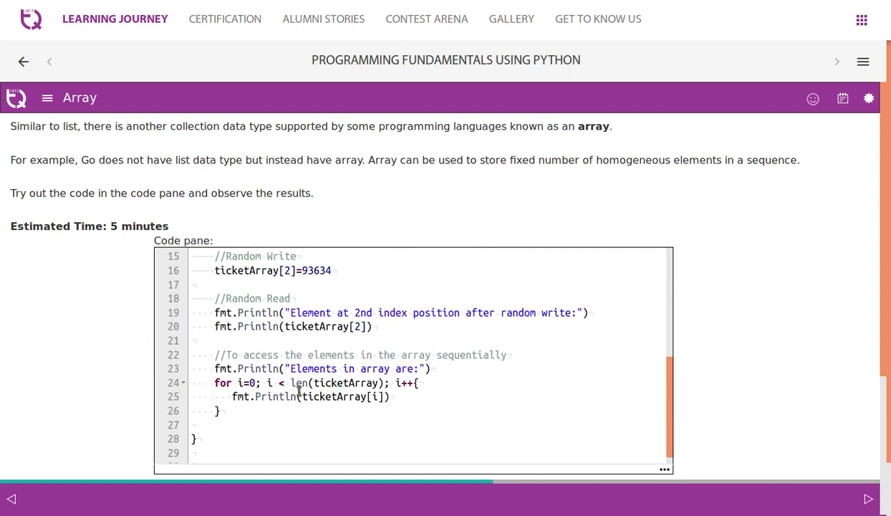
Step: Place the caret on the loop's print line and execute the Go array code again
click(394, 396)
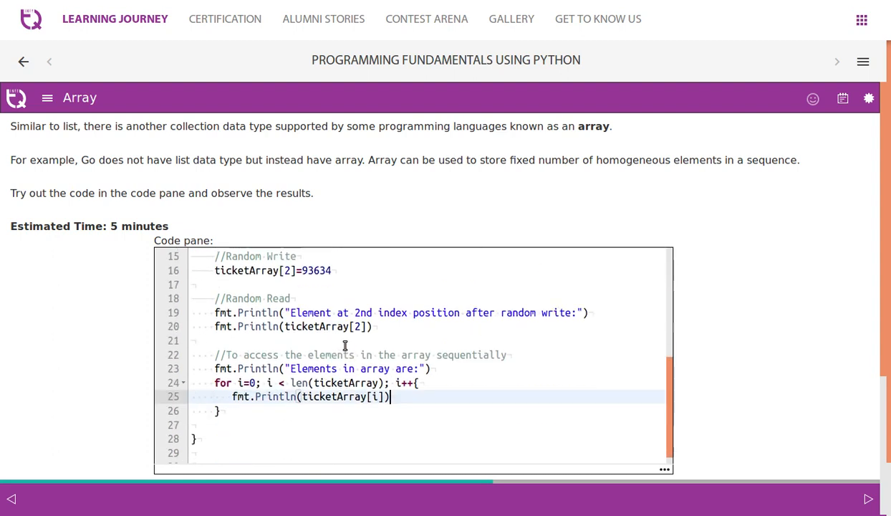
scroll(up, 3)
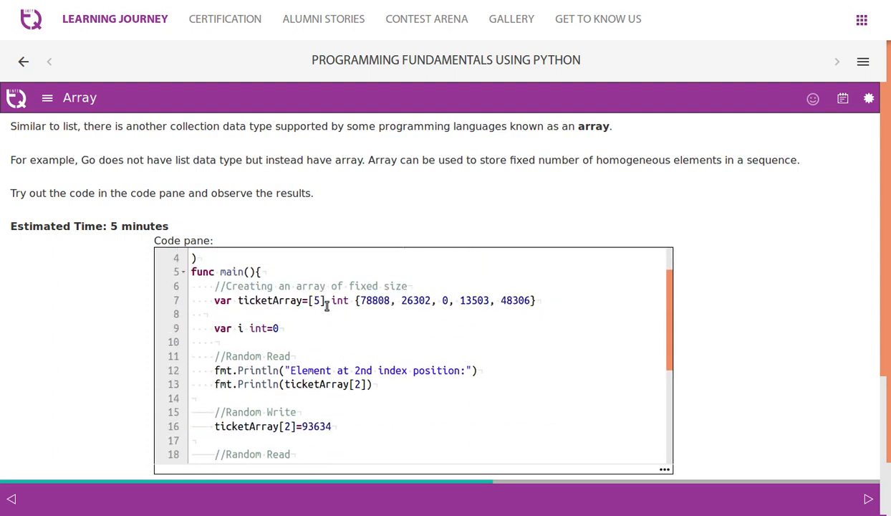
scroll(down, 3)
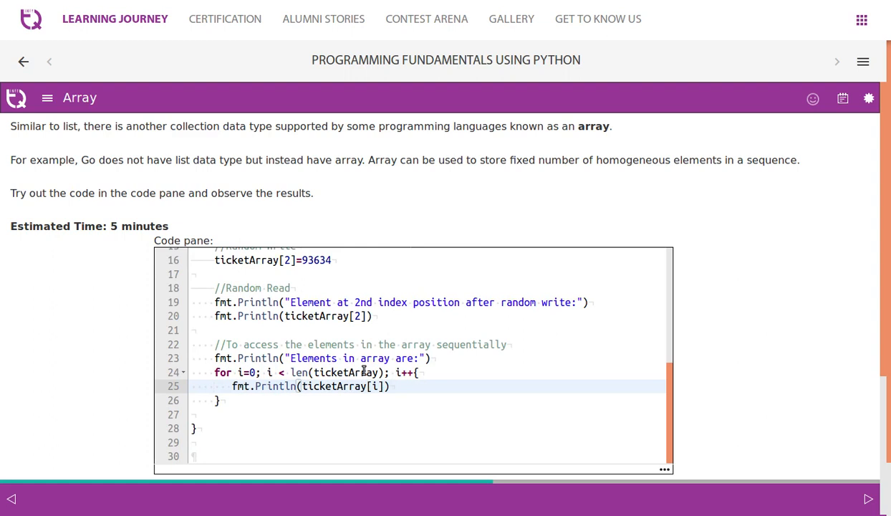
mouse_move(364, 398)
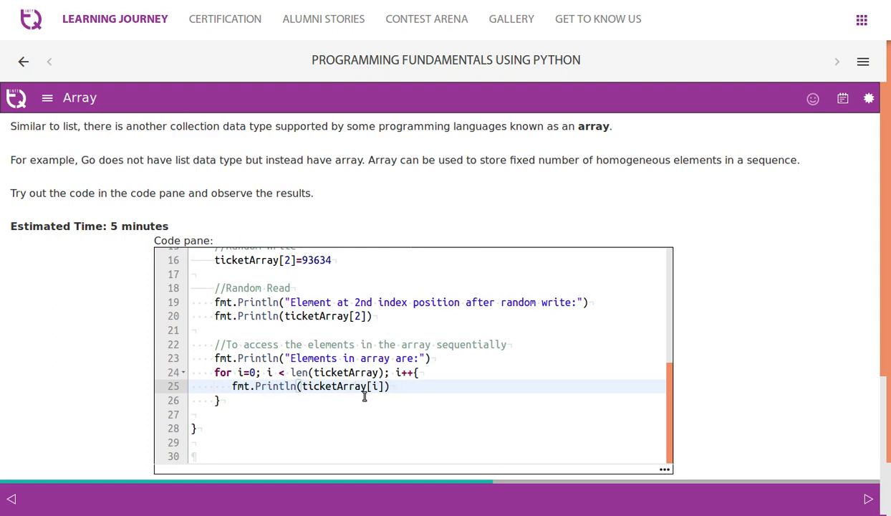
scroll(up, 3)
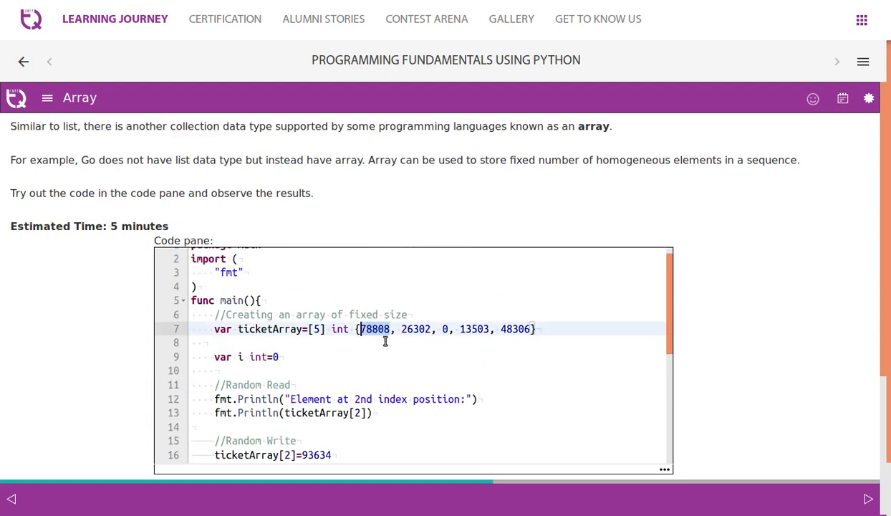
scroll(down, 3)
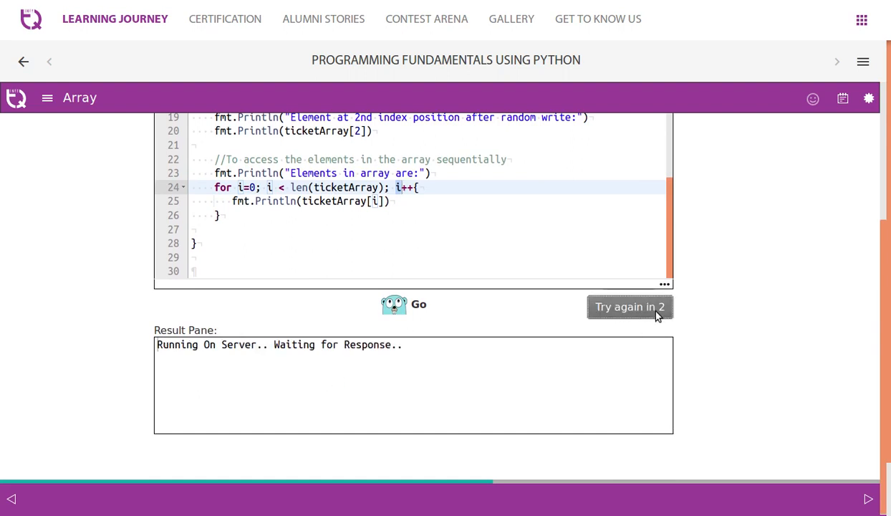
click(630, 307)
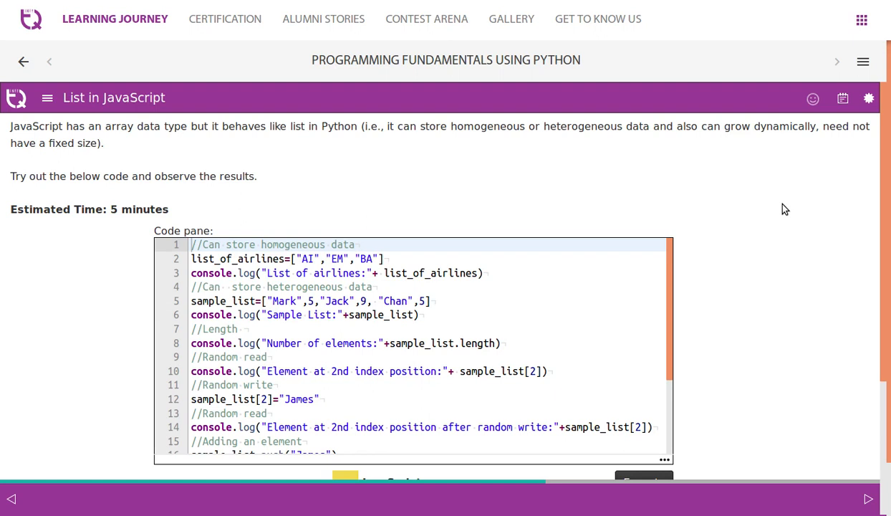
mouse_move(402, 191)
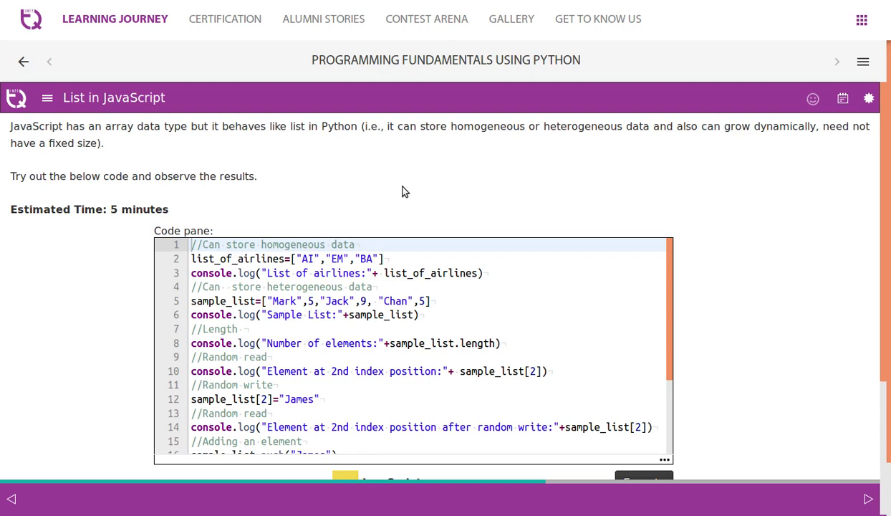
mouse_move(587, 185)
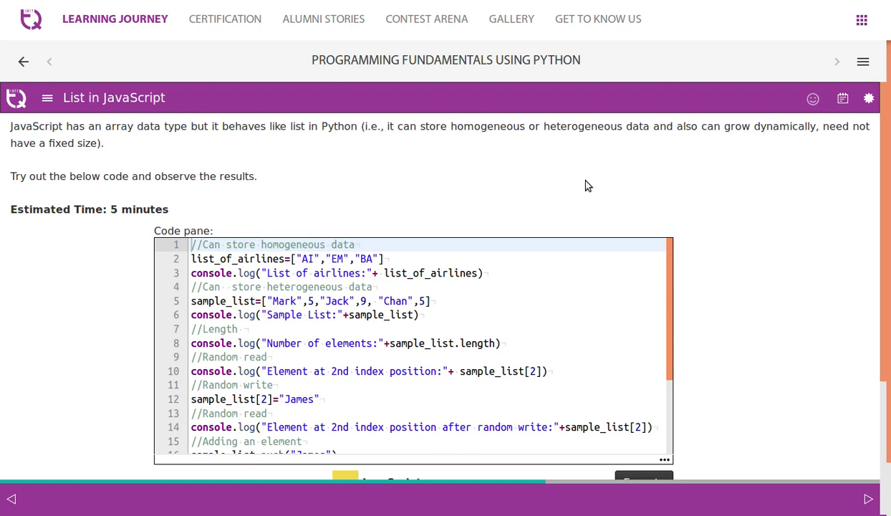
mouse_move(582, 186)
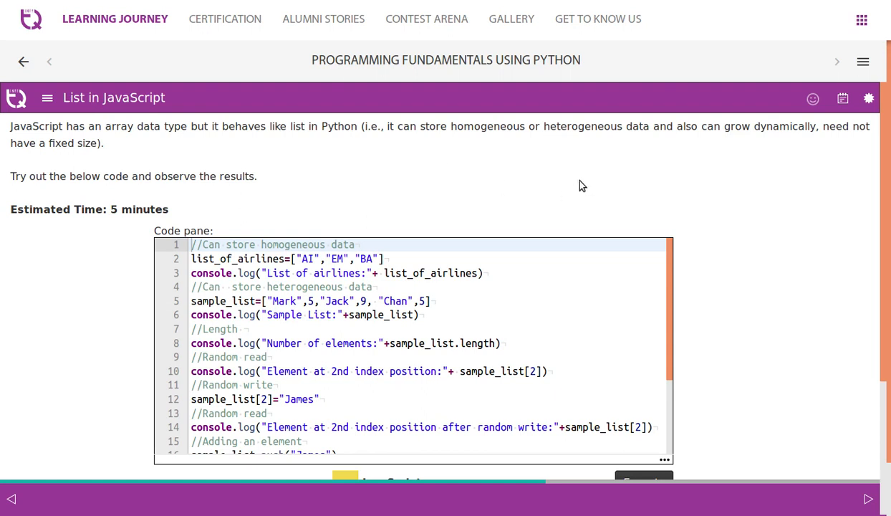
mouse_move(573, 189)
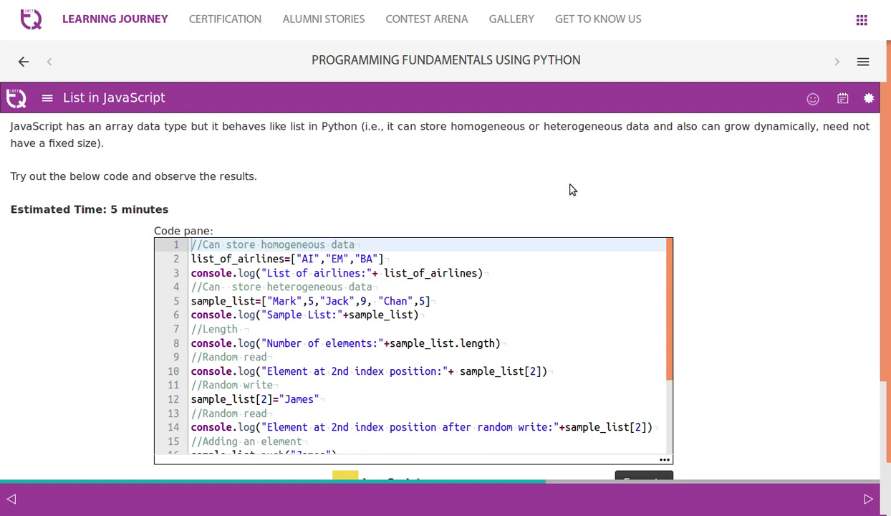
mouse_move(569, 191)
text(/*)
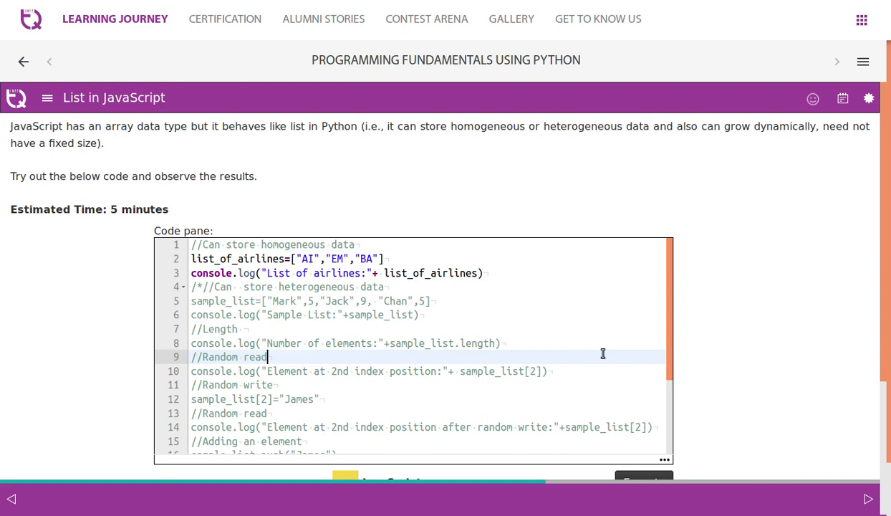
mouse_move(513, 312)
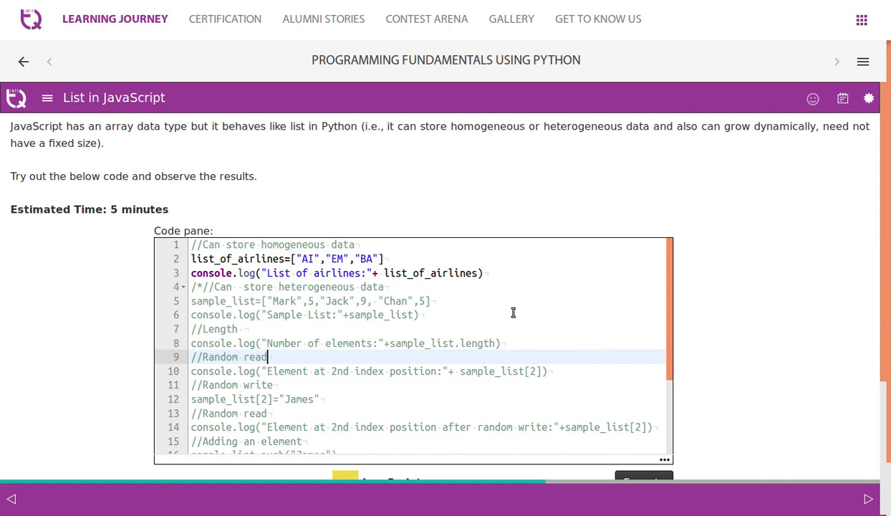
Step: Block-comment everything after the airline print so output is 'List of airlines:AI,EM,BA'
click(260, 259)
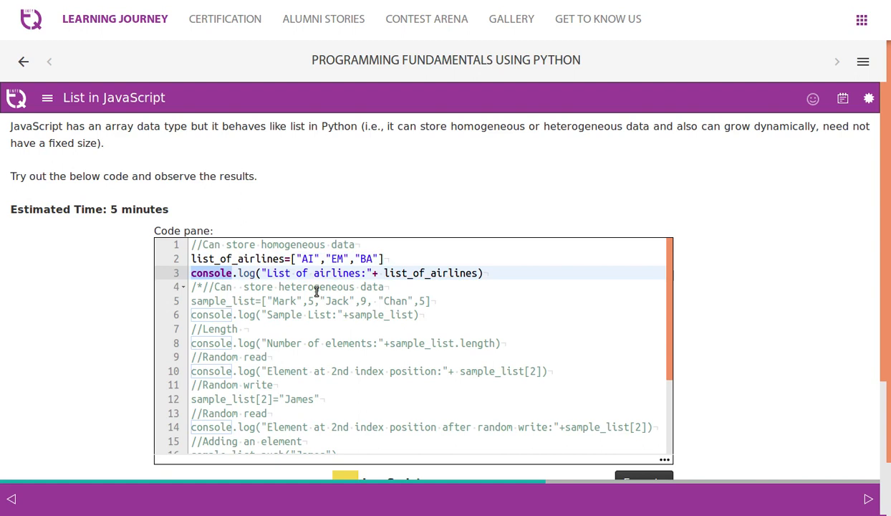
mouse_move(350, 284)
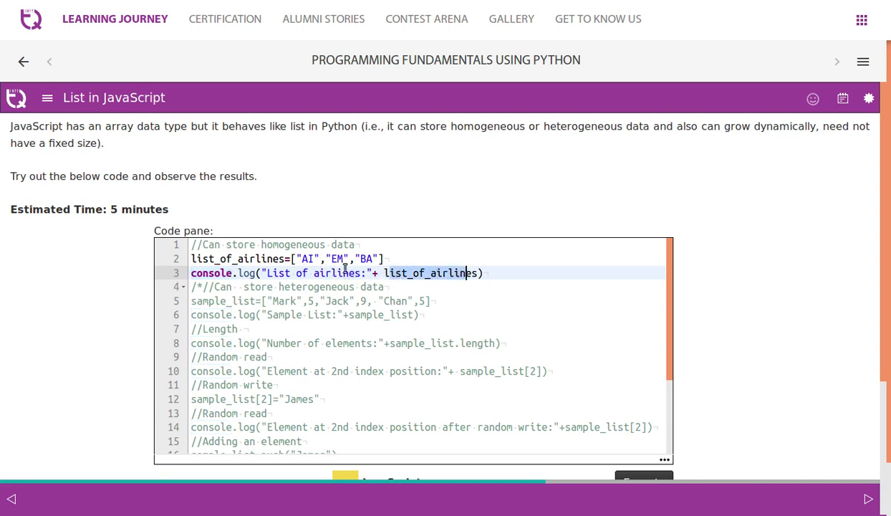
scroll(down, 3)
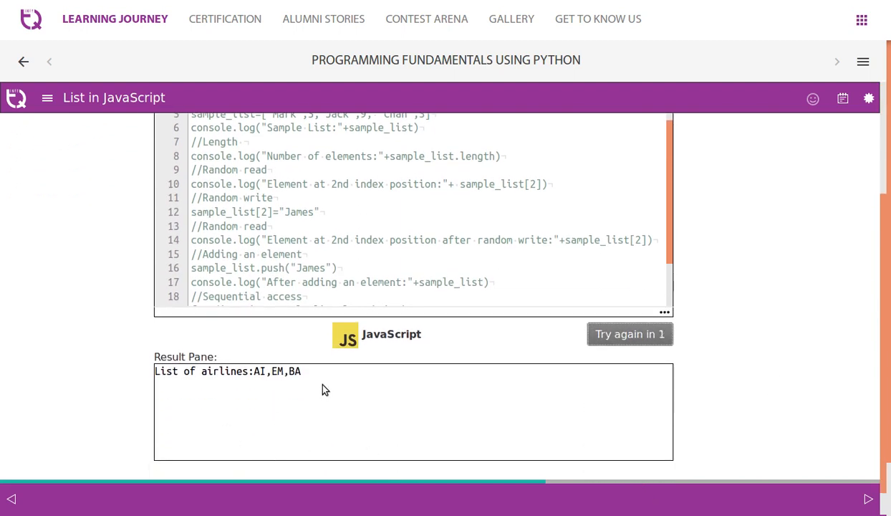
Step: Uncomment the sample list lines and add <br> before 'Sample List' so it prints separately
scroll(up, 3)
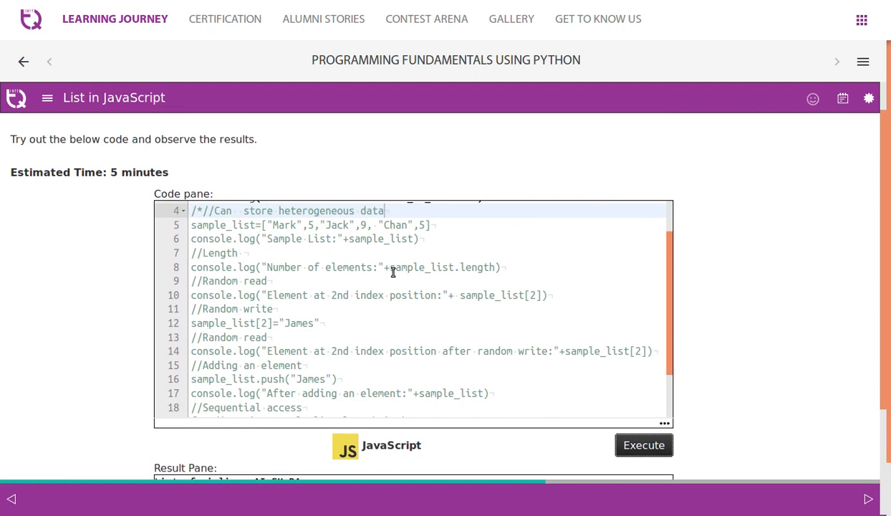
scroll(up, 3)
text(/*)
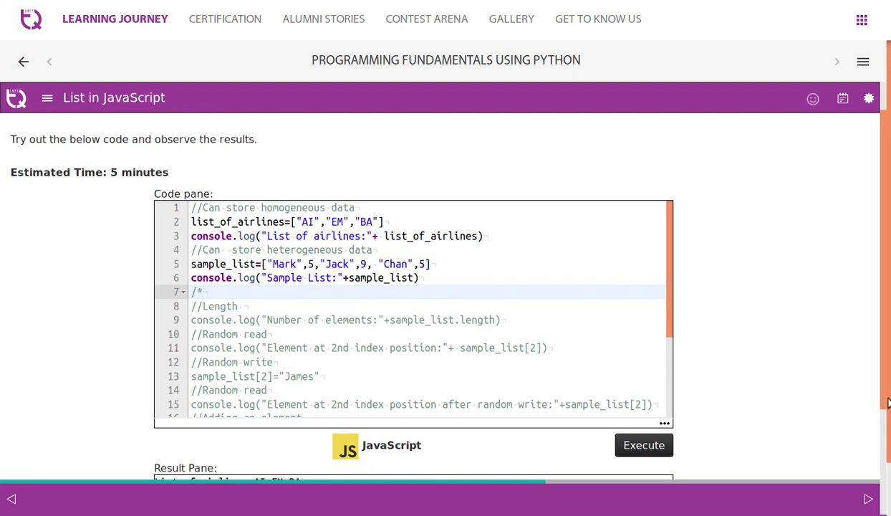
click(643, 445)
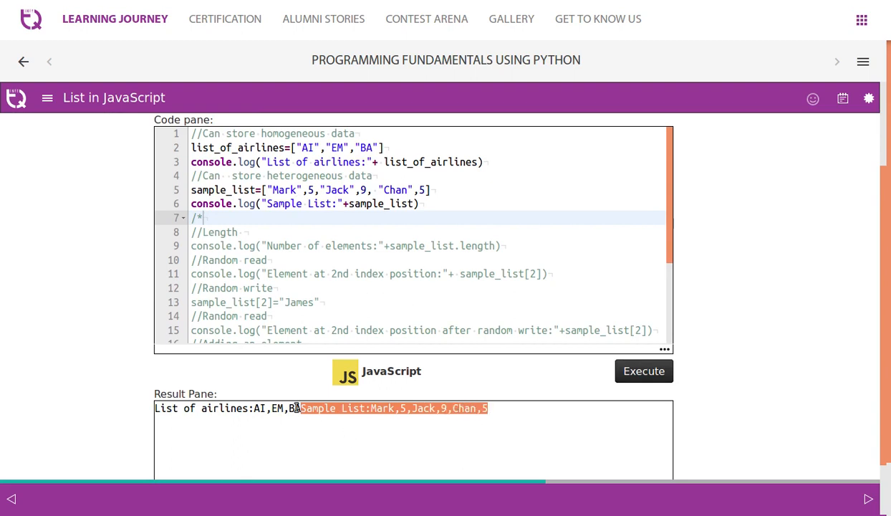
scroll(up, 3)
text(<br>)
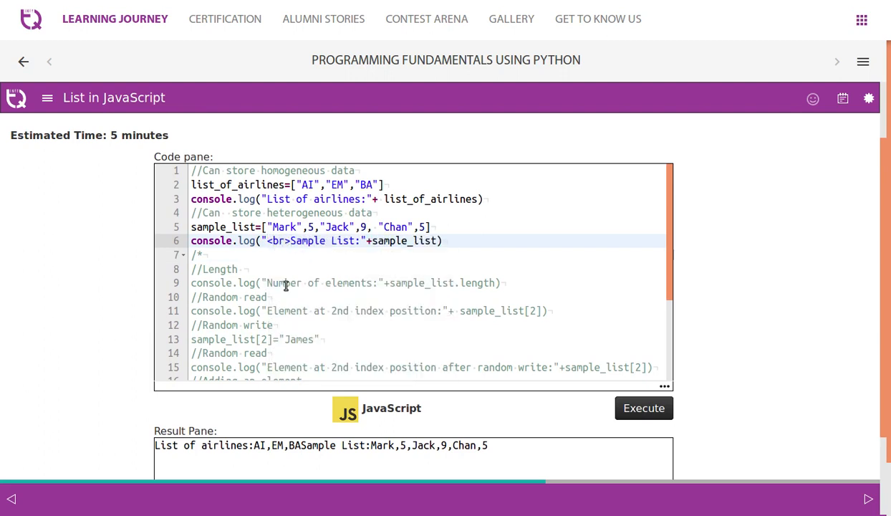
scroll(down, 3)
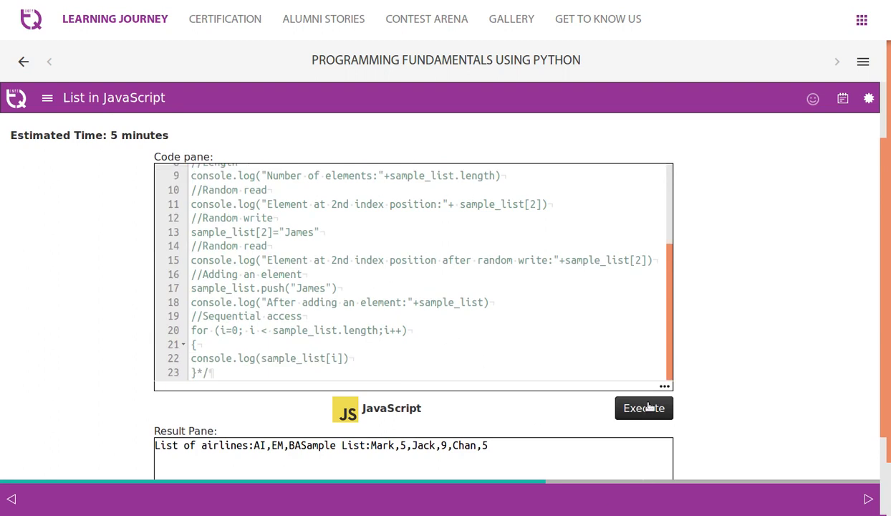
click(643, 408)
text(/*)
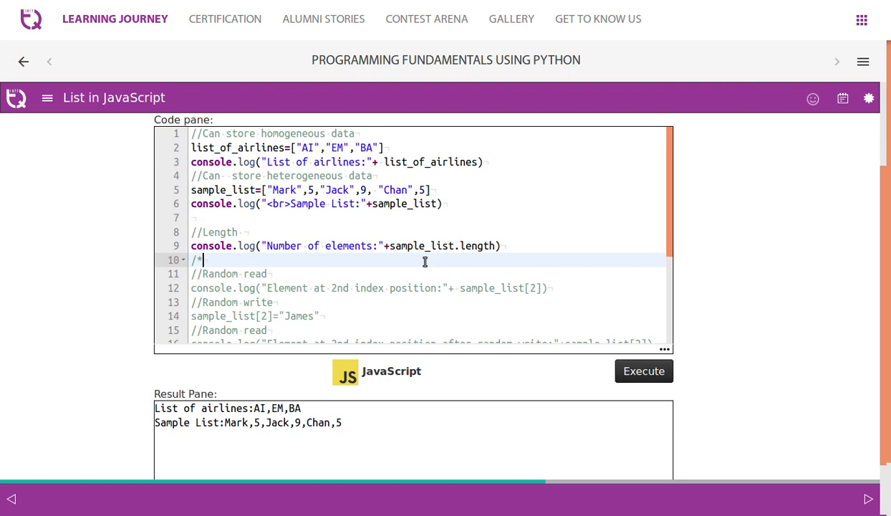
Step: Add <br> before 'Number of elements' and uncomment the index 2 random read
click(484, 246)
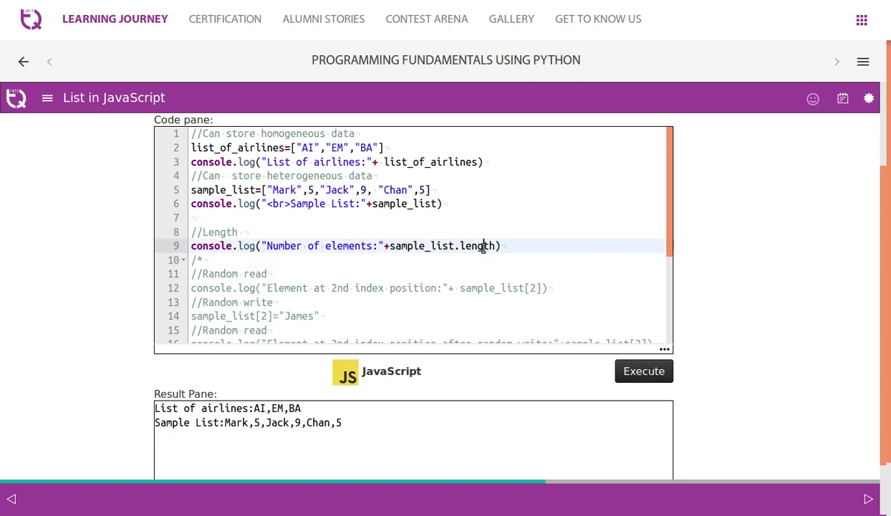
double_click(476, 246)
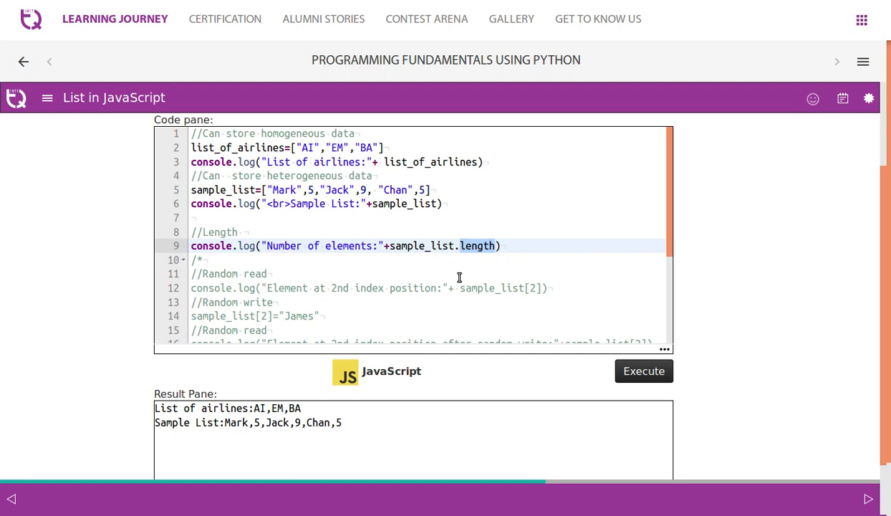
scroll(down, 3)
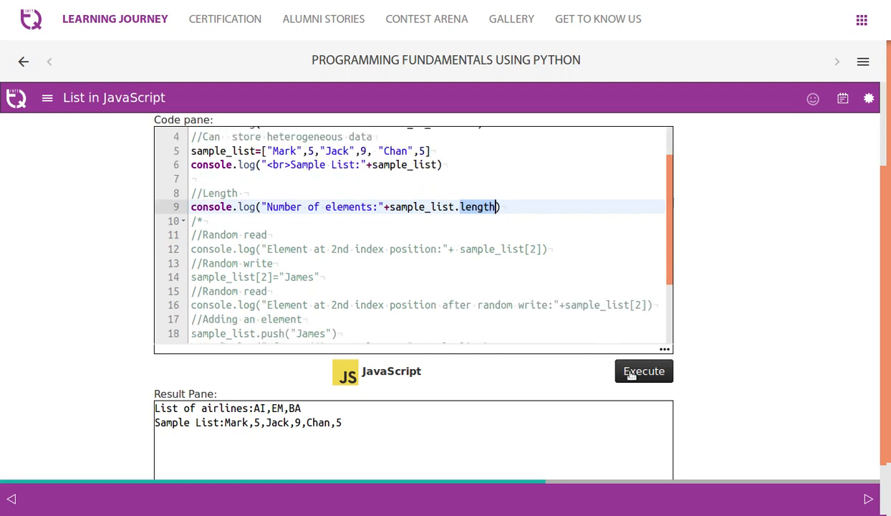
scroll(up, 3)
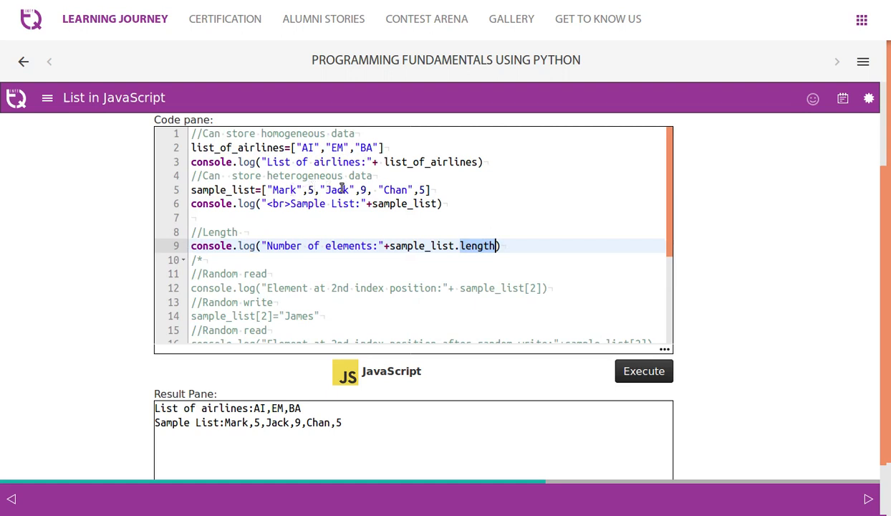
click(643, 371)
text(<br>)
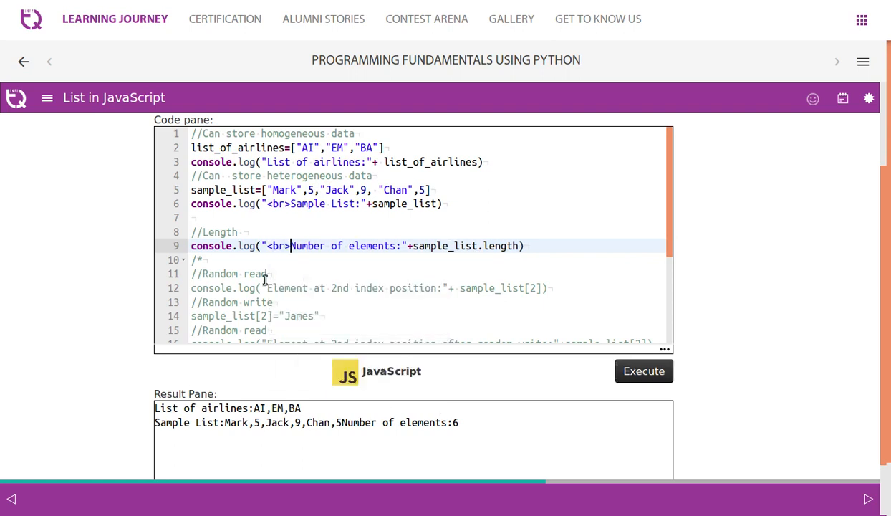
click(643, 370)
text(/*)
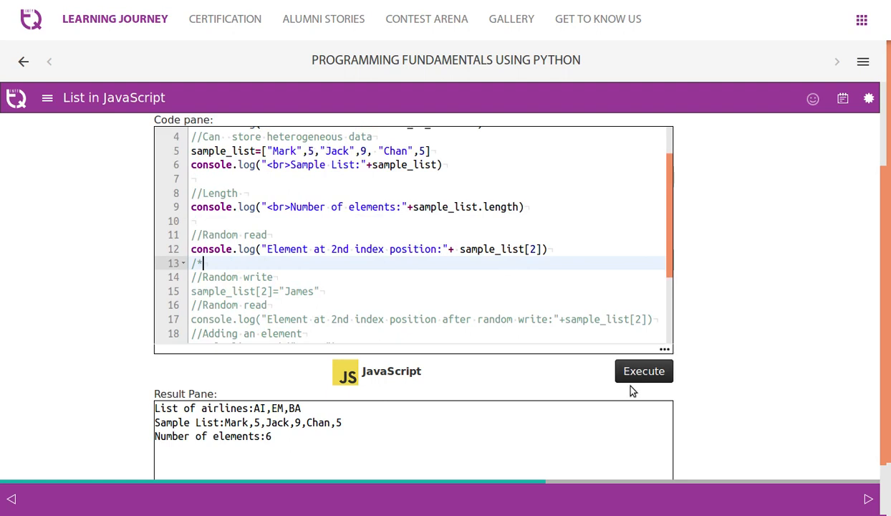
Step: Add <br> to the random-read messages and uncomment the write, printing Jack then James
click(644, 370)
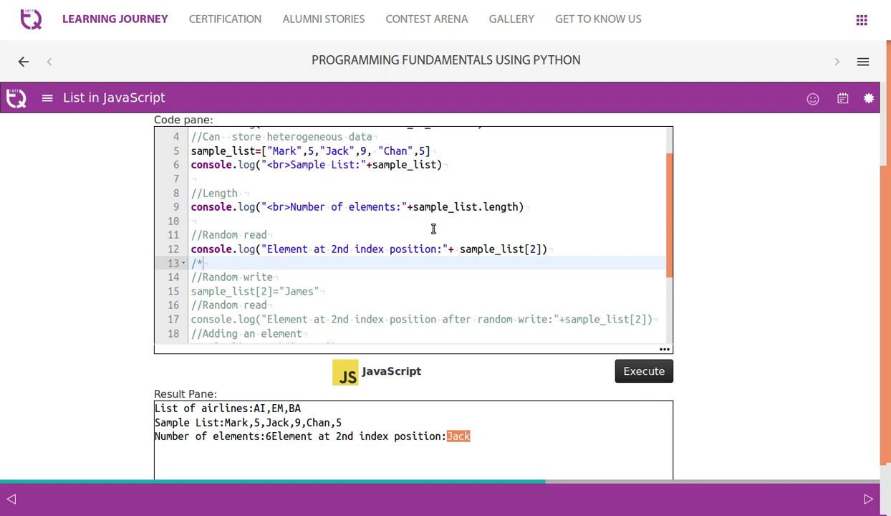
mouse_move(338, 278)
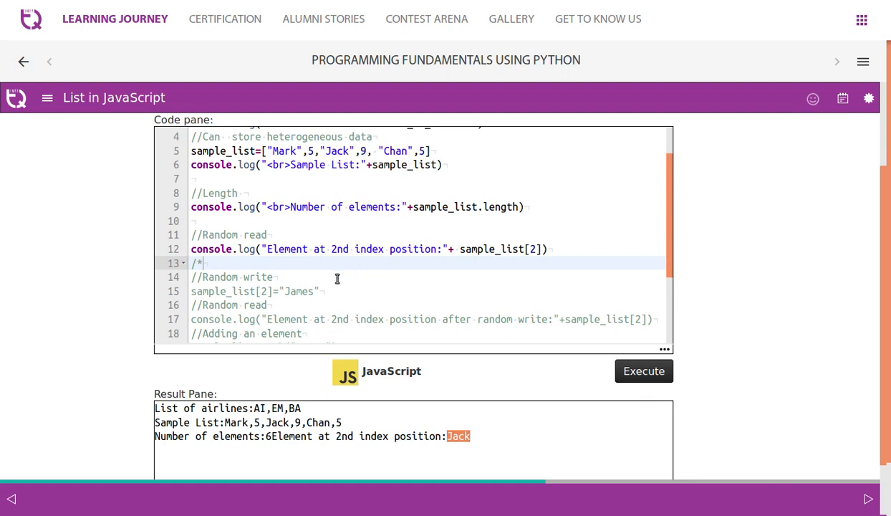
scroll(down, 3)
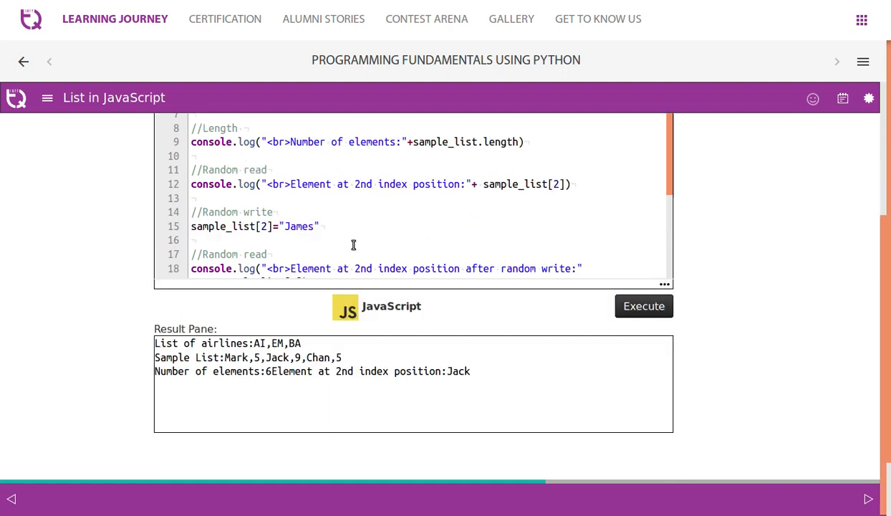
scroll(up, 3)
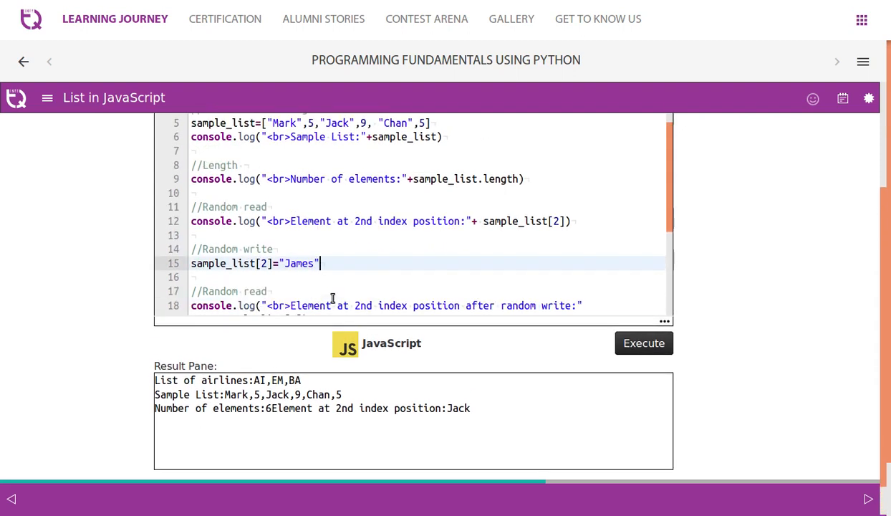
scroll(down, 3)
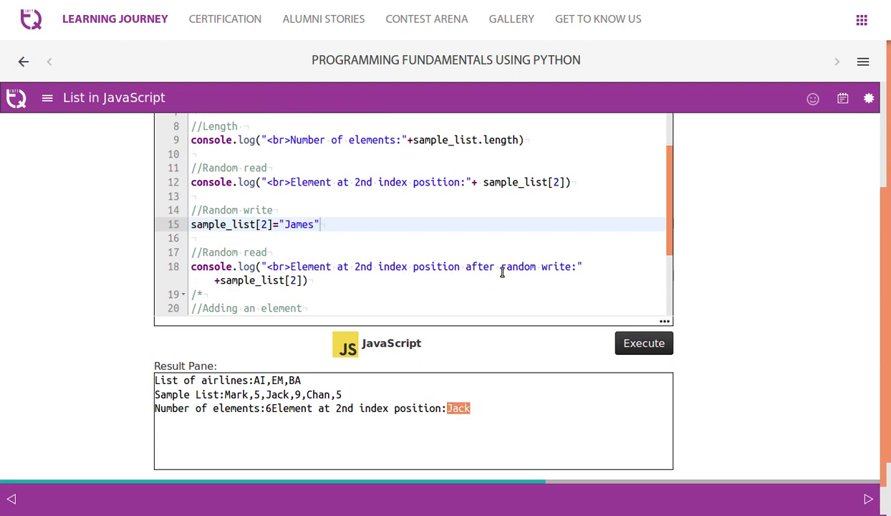
click(642, 342)
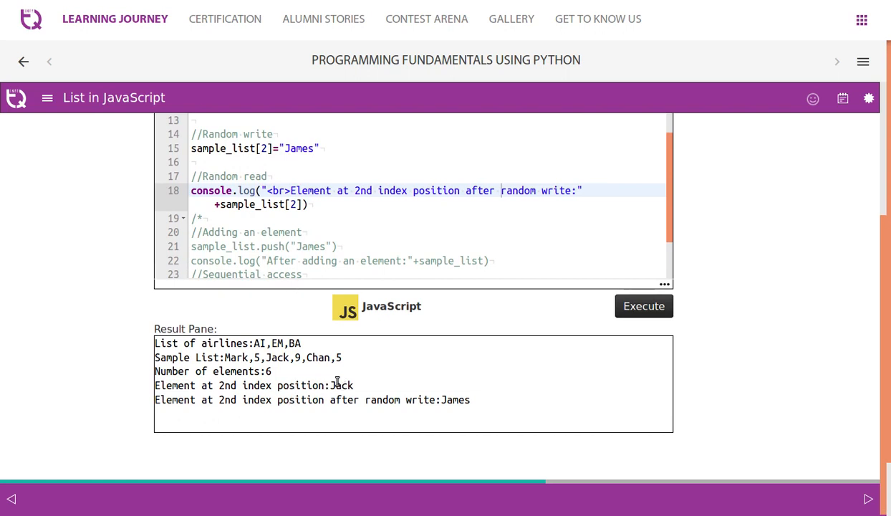
mouse_move(453, 401)
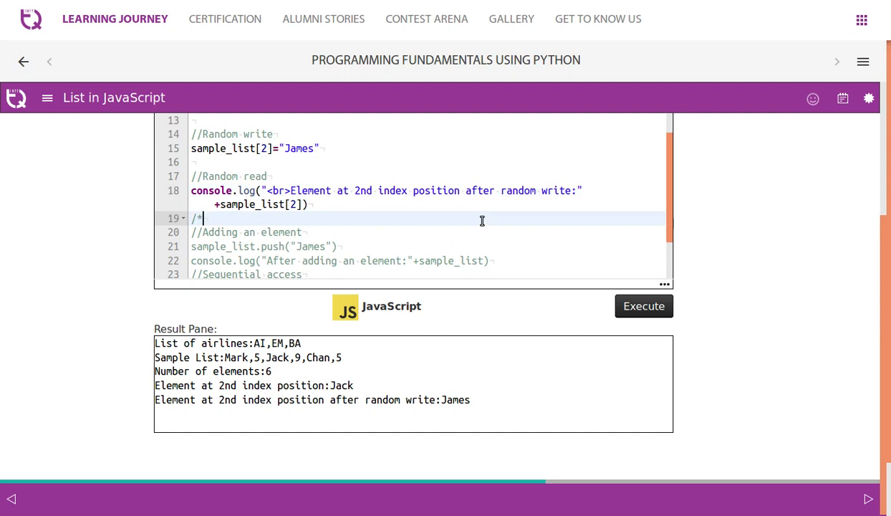
Step: Uncomment the James push with <br>, printing Mark,5,James,9,Chan,5,James on its own line
scroll(down, 3)
text(/*)
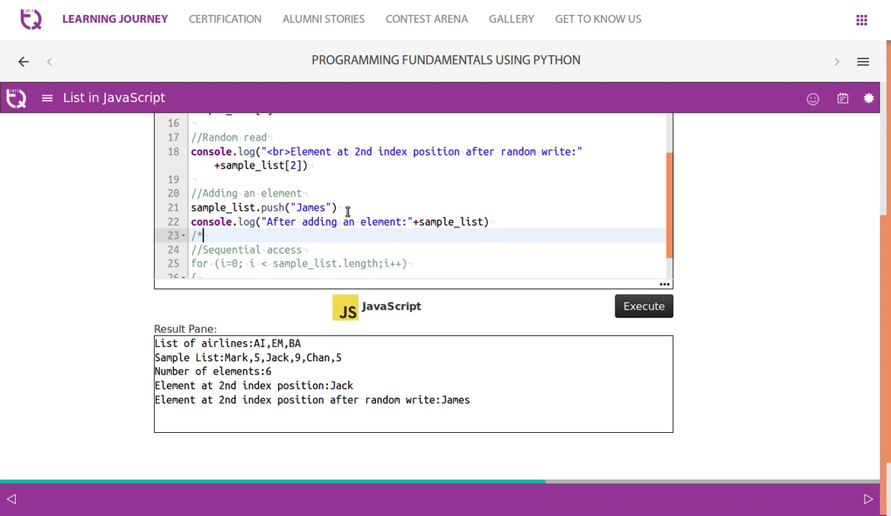
click(337, 207)
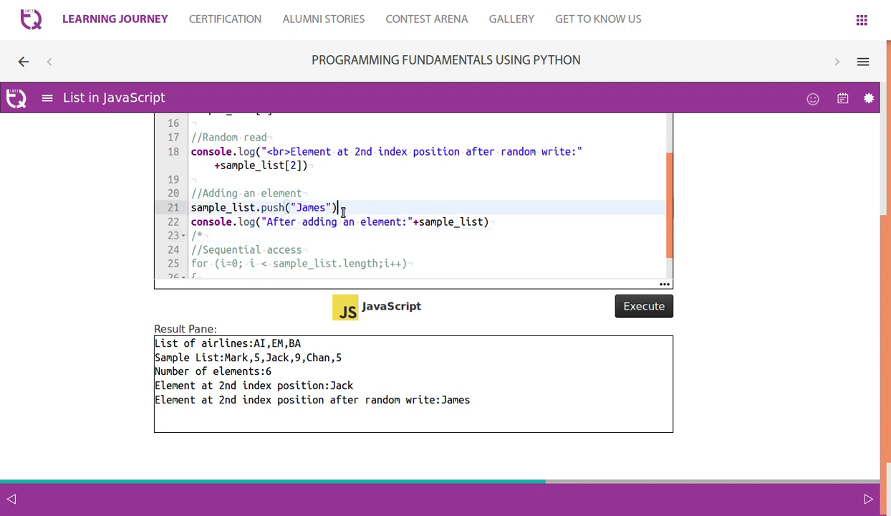
mouse_move(481, 234)
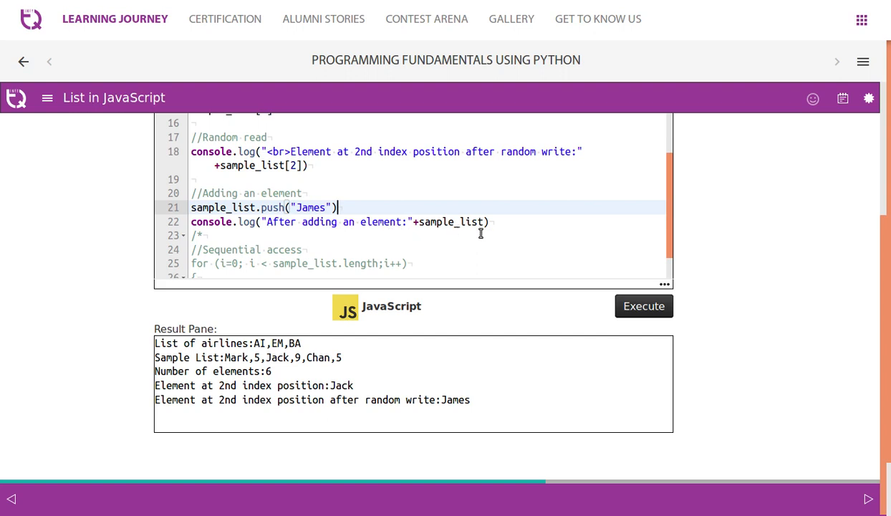
click(208, 235)
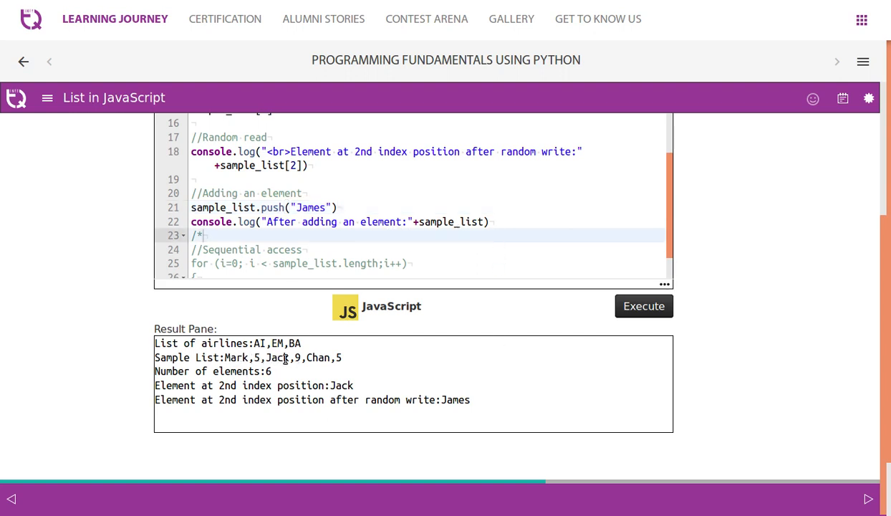
mouse_move(372, 374)
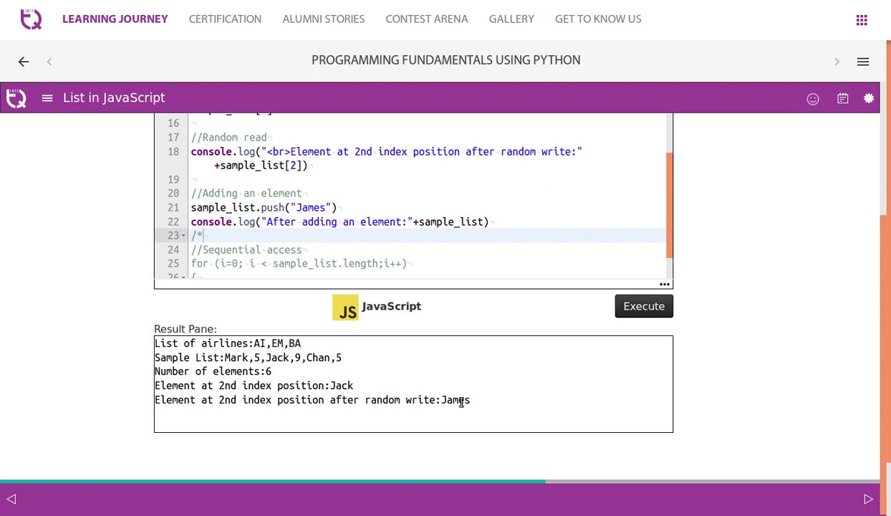
double_click(310, 207)
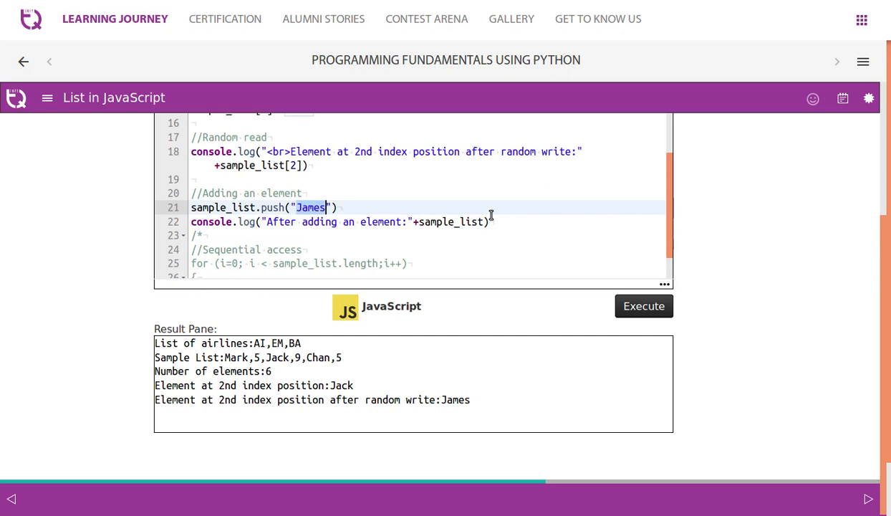
click(643, 306)
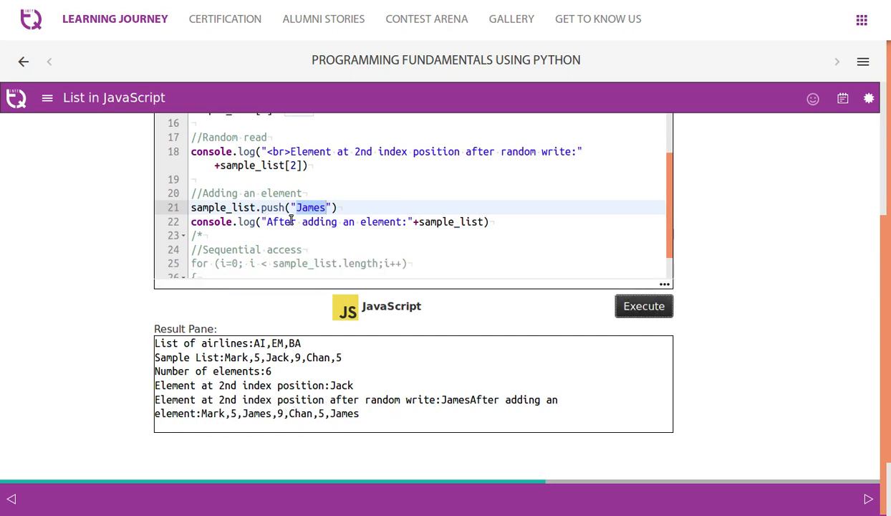
click(269, 221)
text(<br>)
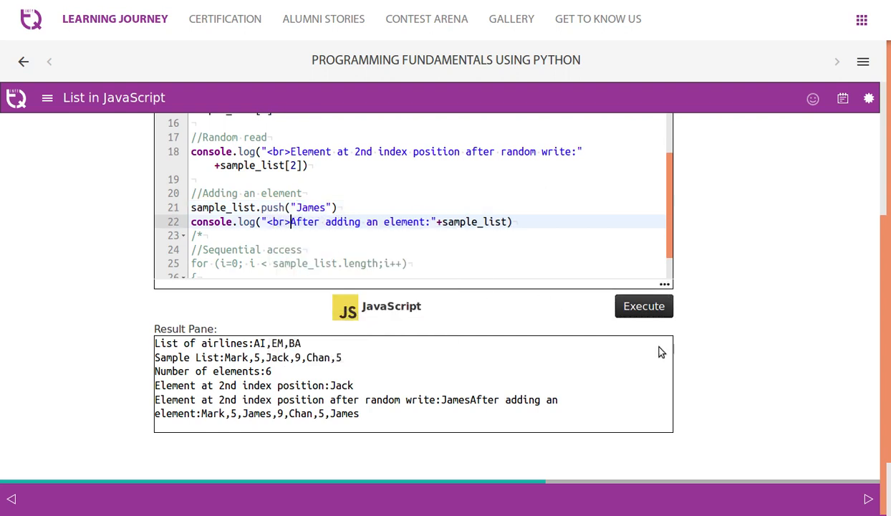
click(642, 306)
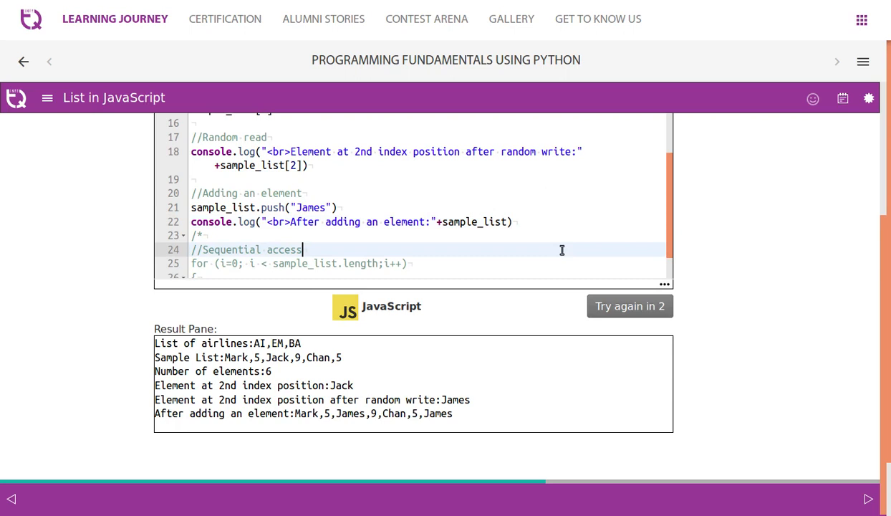
Step: Uncomment the for loop and add "<br>"+ inside console.log(sample_list[i])
scroll(down, 3)
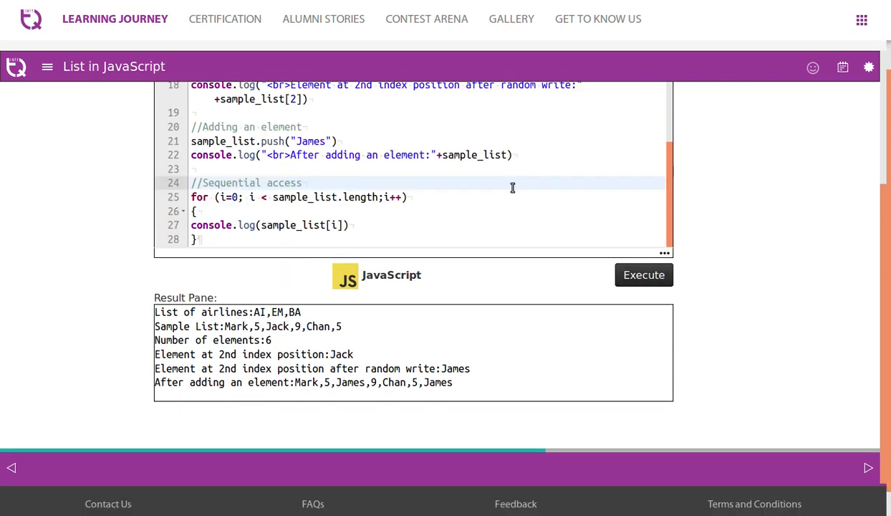
mouse_move(248, 203)
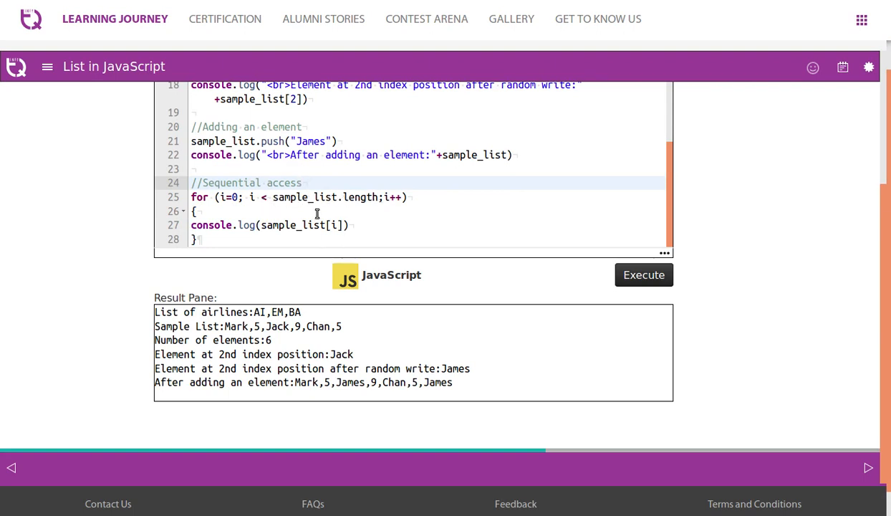
mouse_move(249, 230)
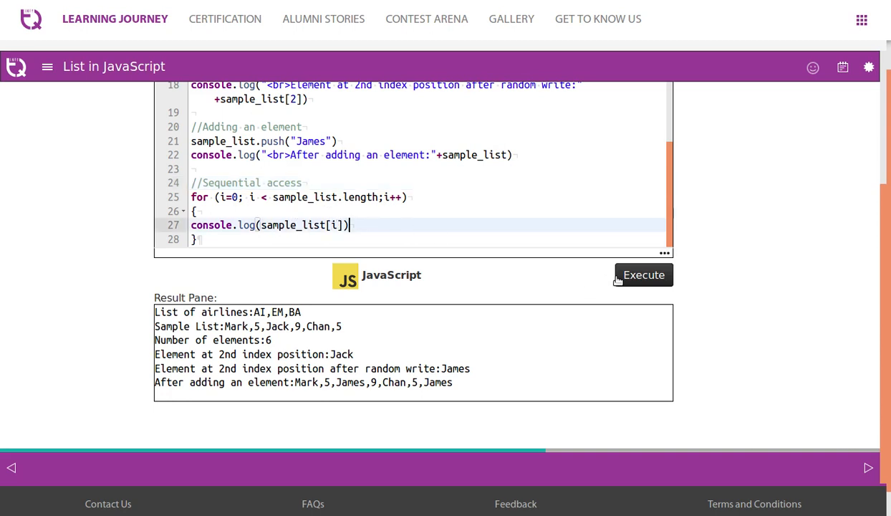
click(643, 274)
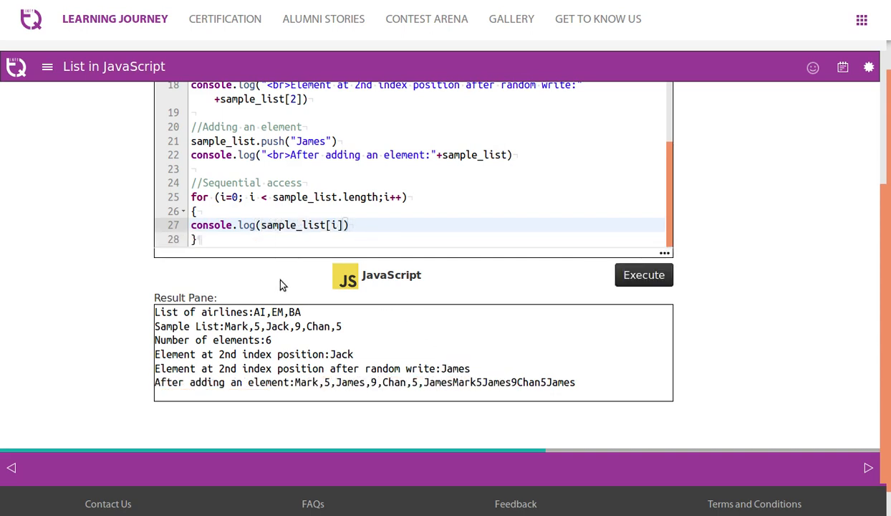
text(",br)
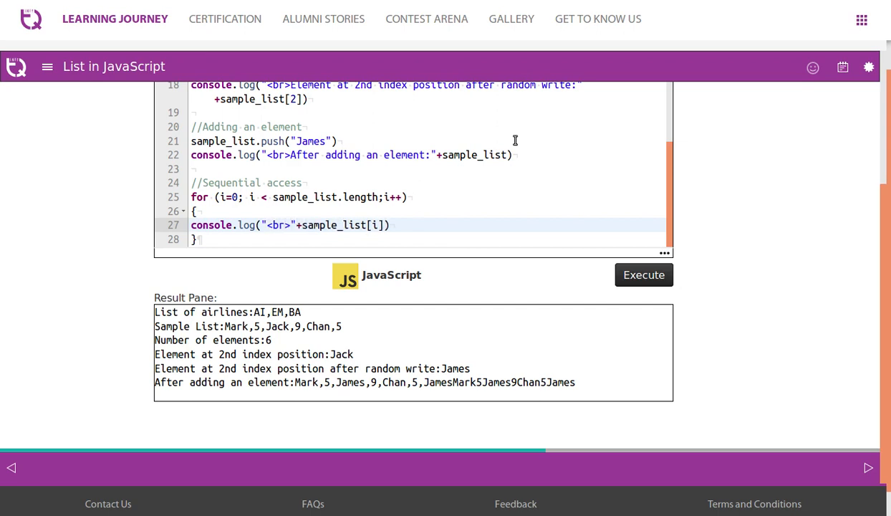
click(643, 274)
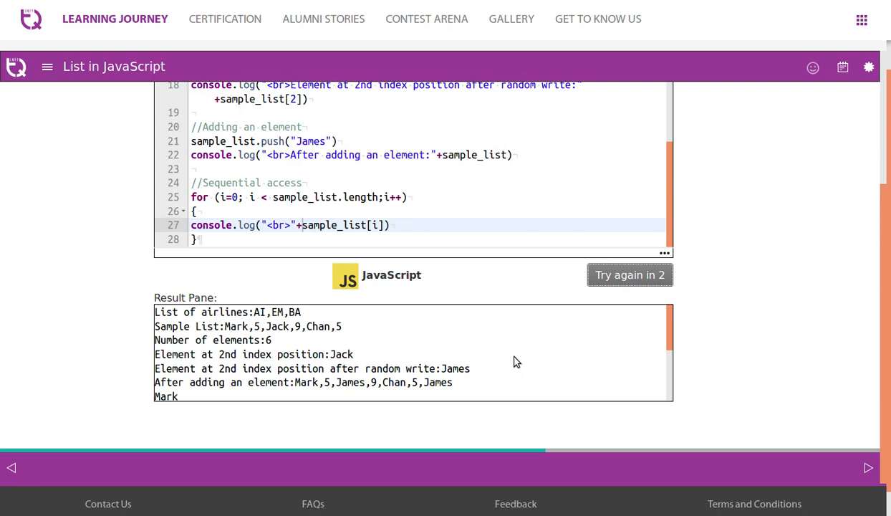
Step: Rerun and review each list element printed on its own line, Mark through James
click(630, 275)
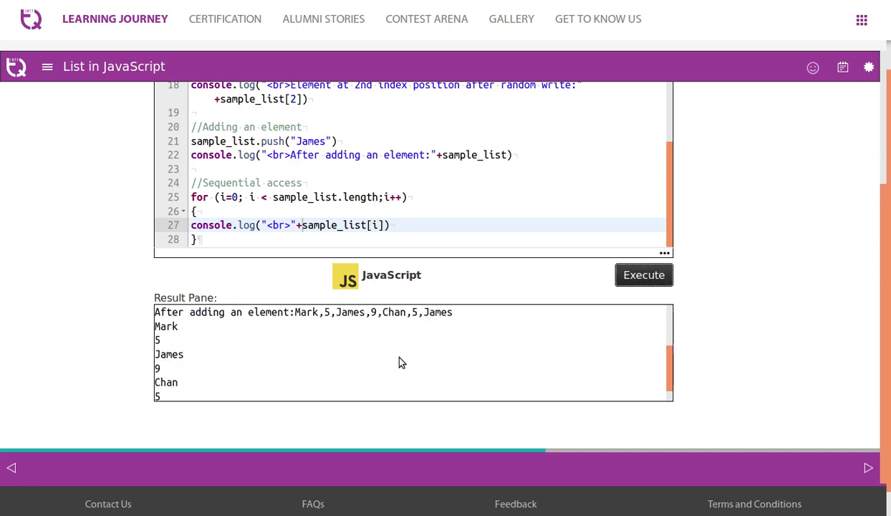
double_click(438, 312)
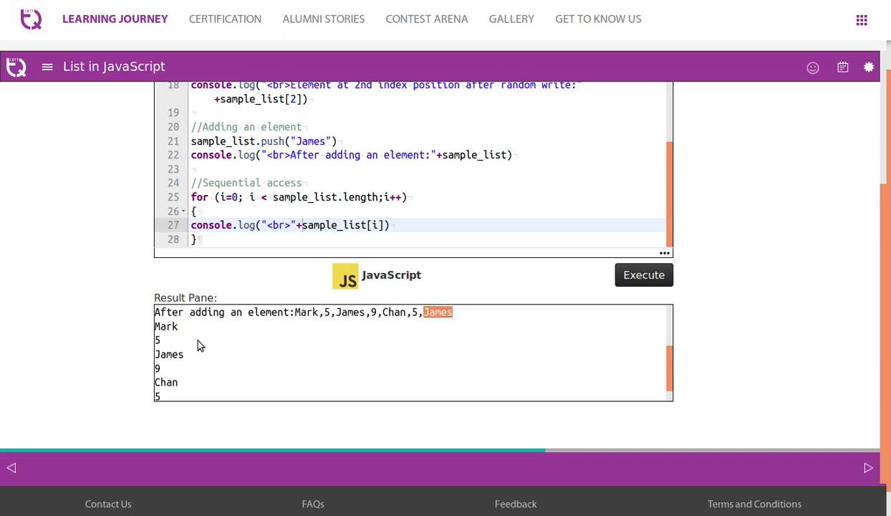
scroll(down, 3)
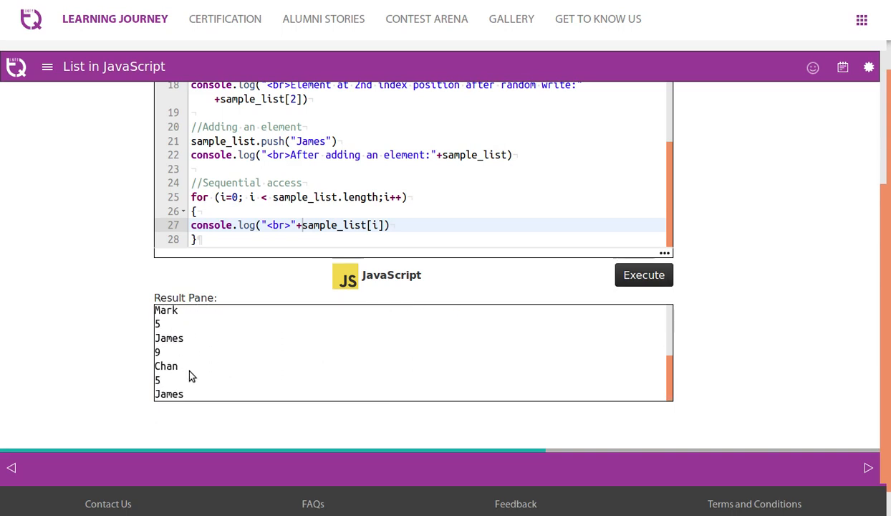
scroll(up, 3)
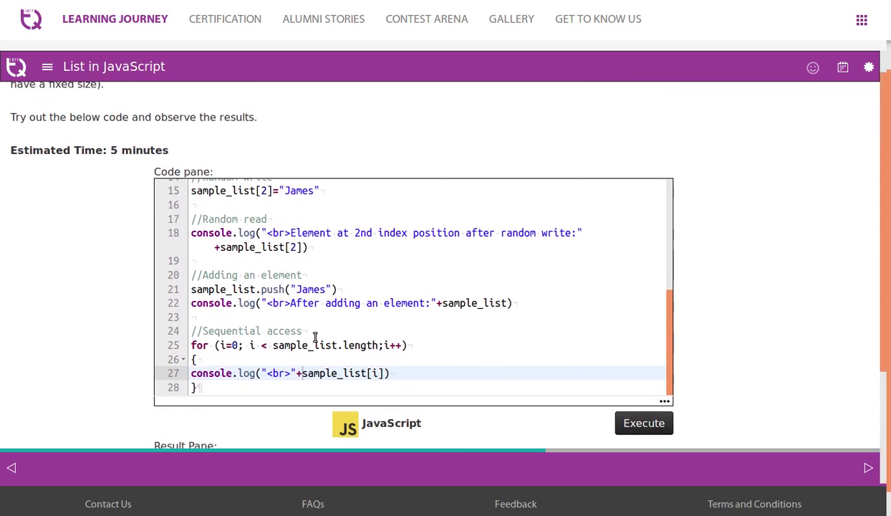
scroll(up, 3)
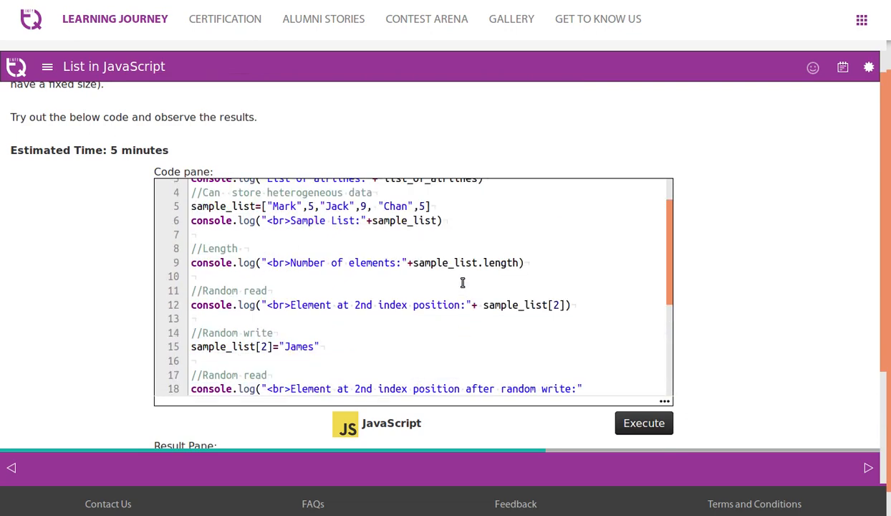
scroll(up, 3)
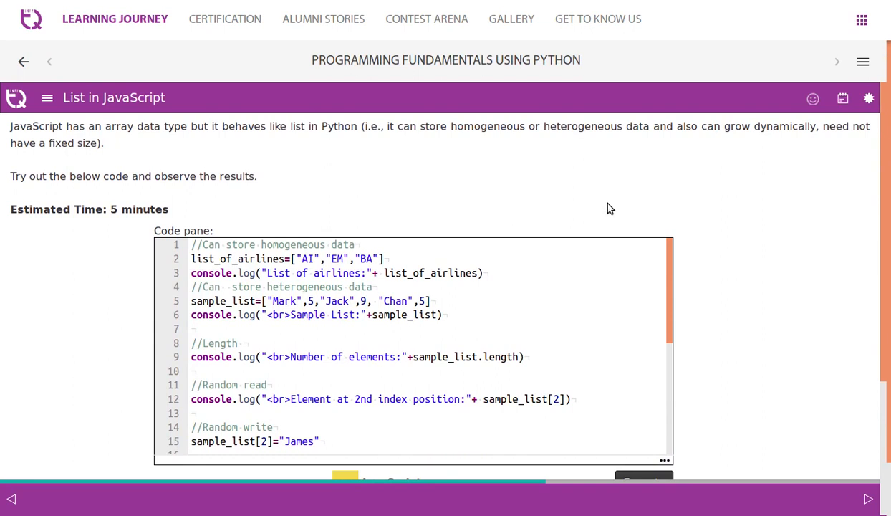
Step: Go to the List of lists lesson and run the code, printing Emirates details ['EM', 10]
click(868, 498)
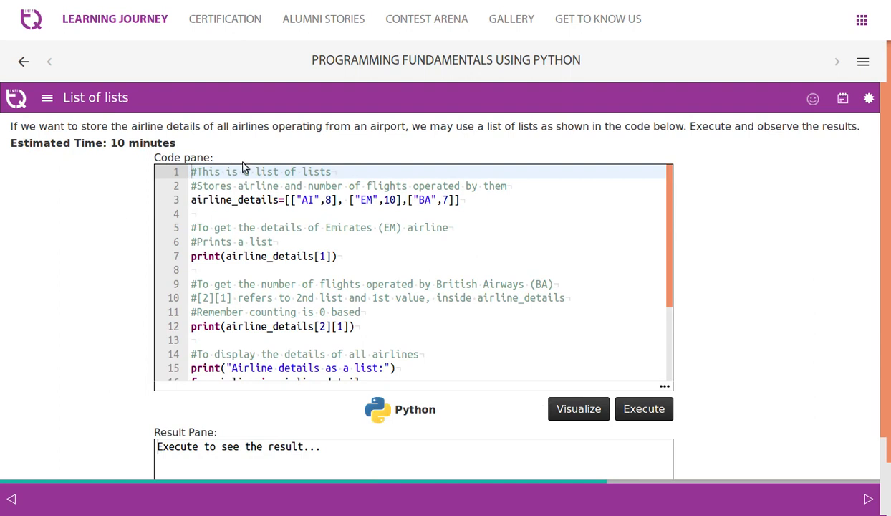
mouse_move(271, 132)
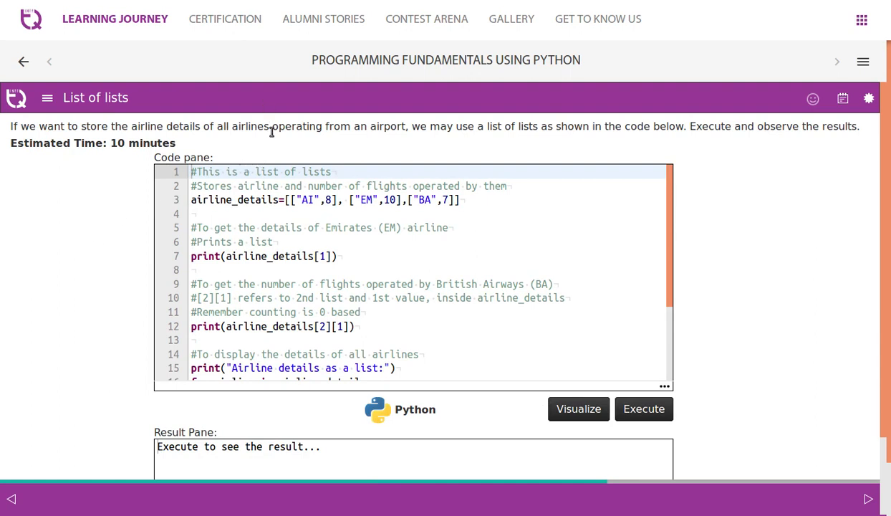
mouse_move(840, 168)
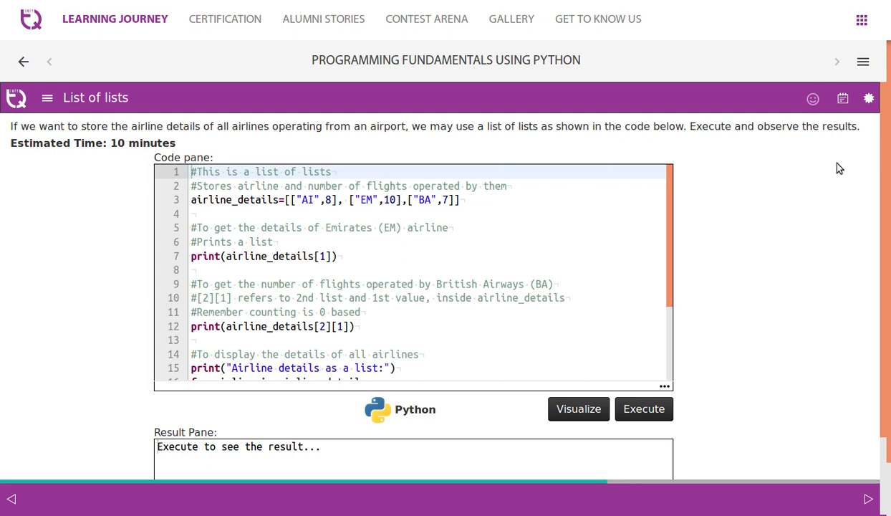
mouse_move(801, 184)
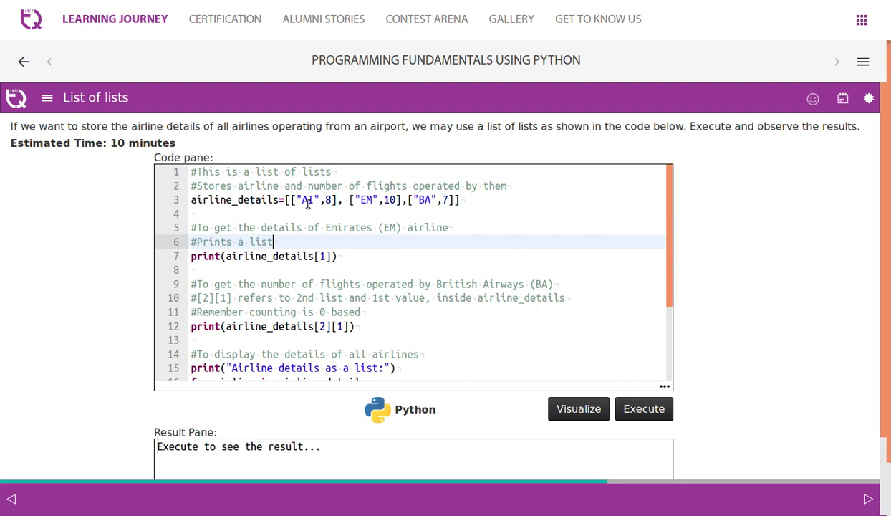
mouse_move(339, 191)
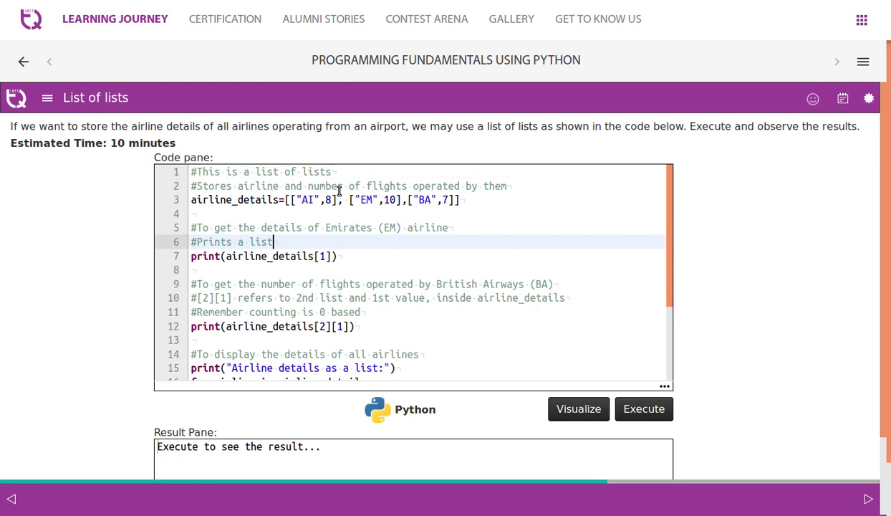
mouse_move(271, 237)
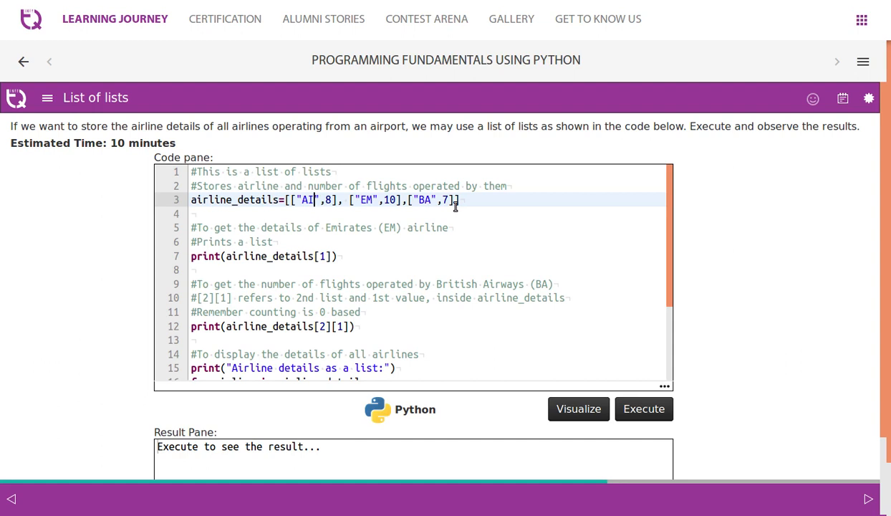
click(643, 409)
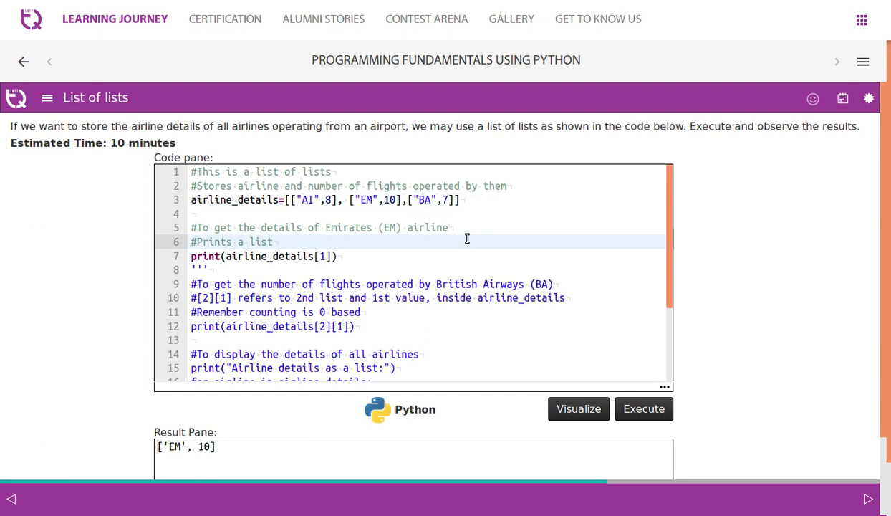
mouse_move(311, 255)
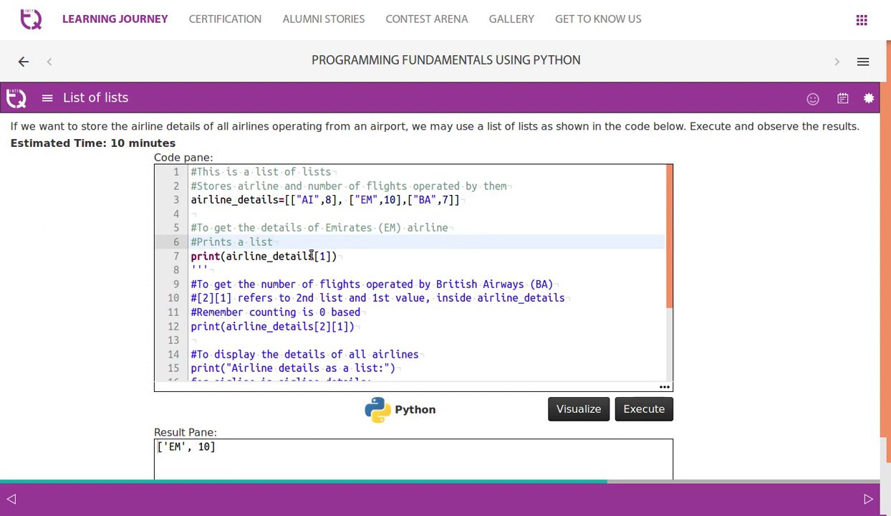
mouse_move(375, 199)
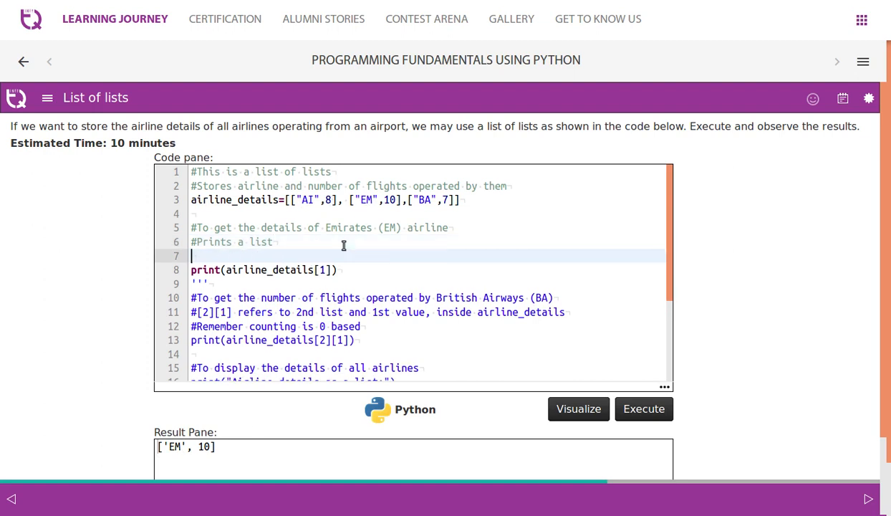
Step: Add print(airline_details) and run it to show the full airline list
text(prin)
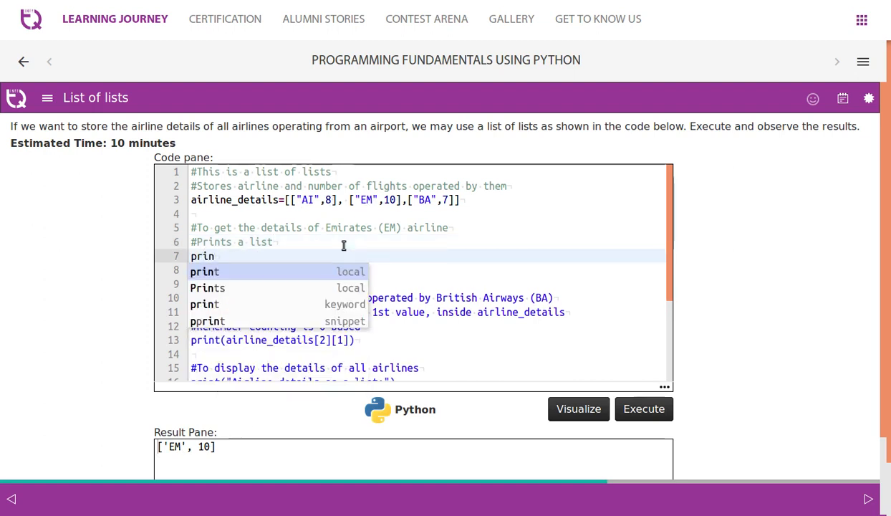
text(t(airline_details)
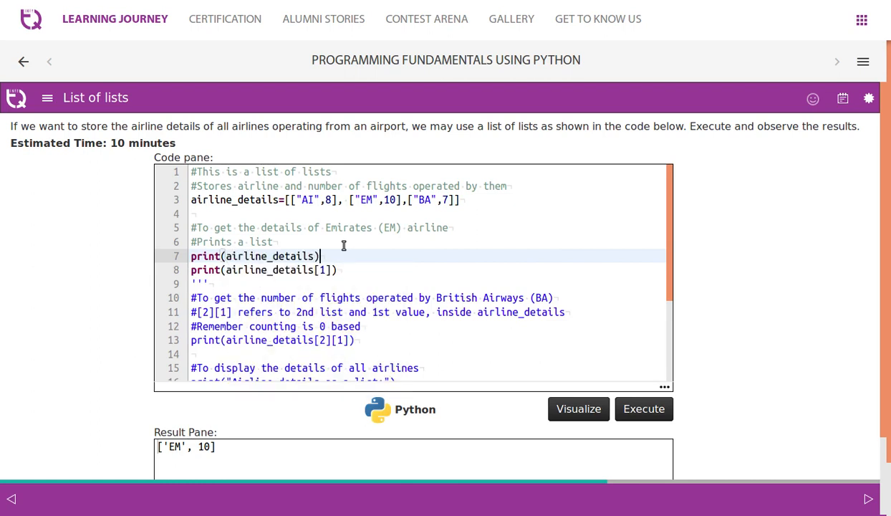
click(643, 408)
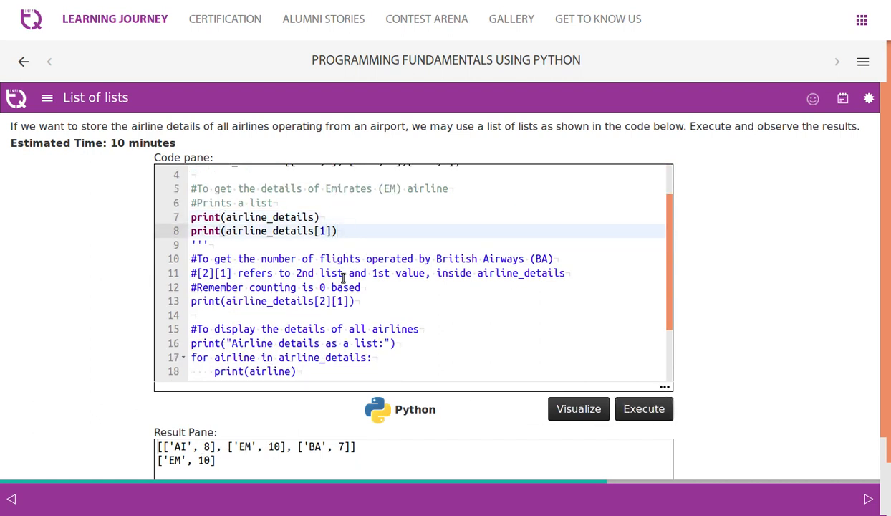
Step: Print the first airline's details ['AI', 8] via index 0 and re-enable British Airways lines
scroll(up, 3)
text(0)
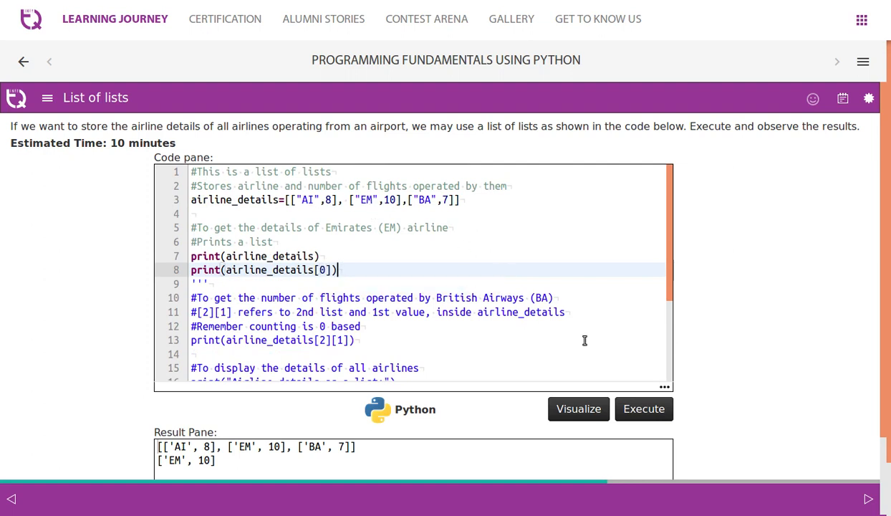
click(643, 408)
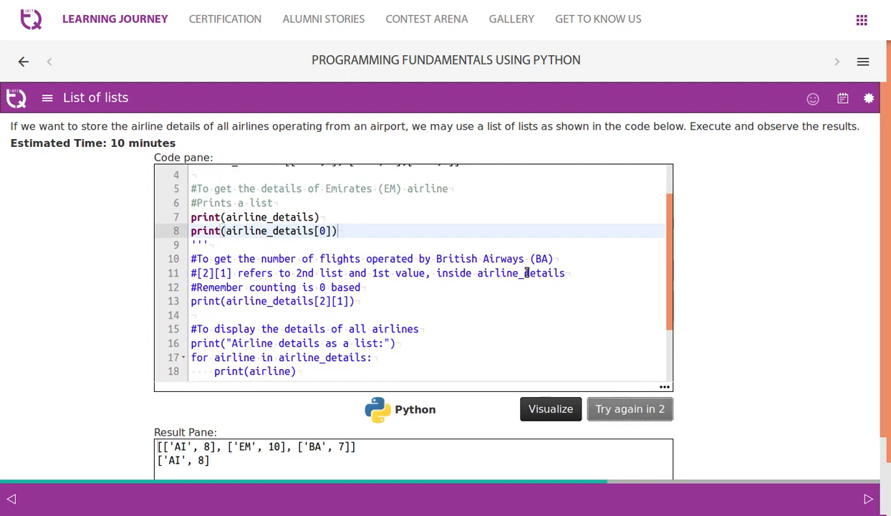
click(469, 301)
text(''')
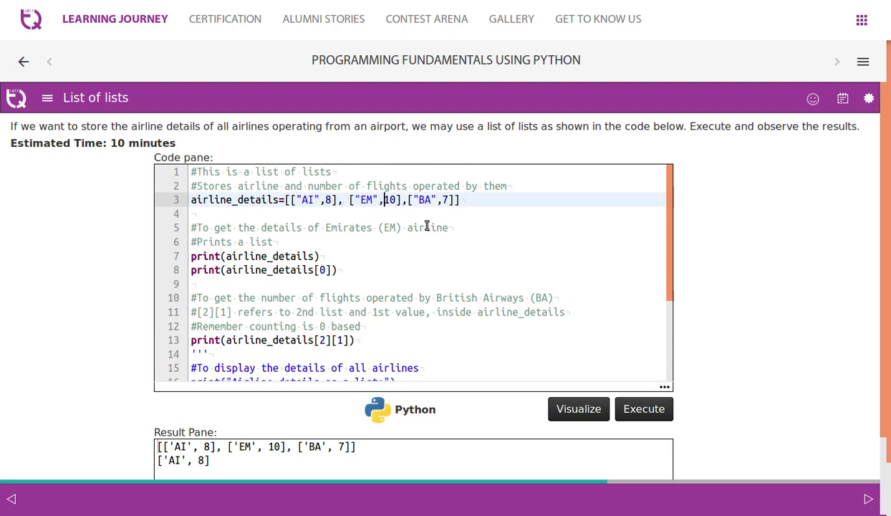
Step: Uncomment the for-loop and run it, printing each airline's details on separate lines
scroll(down, 3)
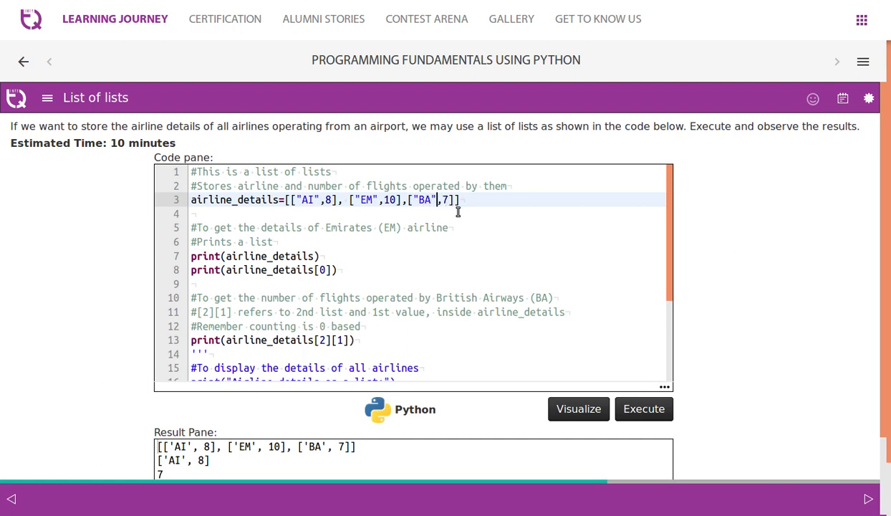
scroll(down, 3)
text(''')
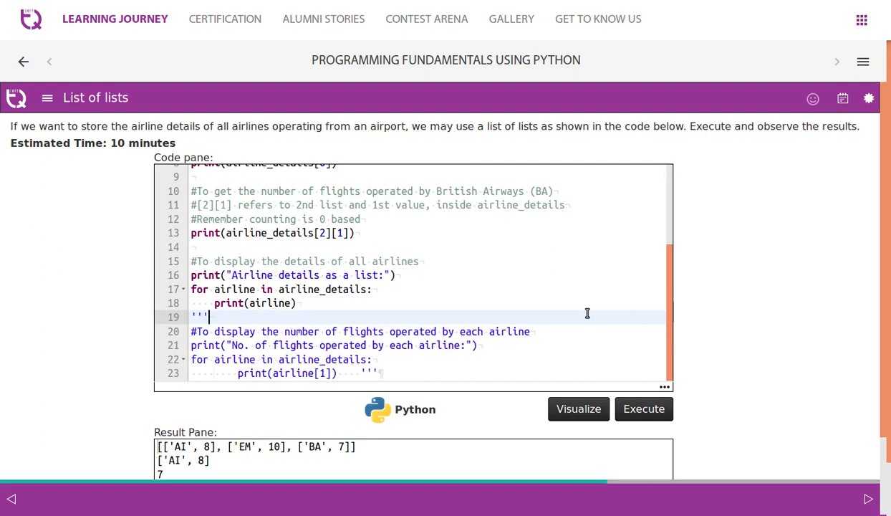
mouse_move(258, 294)
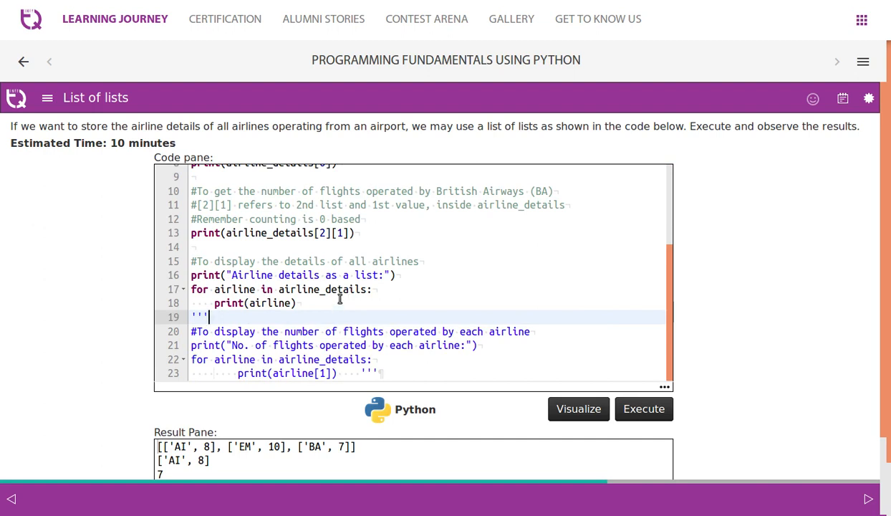
scroll(up, 3)
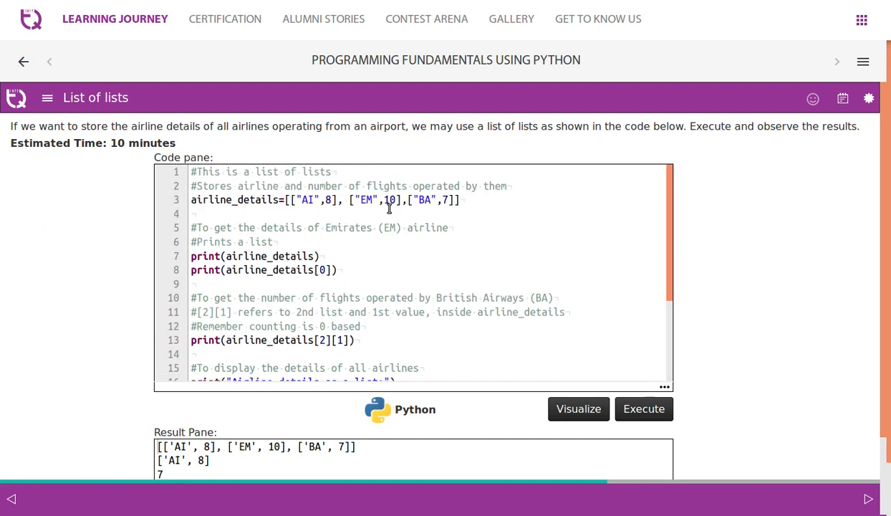
click(643, 409)
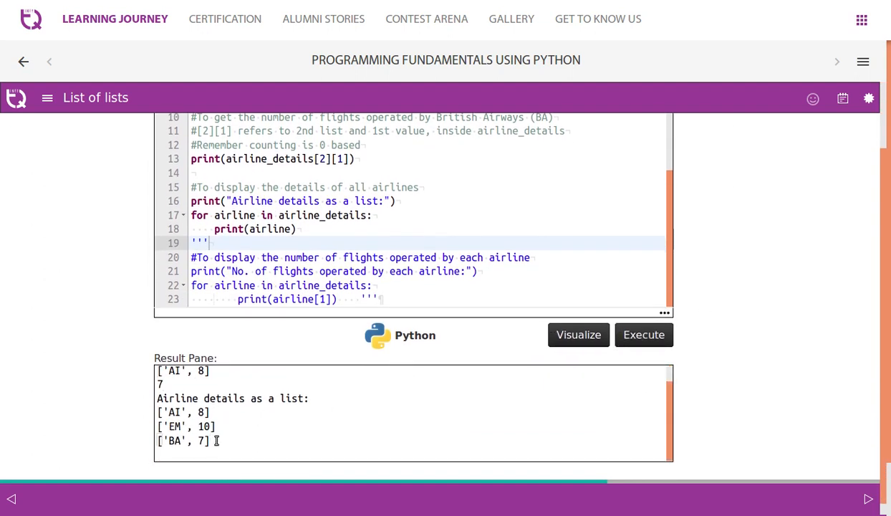
click(644, 335)
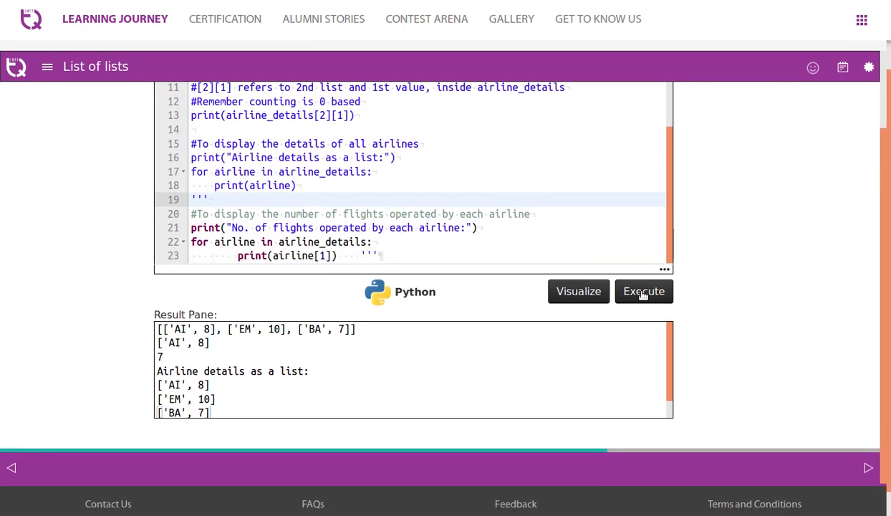
Step: Delete the stray trailing ''' after print(airline[1]) to fix the EOF error, then visualize
click(642, 291)
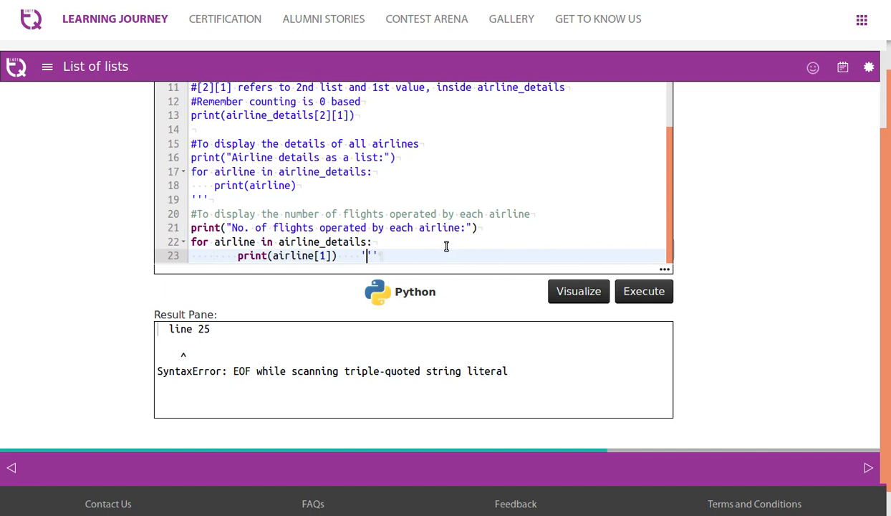
key(Backspace)
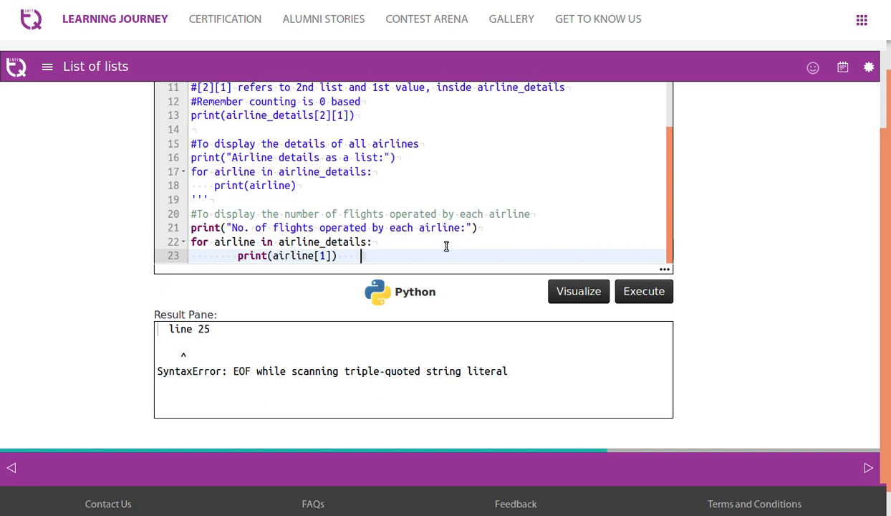
click(579, 290)
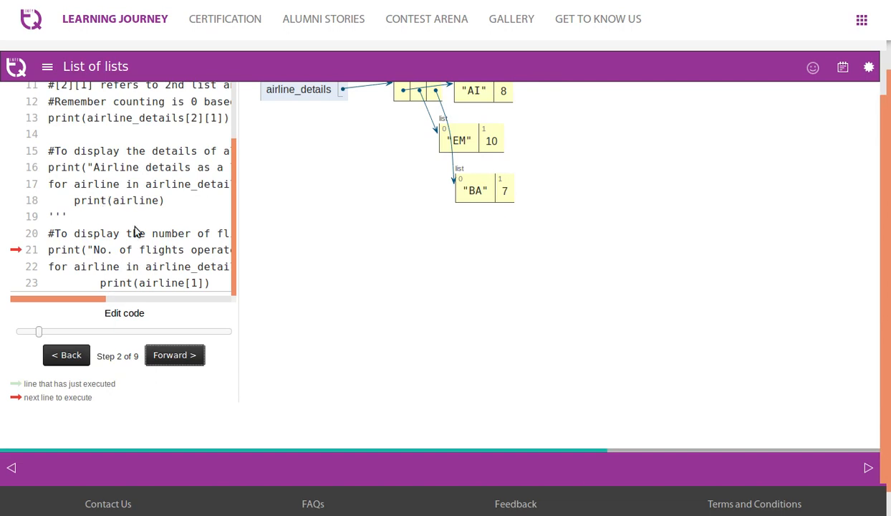
mouse_move(185, 339)
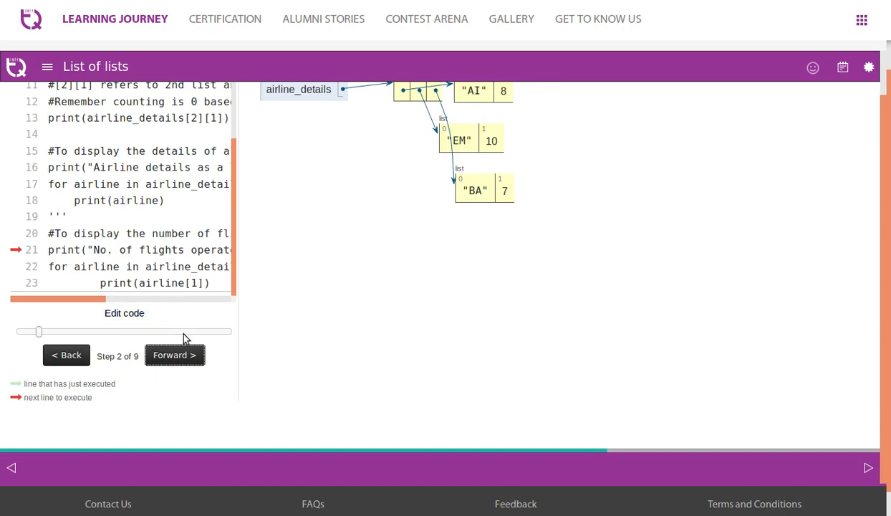
Step: Step the visualization through the airline loop until the last flight count prints
click(175, 355)
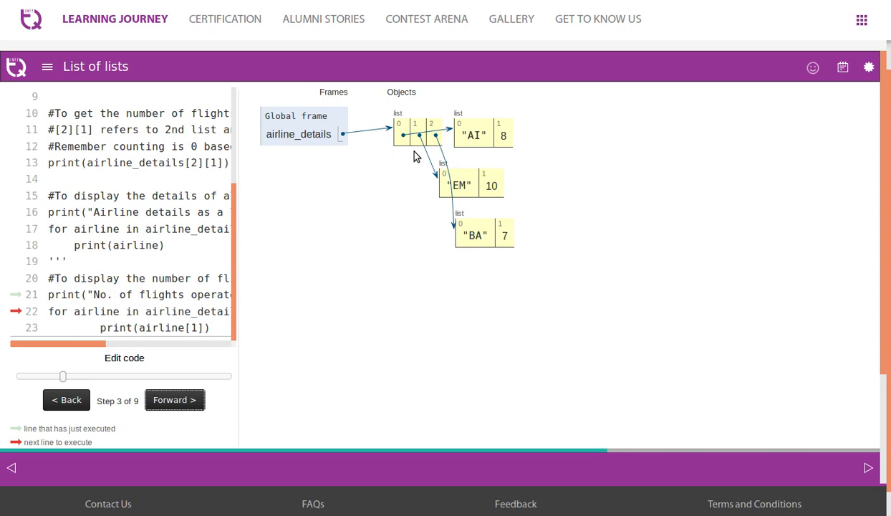
mouse_move(404, 145)
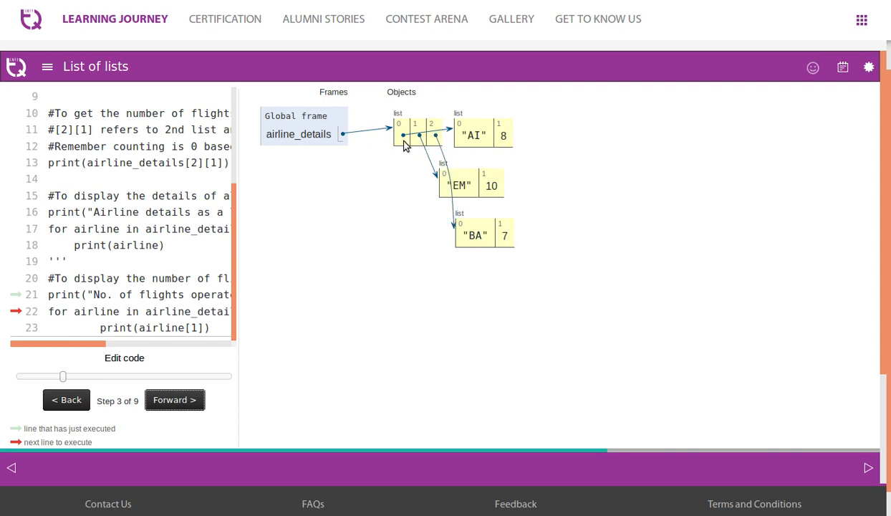
mouse_move(455, 180)
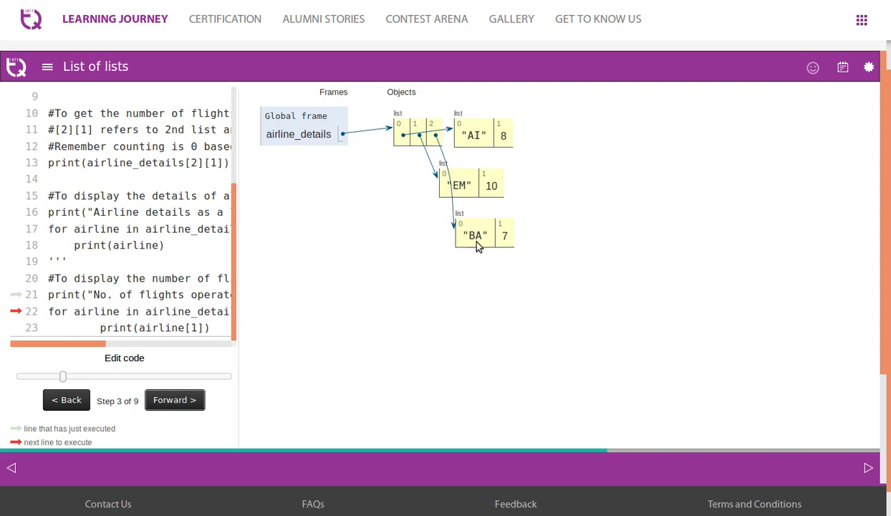
mouse_move(131, 306)
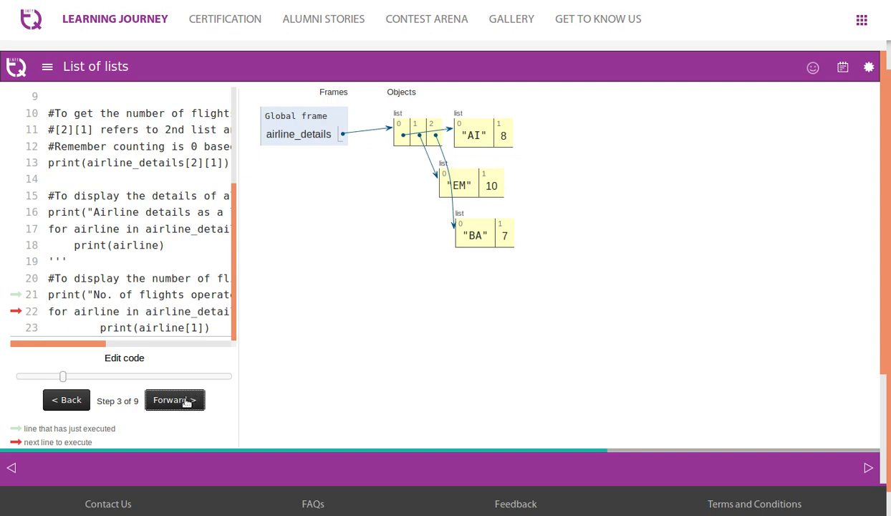
click(175, 400)
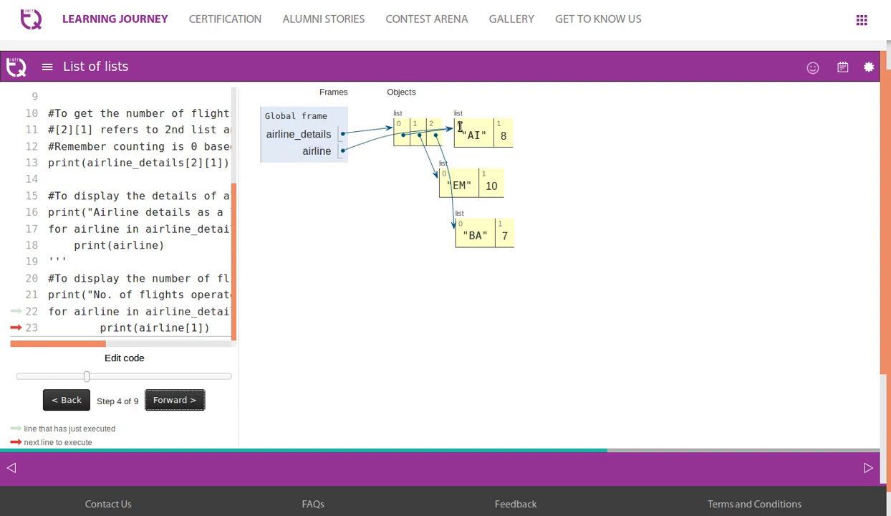
mouse_move(305, 310)
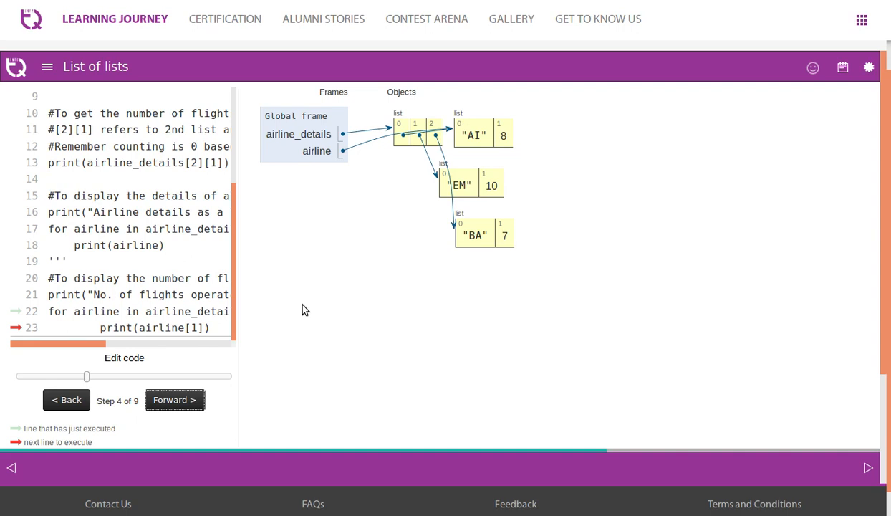
scroll(down, 3)
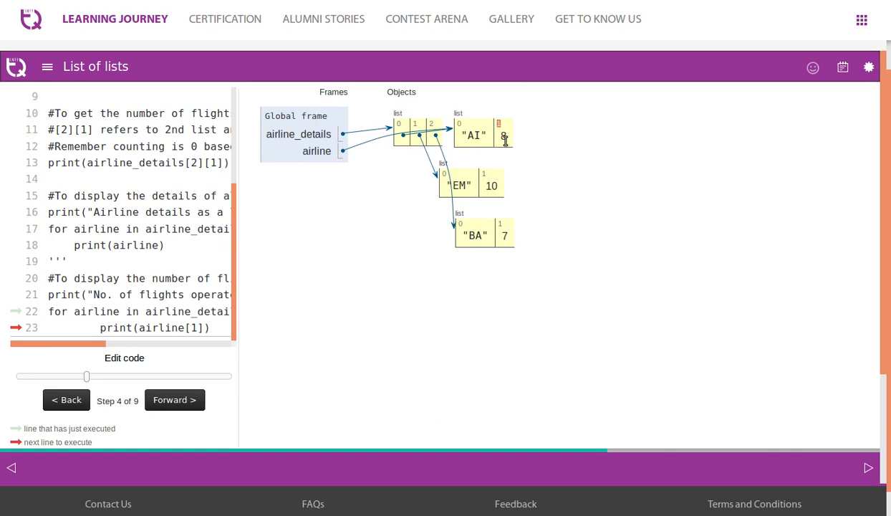
click(174, 400)
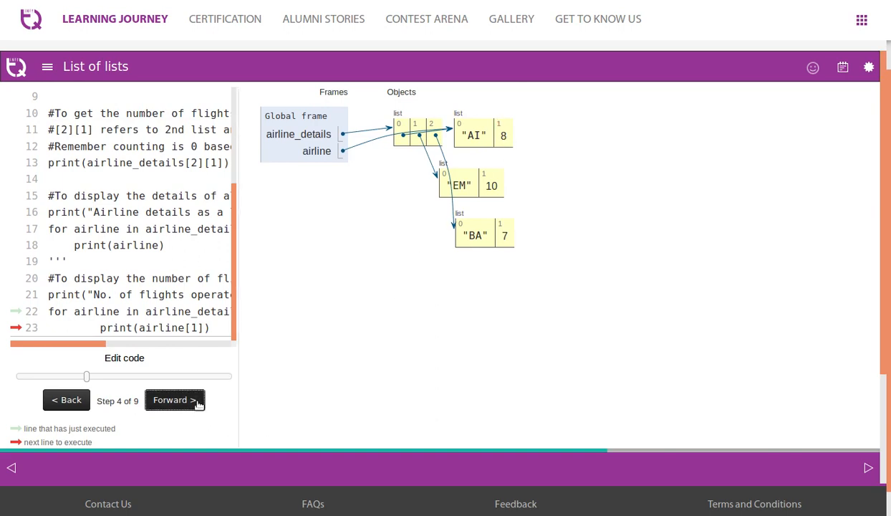
click(174, 400)
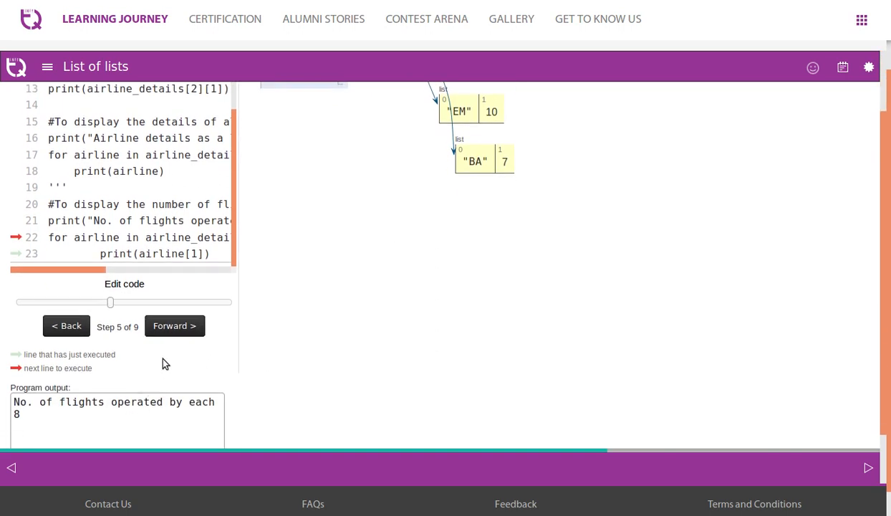
click(174, 325)
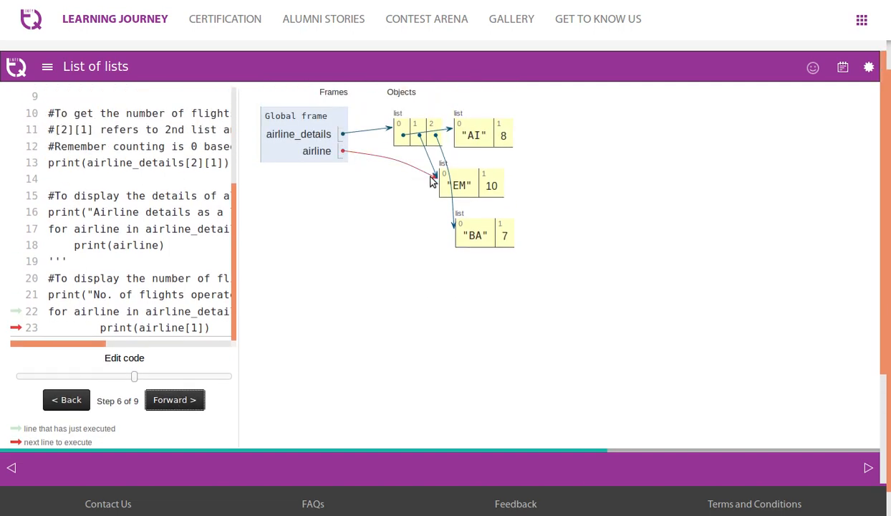
scroll(down, 3)
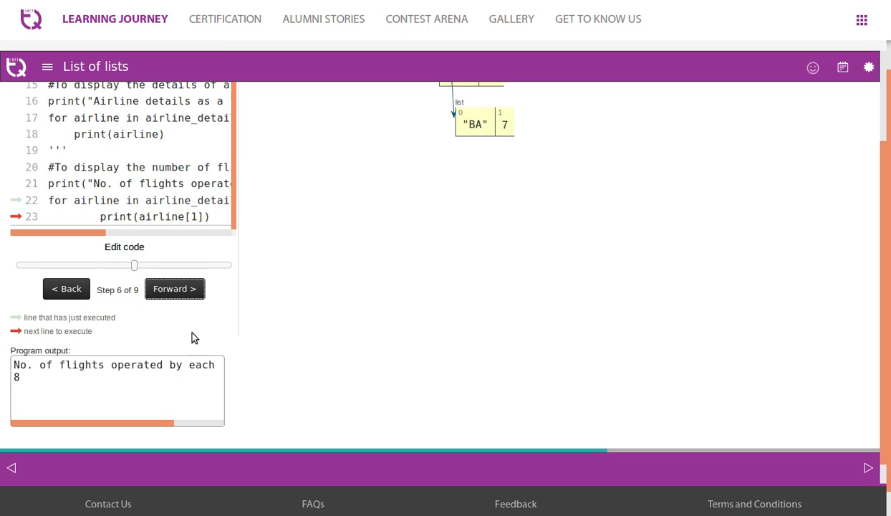
click(174, 289)
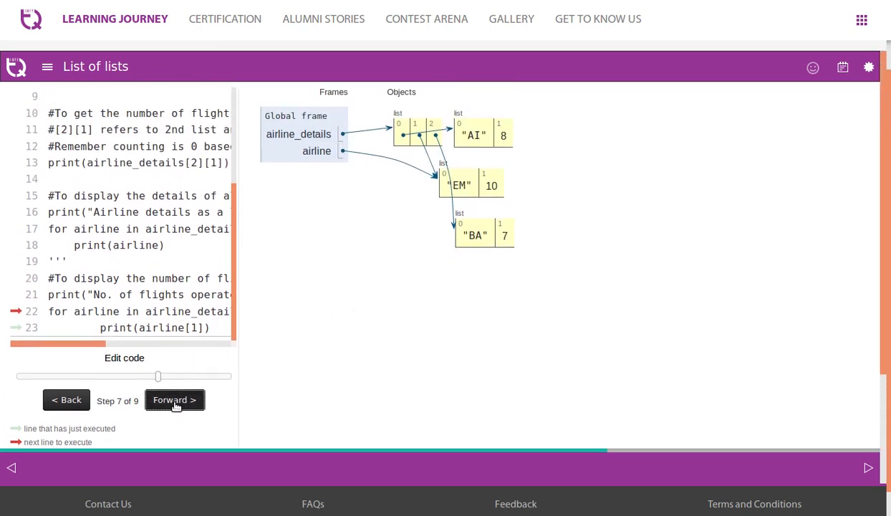
click(175, 400)
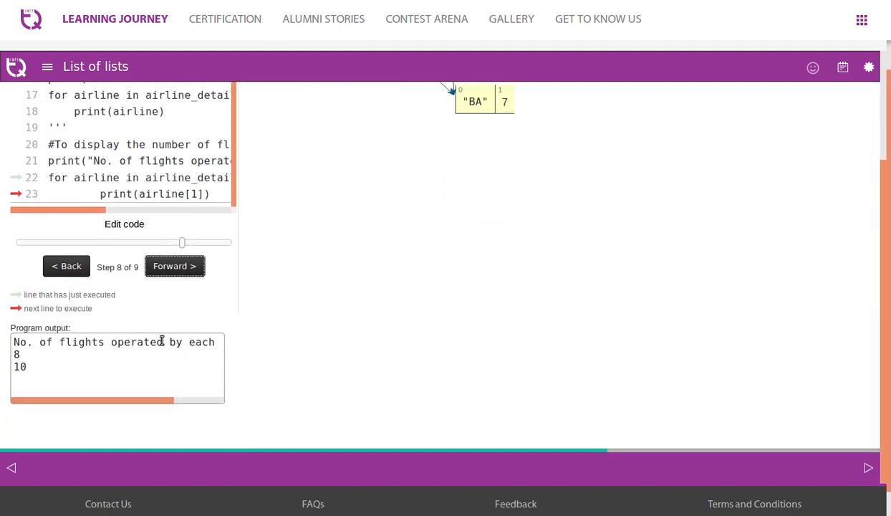
click(174, 266)
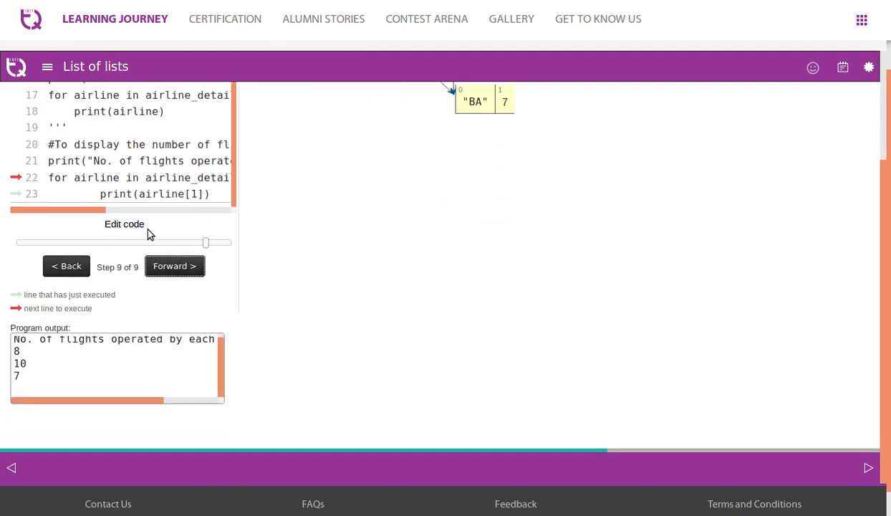
Step: Return to editing, rerun the airline program, and advance to Exercise 18
click(124, 224)
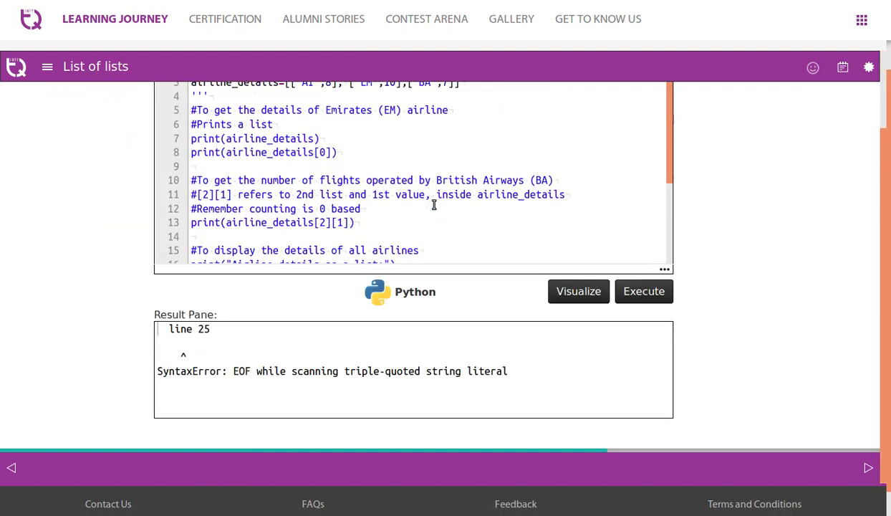
click(643, 291)
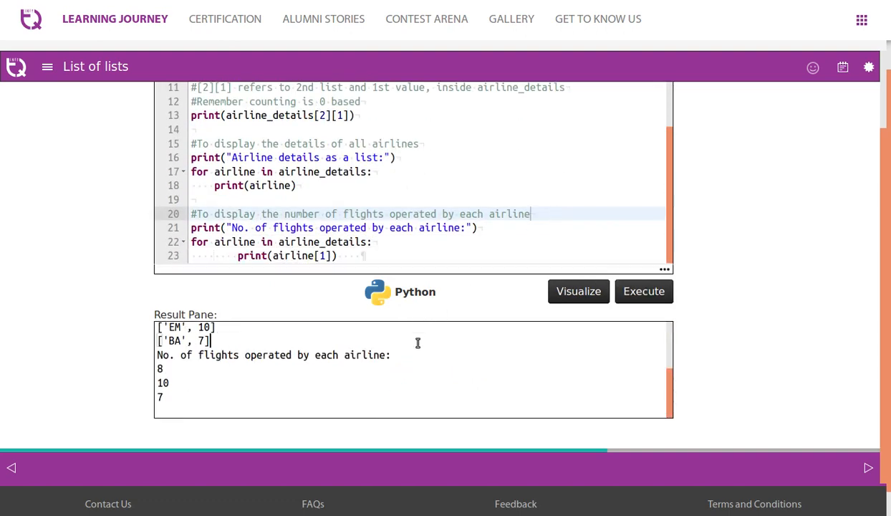
scroll(up, 3)
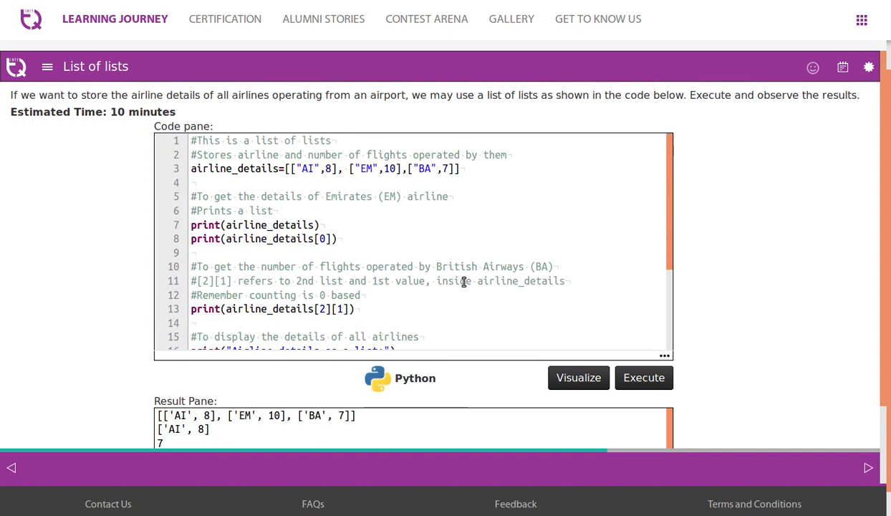
click(868, 468)
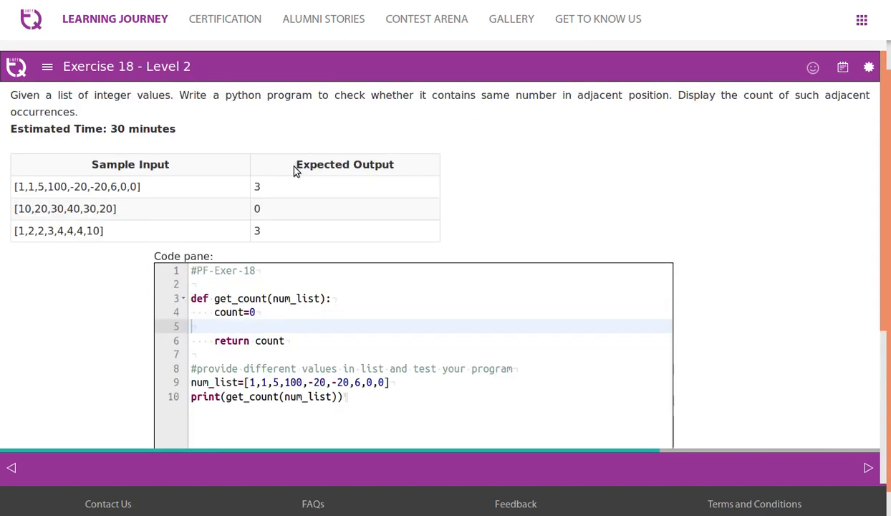
mouse_move(498, 115)
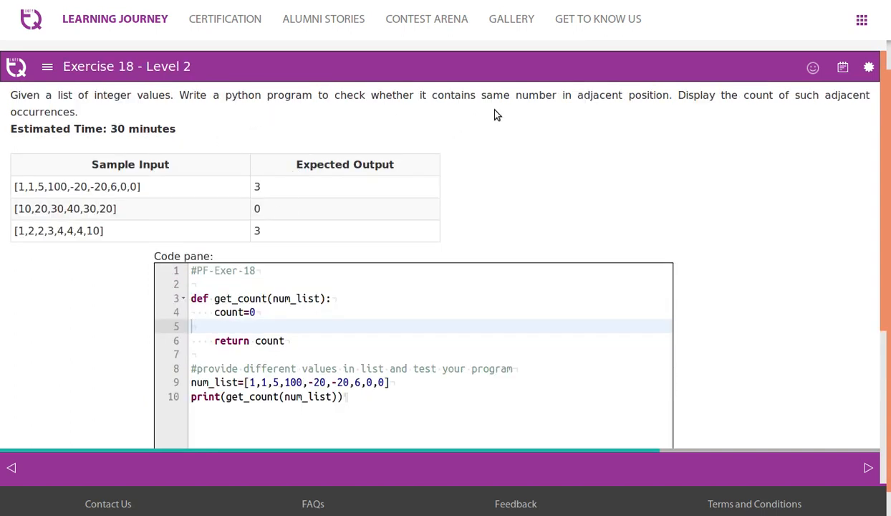
mouse_move(562, 108)
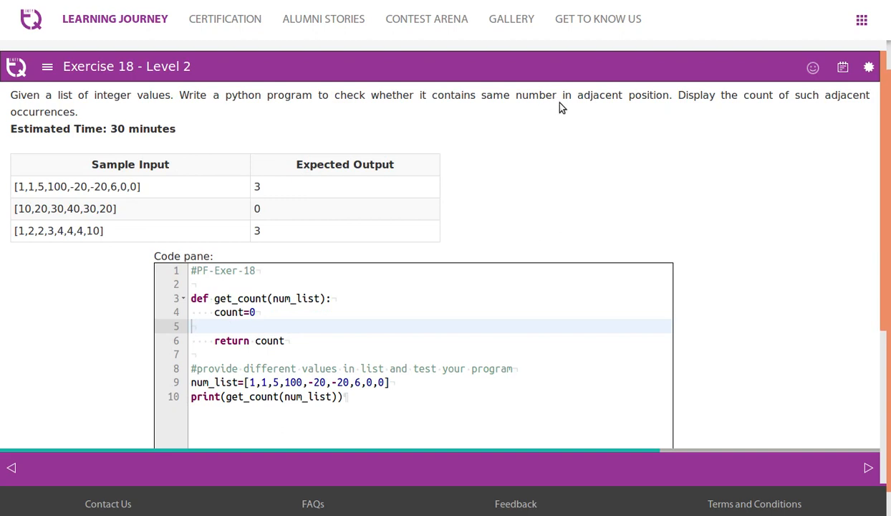
mouse_move(725, 109)
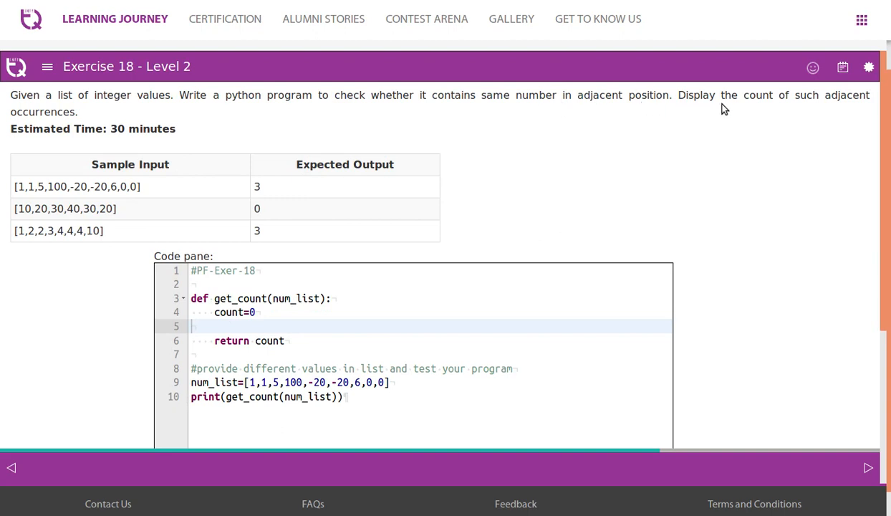
mouse_move(113, 161)
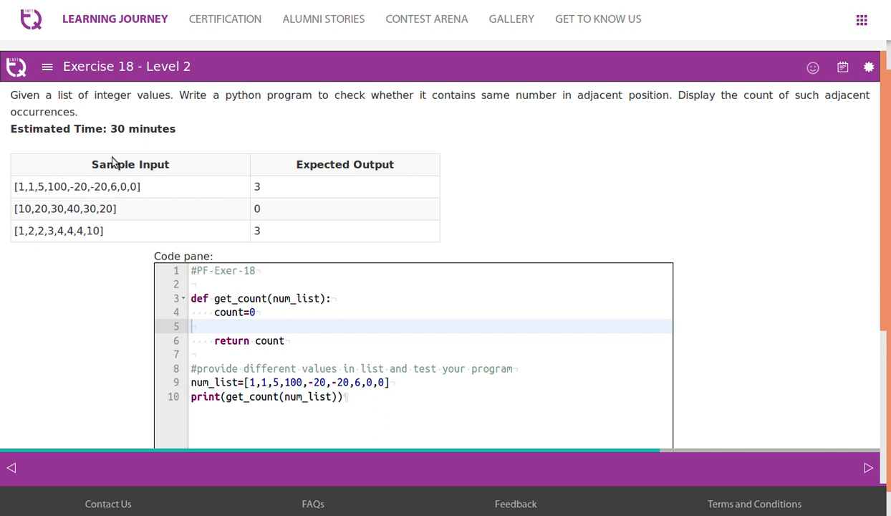
double_click(25, 186)
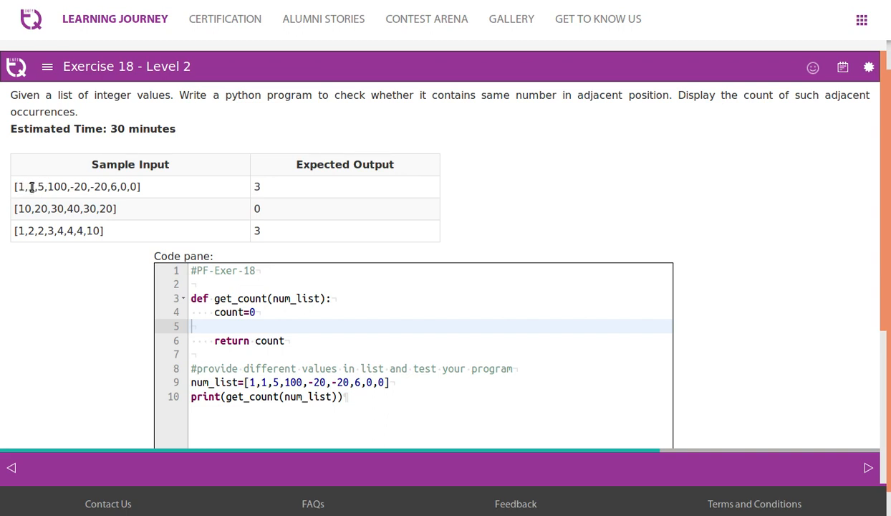
double_click(34, 186)
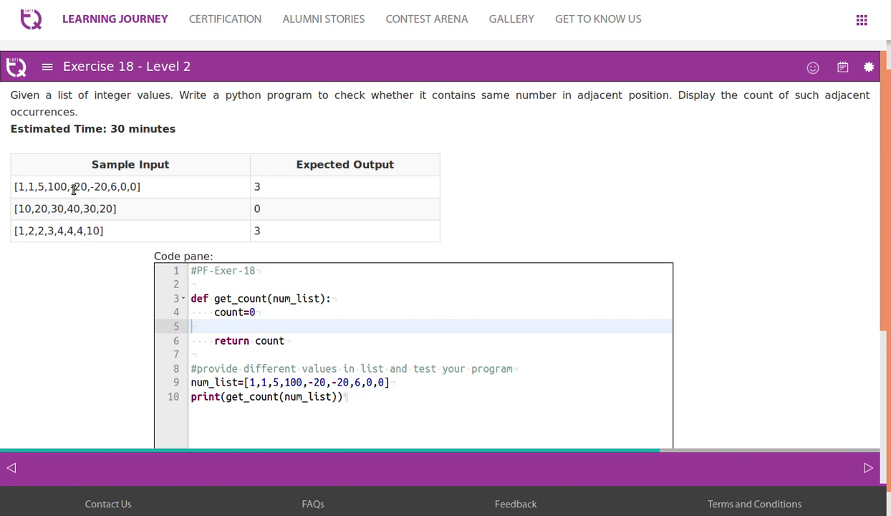
double_click(84, 186)
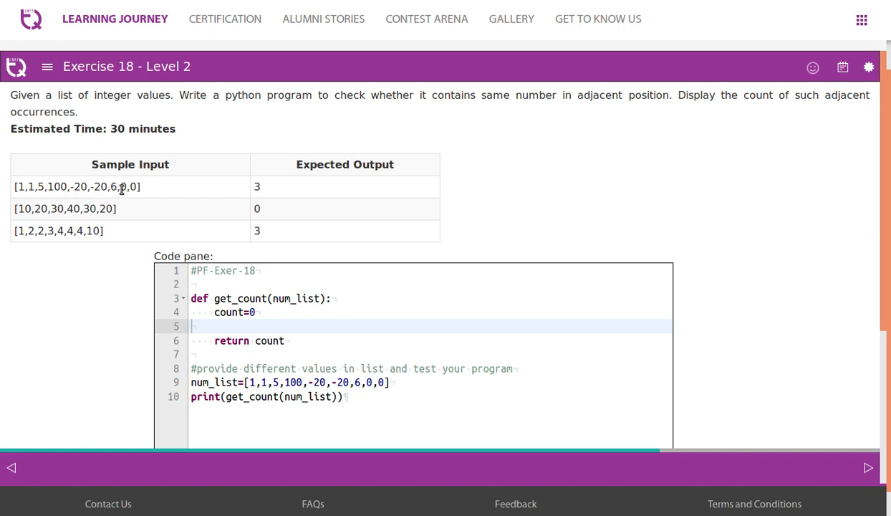
double_click(128, 187)
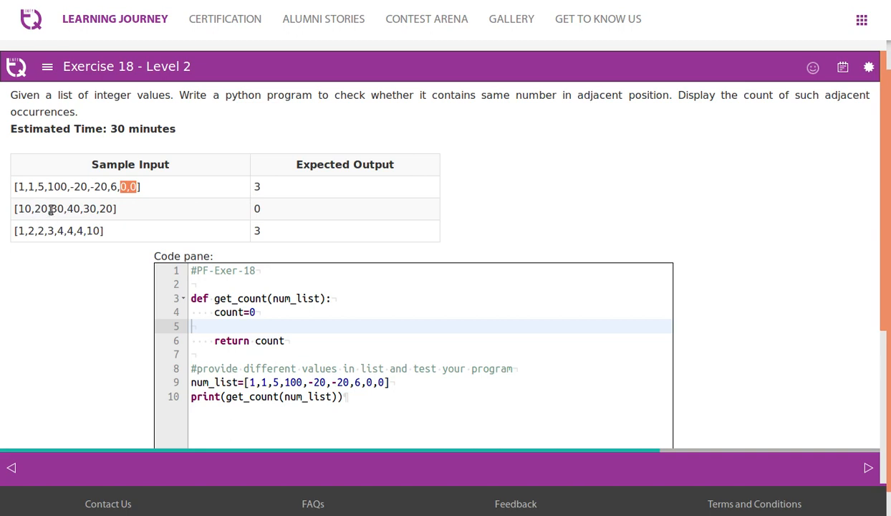
mouse_move(96, 209)
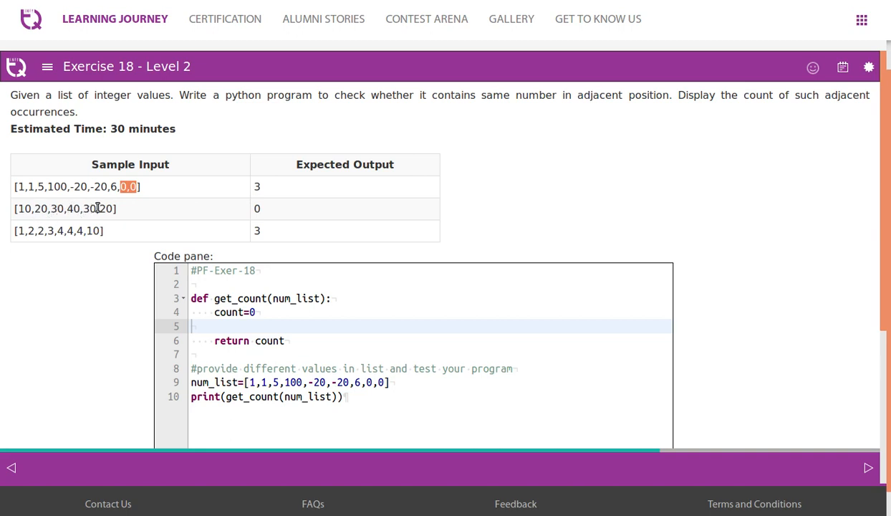
mouse_move(181, 222)
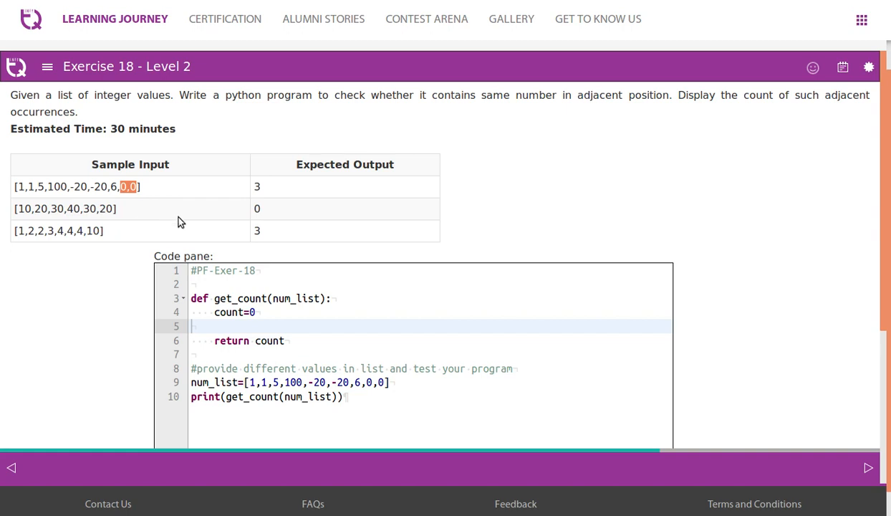
mouse_move(121, 245)
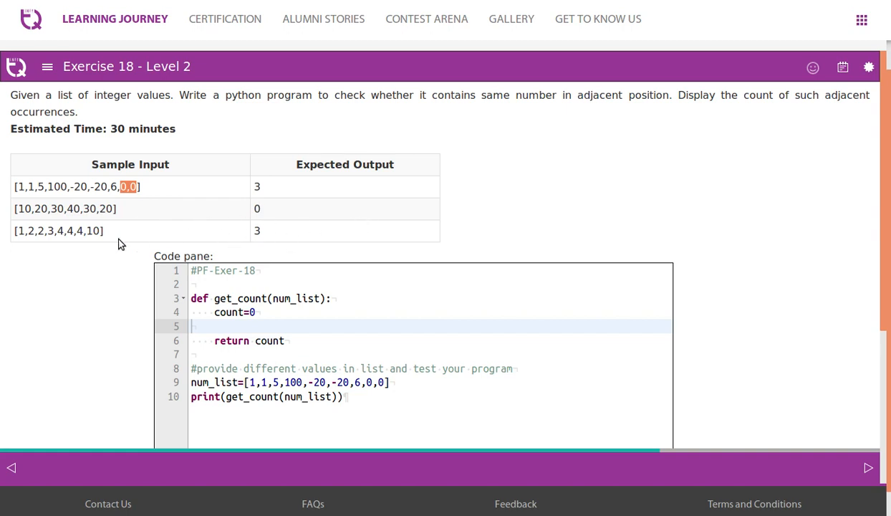
mouse_move(33, 235)
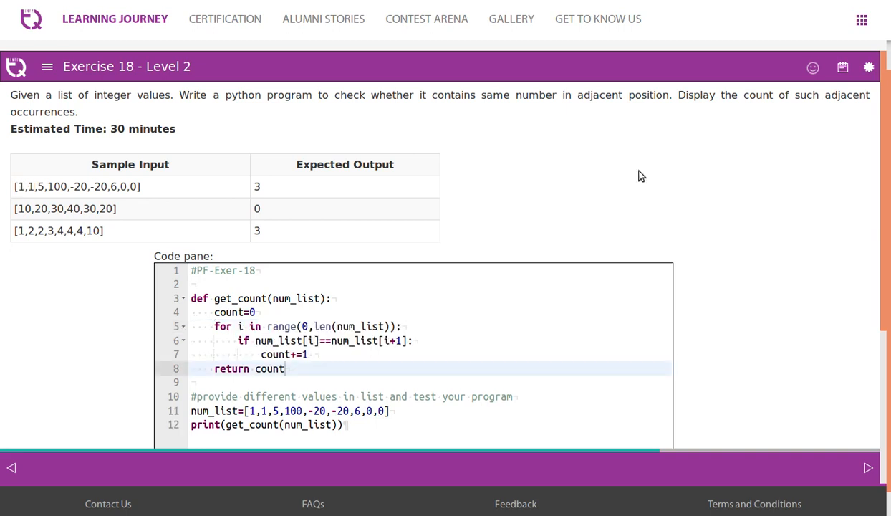
mouse_move(84, 205)
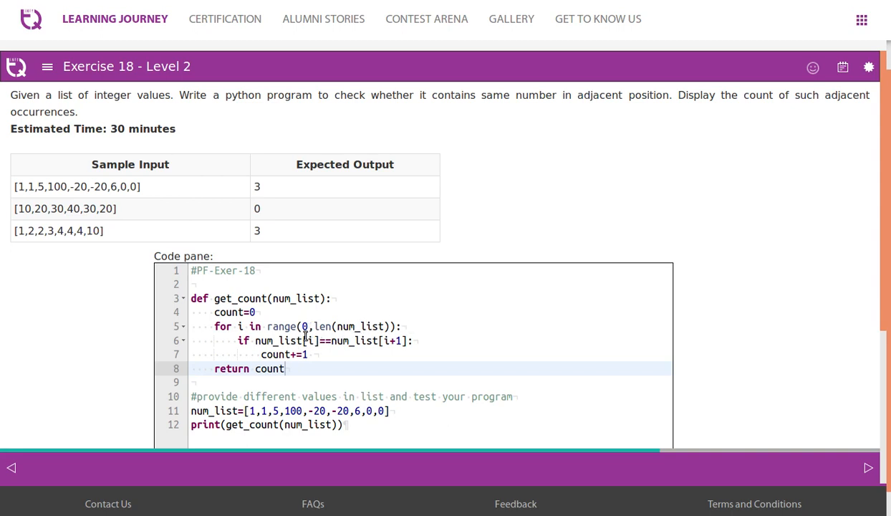
mouse_move(395, 338)
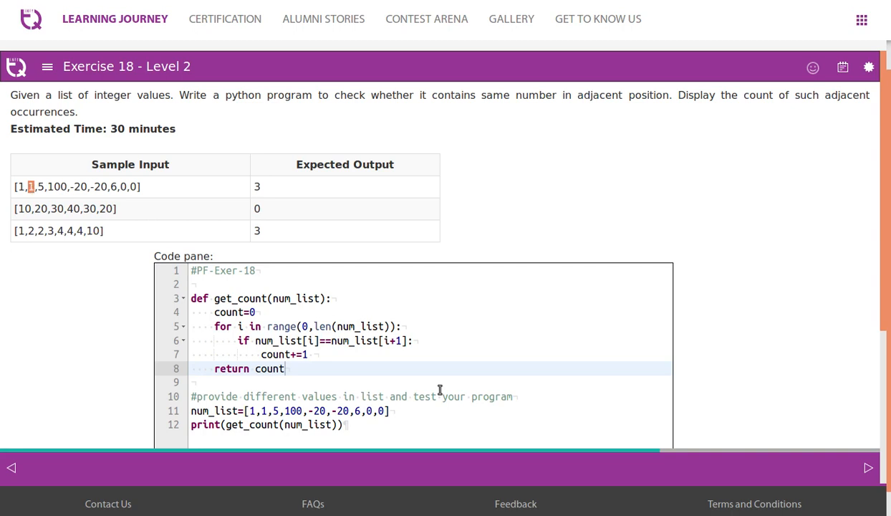
Step: Write a loop over range(0,len(num_list)) incrementing count when num_list[i] equals num_list[i+1]
click(319, 355)
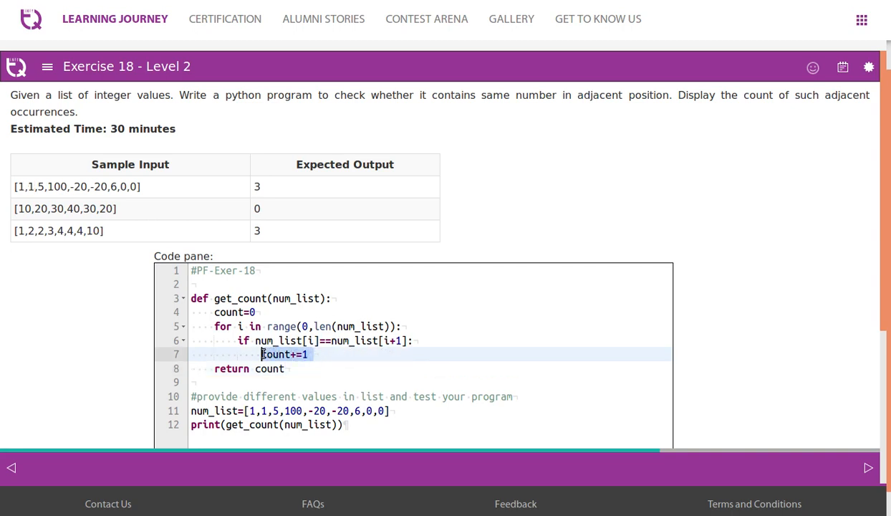
mouse_move(324, 331)
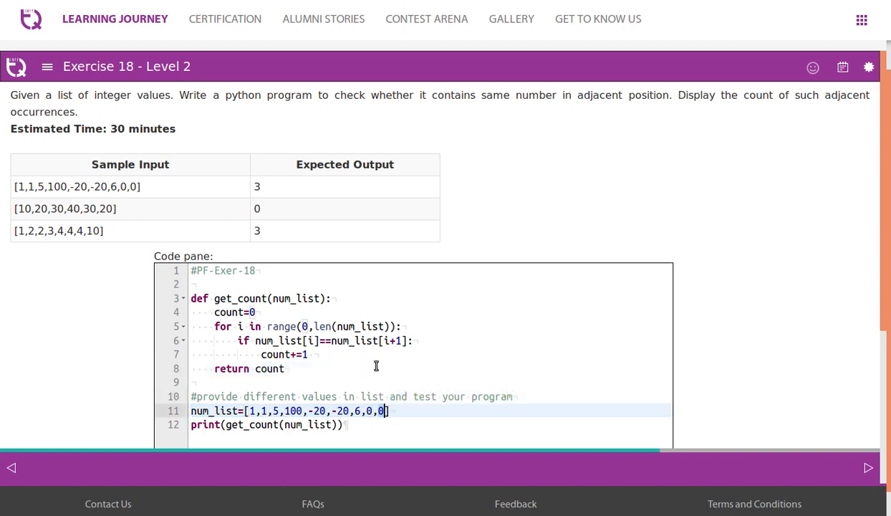
click(399, 341)
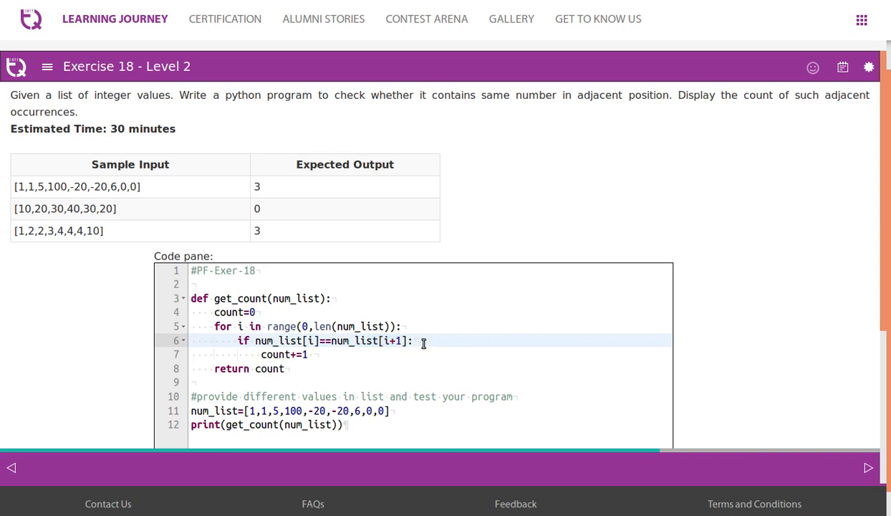
scroll(down, 3)
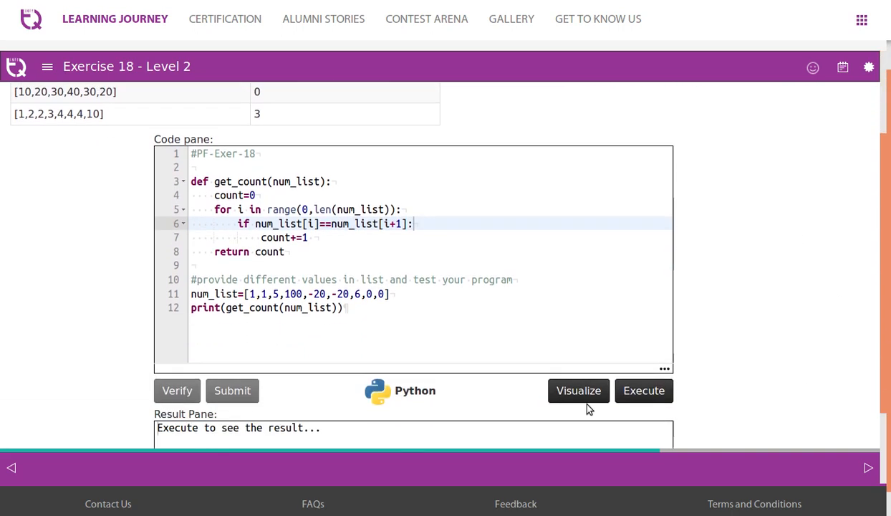
Step: Run get_count and view the IndexError: list index out of range traceback
click(643, 391)
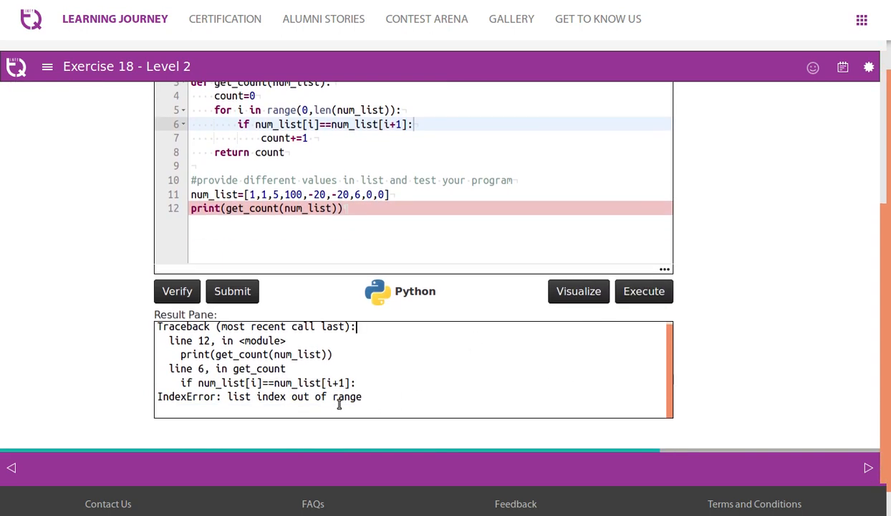
scroll(up, 3)
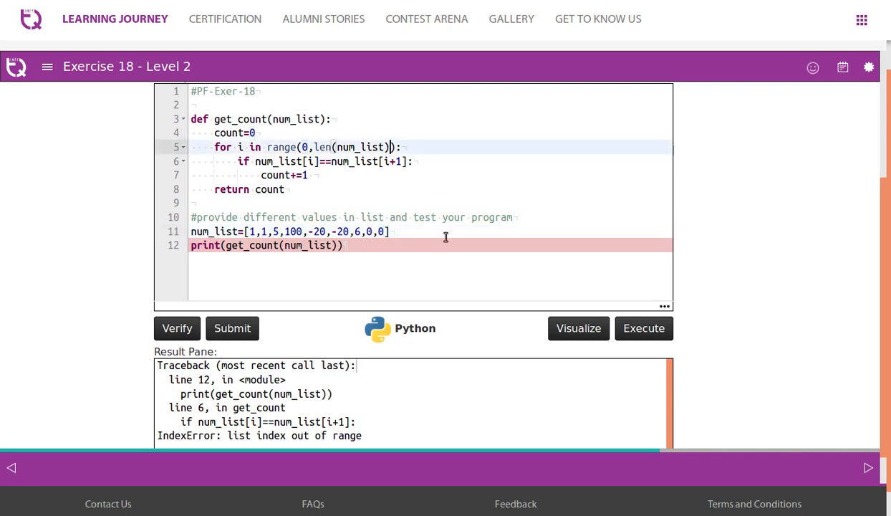
Step: Change the loop to range(0,len(num_list)-1) and shorten the test list to [1,1,5,100]
text(-1)
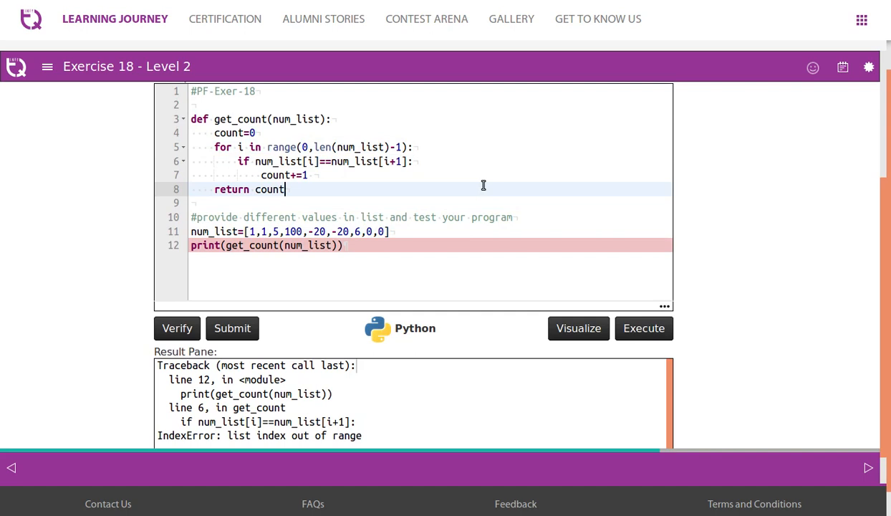
mouse_move(294, 245)
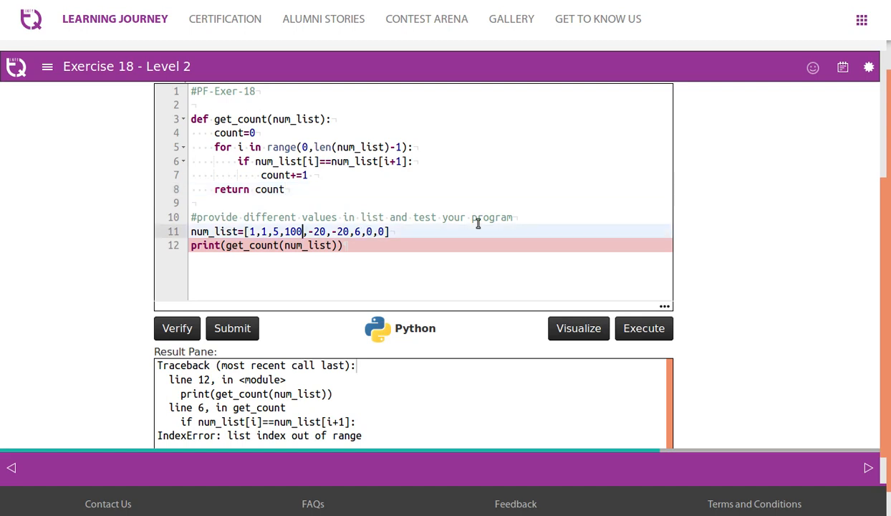
key(Backspace)
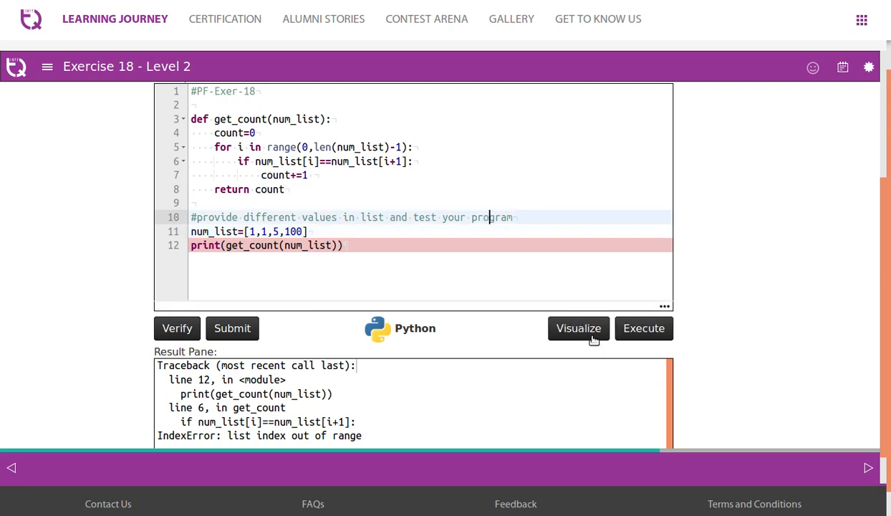
Step: Visualize get_count on [1,1,5,100], stepping into the loop until count becomes 1
click(578, 328)
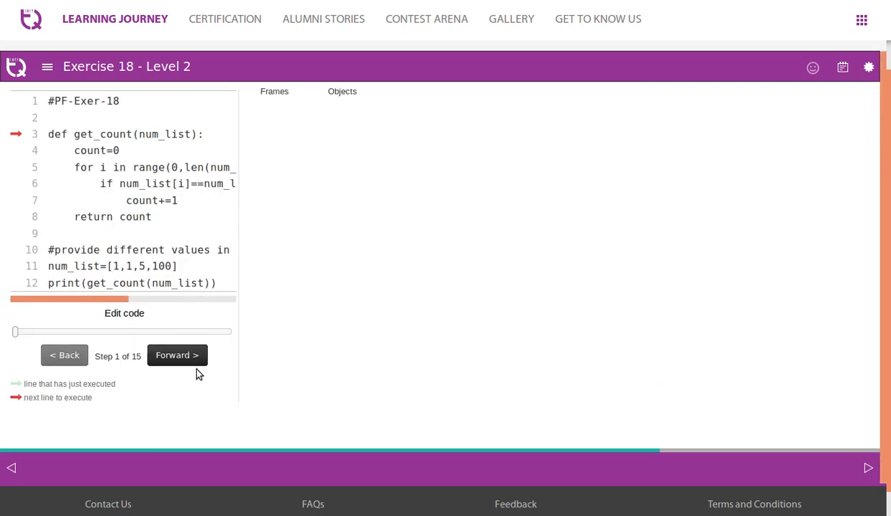
click(177, 355)
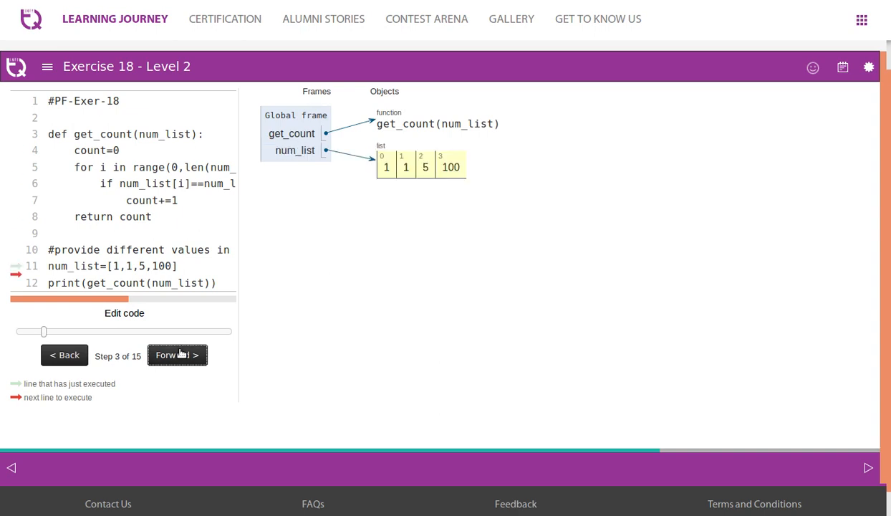
click(177, 355)
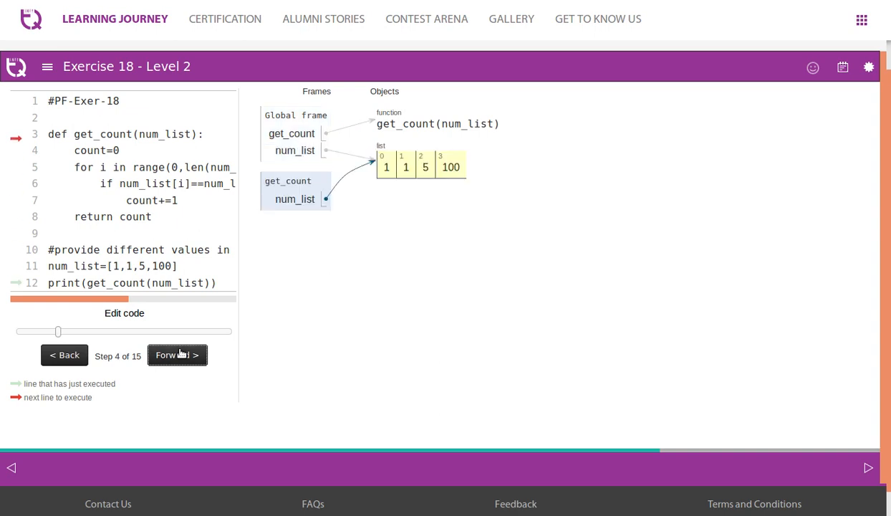
click(177, 355)
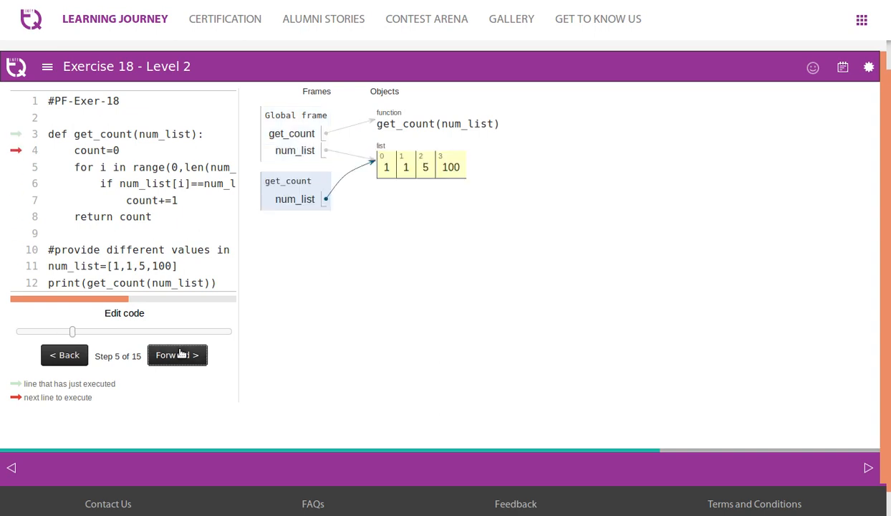
click(177, 355)
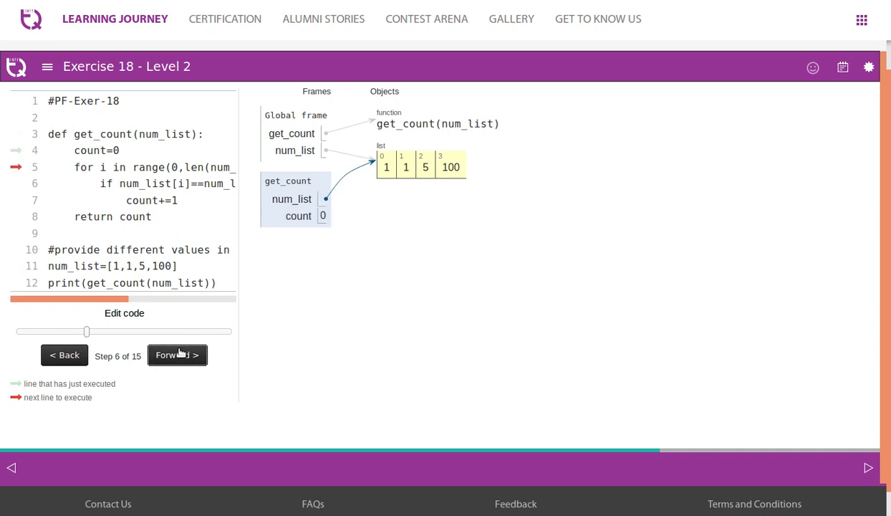
mouse_move(440, 183)
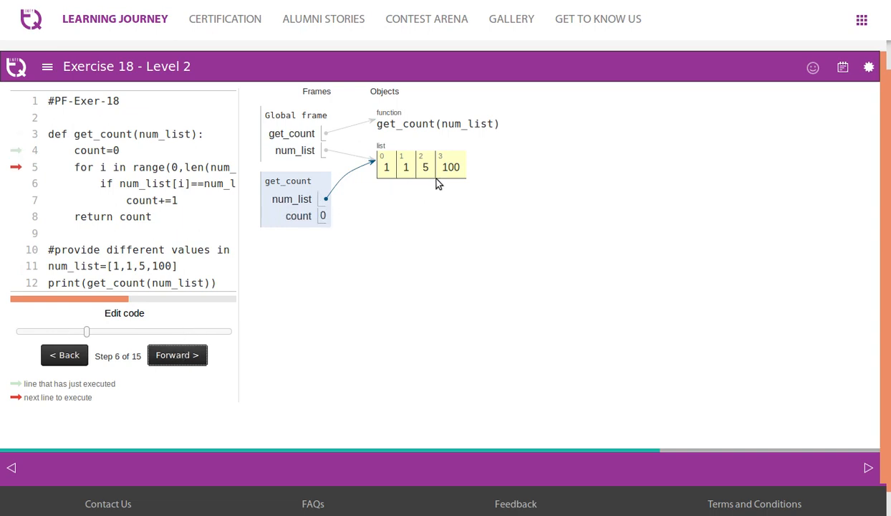
mouse_move(177, 355)
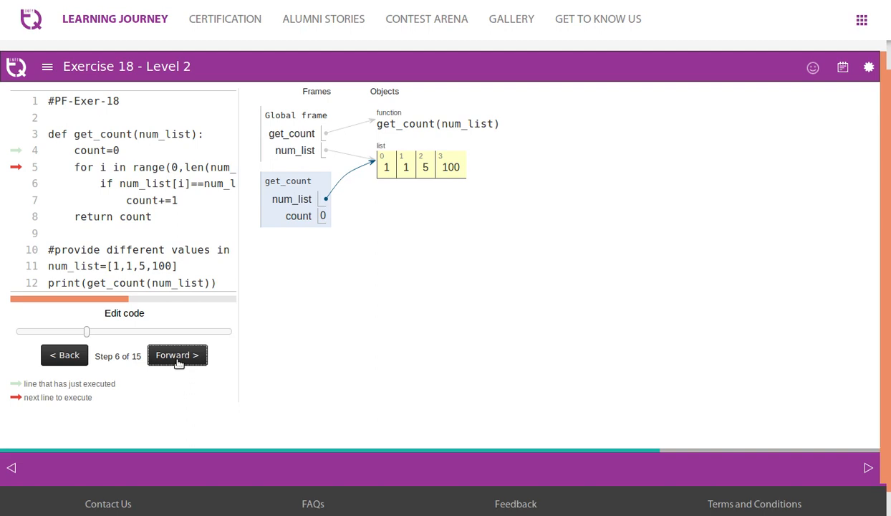
mouse_move(158, 338)
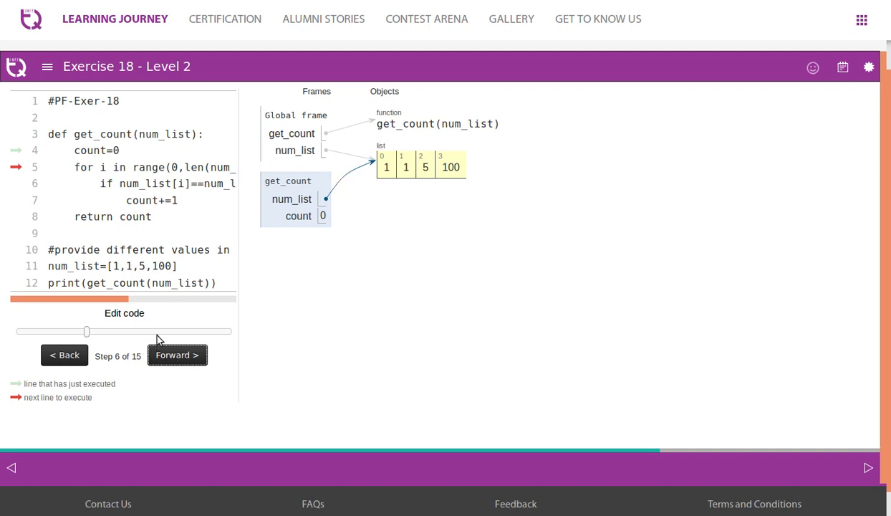
mouse_move(434, 174)
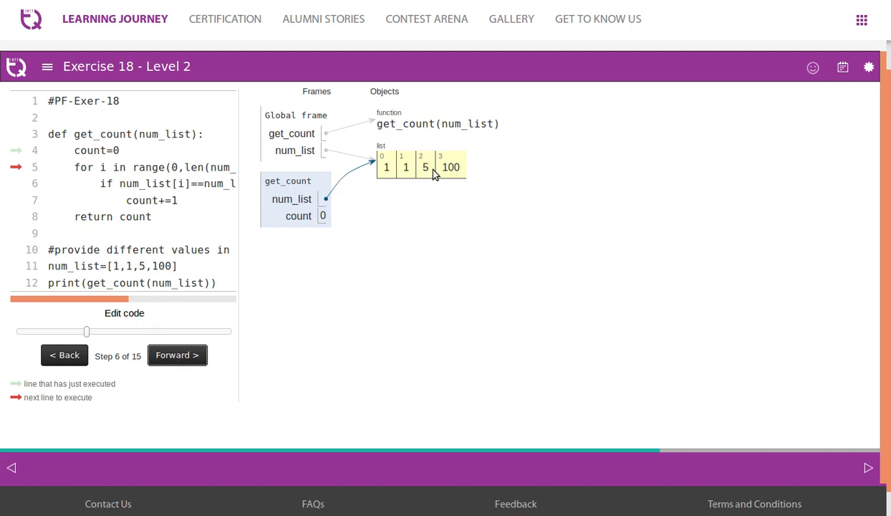
mouse_move(199, 222)
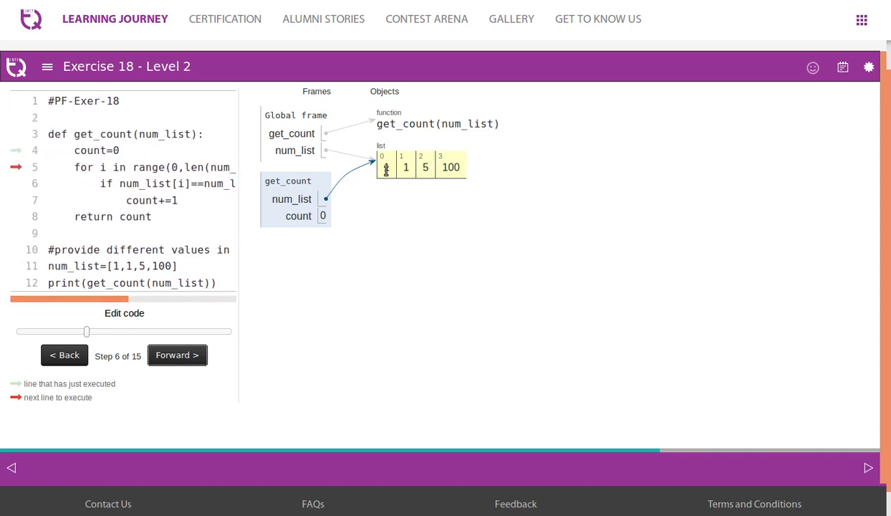
click(177, 355)
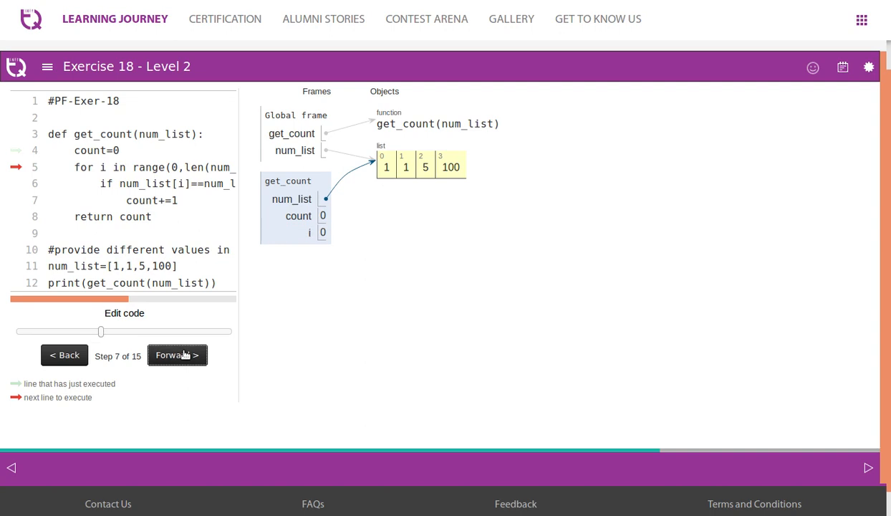
click(177, 355)
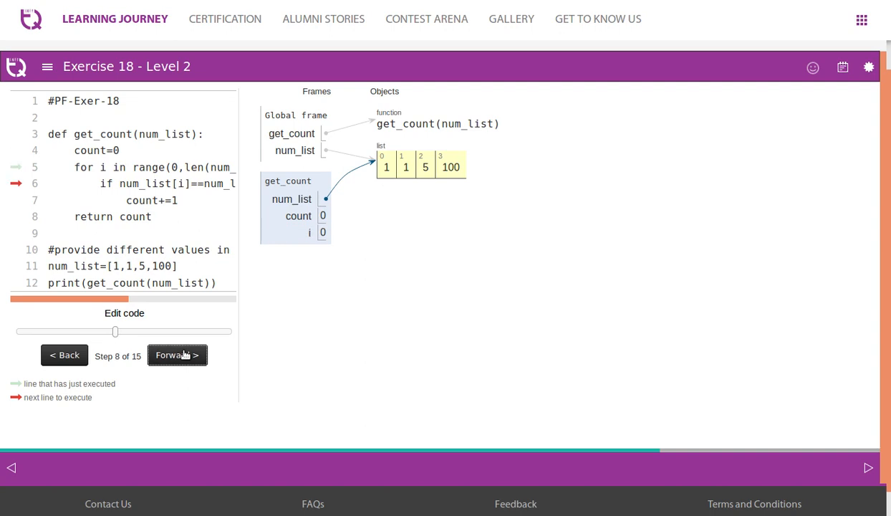
click(177, 355)
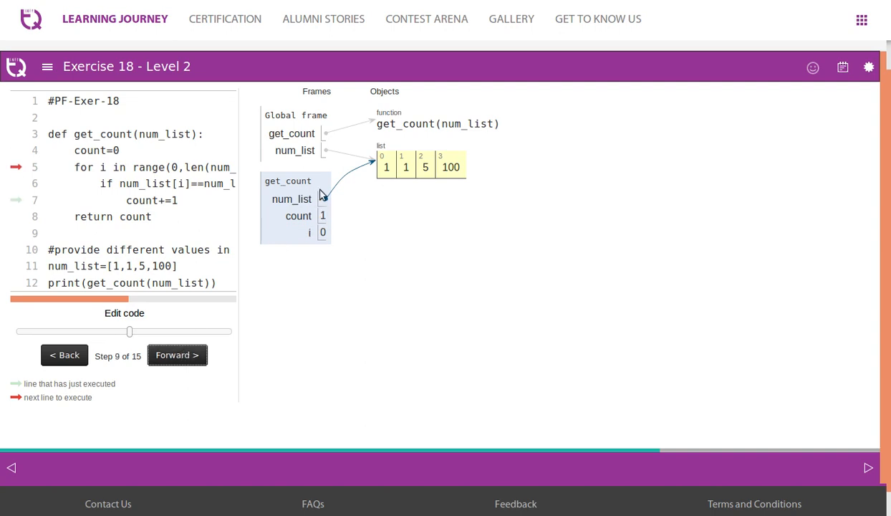
mouse_move(394, 156)
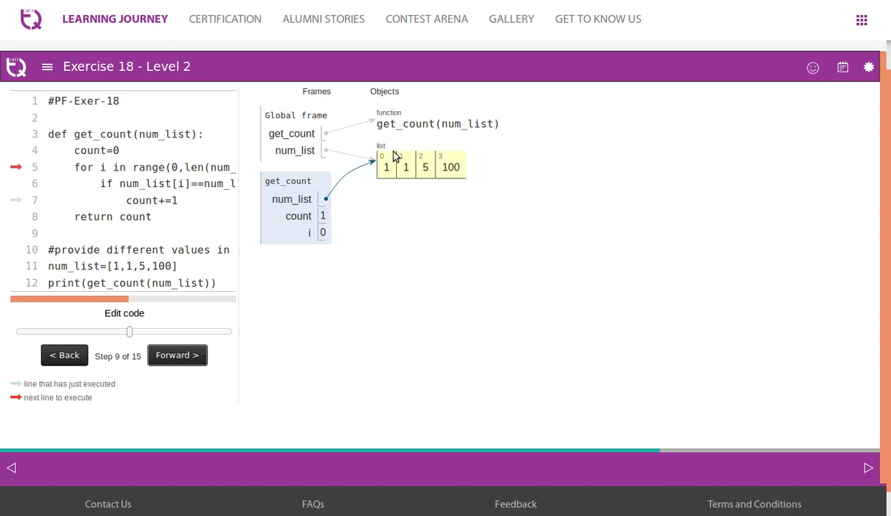
mouse_move(293, 351)
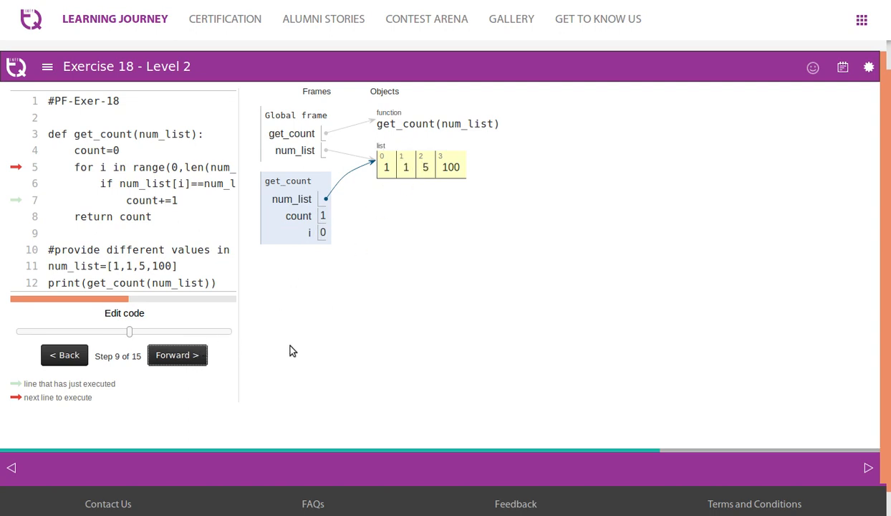
mouse_move(298, 237)
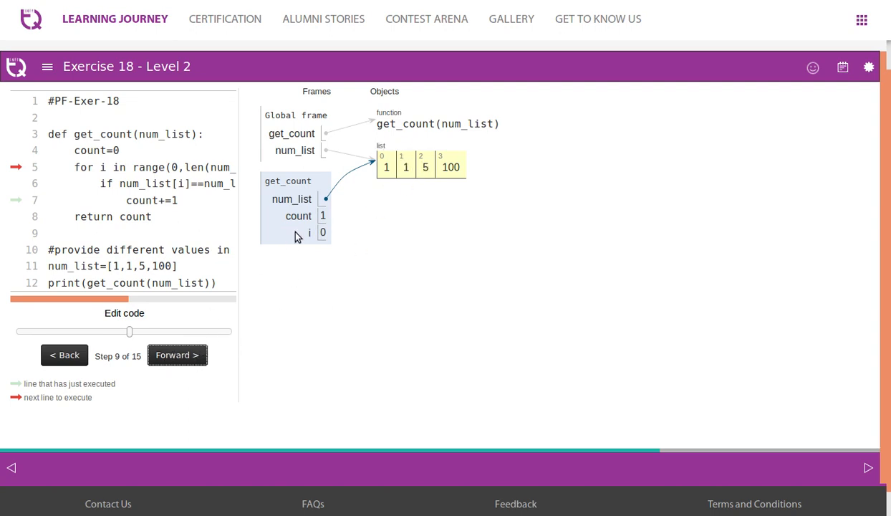
Step: Continue stepping the trace as i advances through 1 and 2 to the end
click(176, 355)
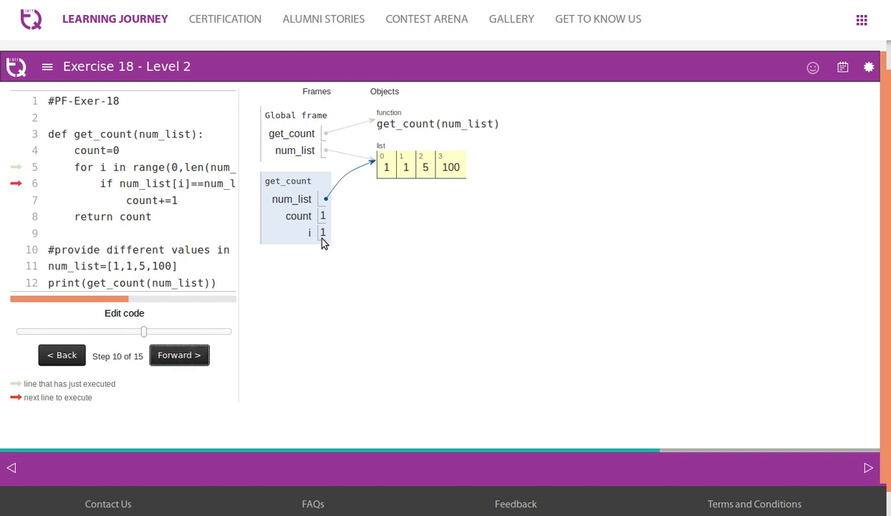
mouse_move(426, 169)
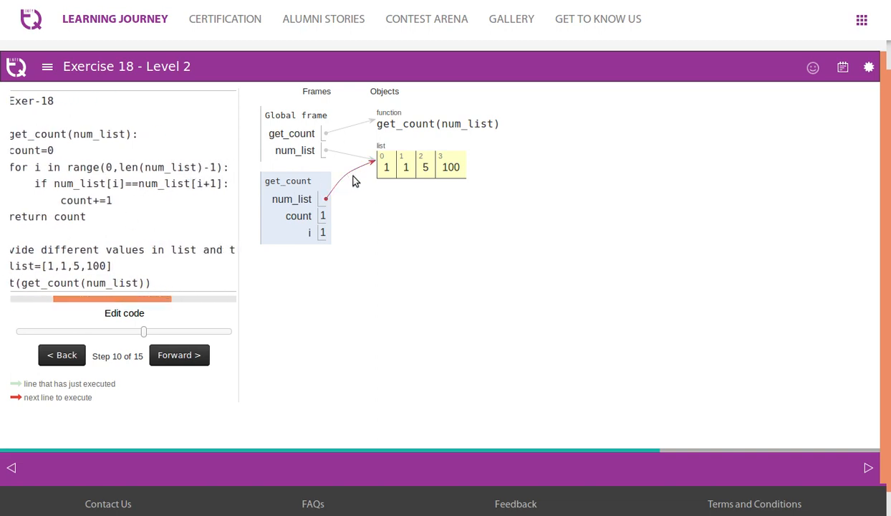
mouse_move(128, 337)
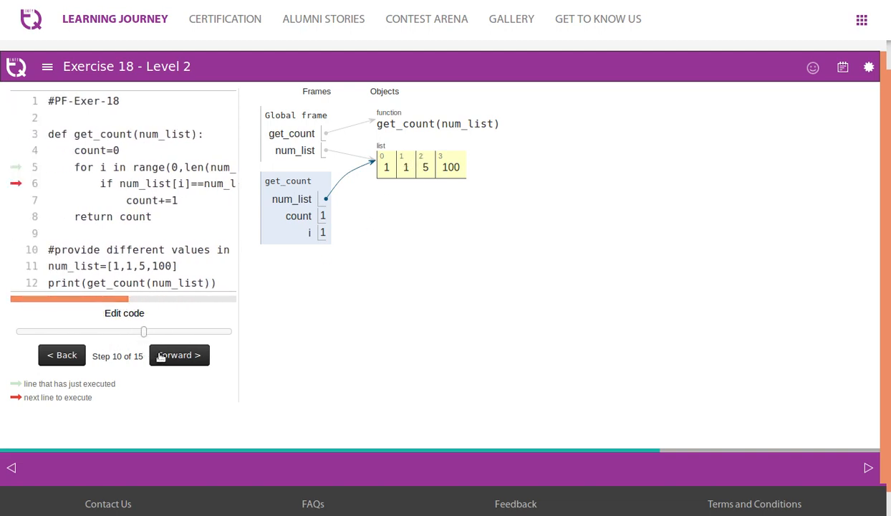
click(178, 354)
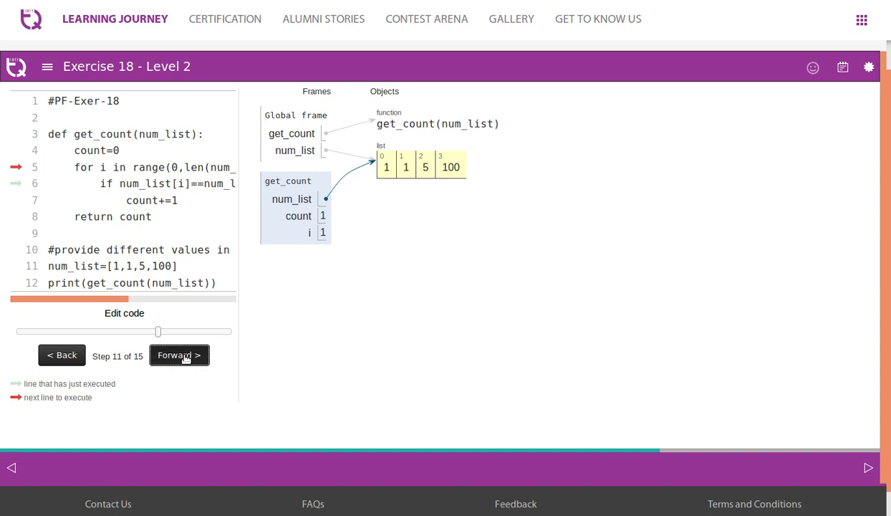
click(178, 355)
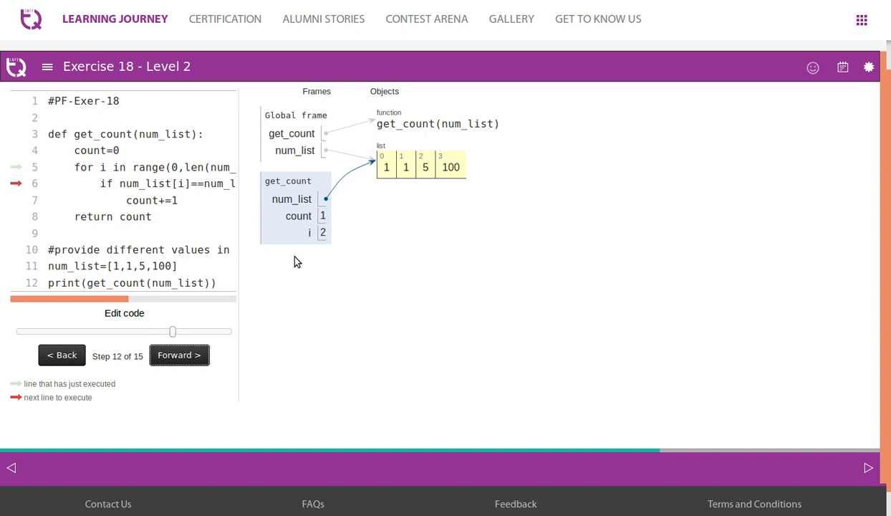
mouse_move(135, 189)
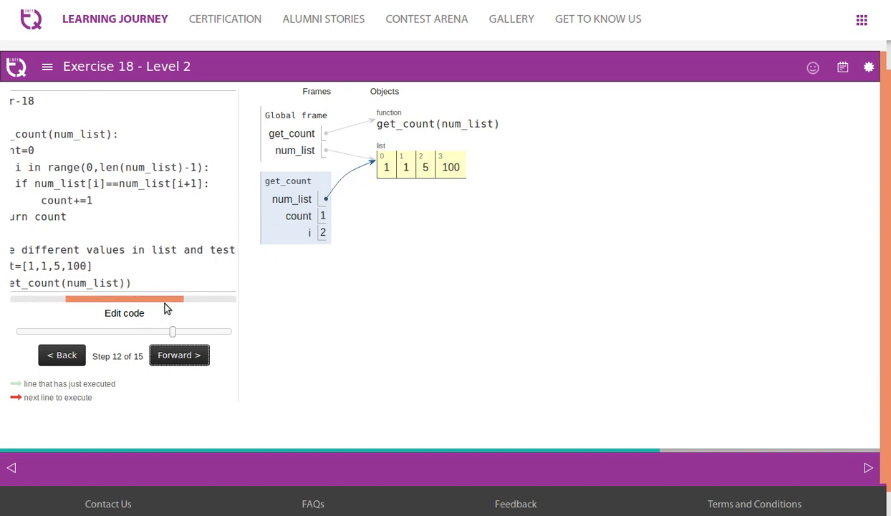
click(179, 355)
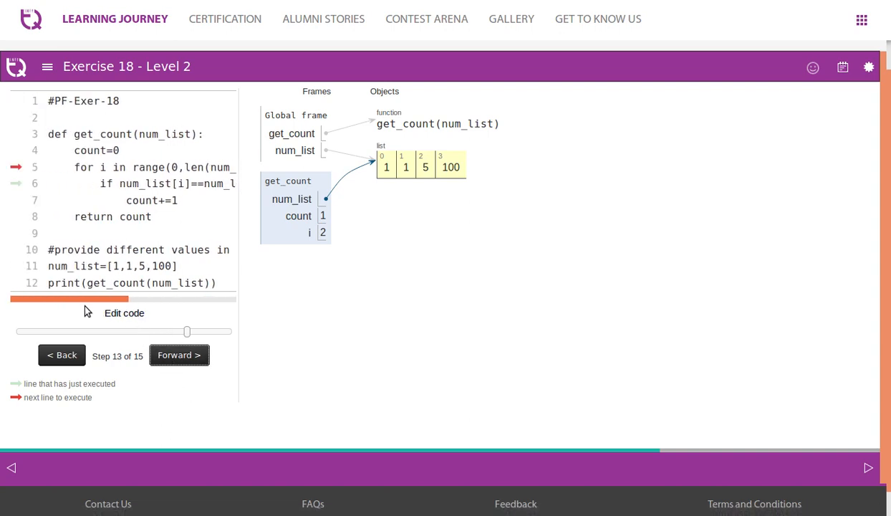
click(178, 355)
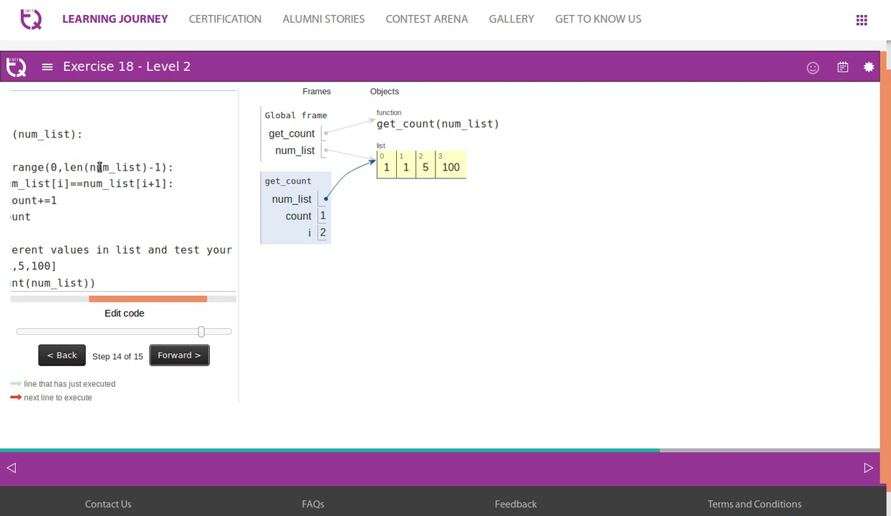
mouse_move(100, 170)
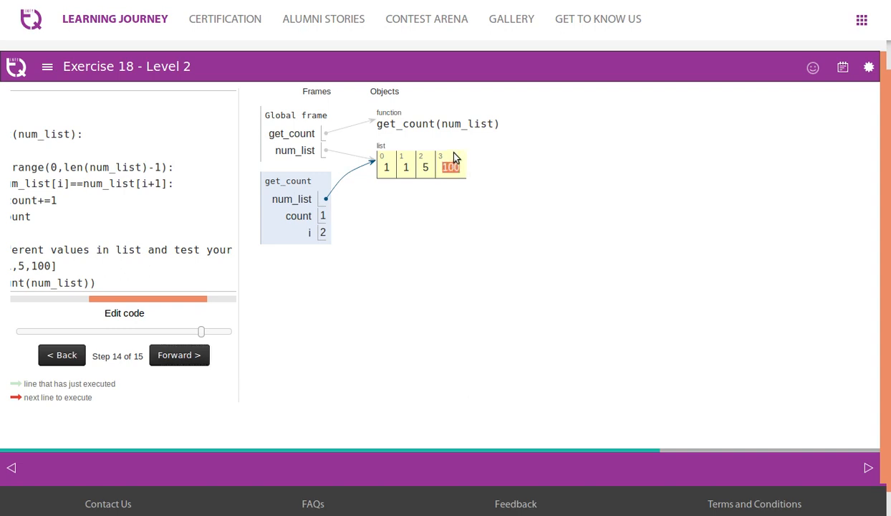
mouse_move(492, 172)
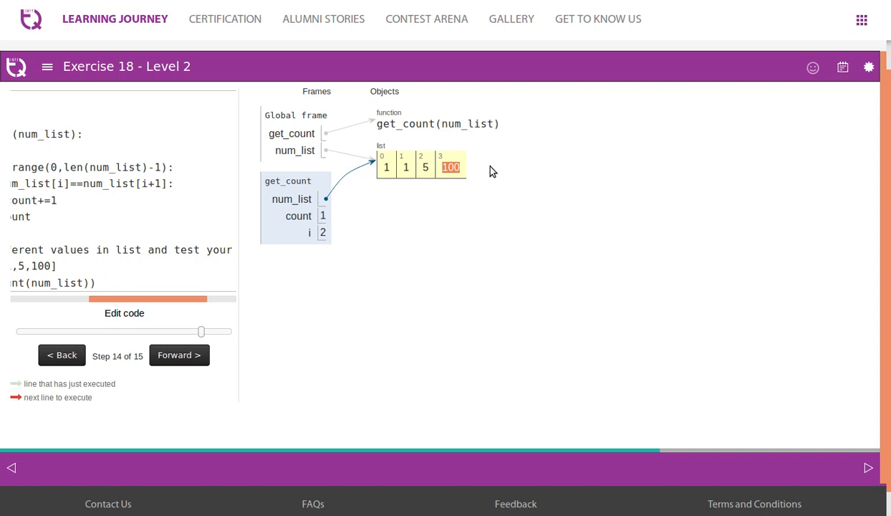
Step: Return to the code and verify it, passing all 6 test cases
click(124, 313)
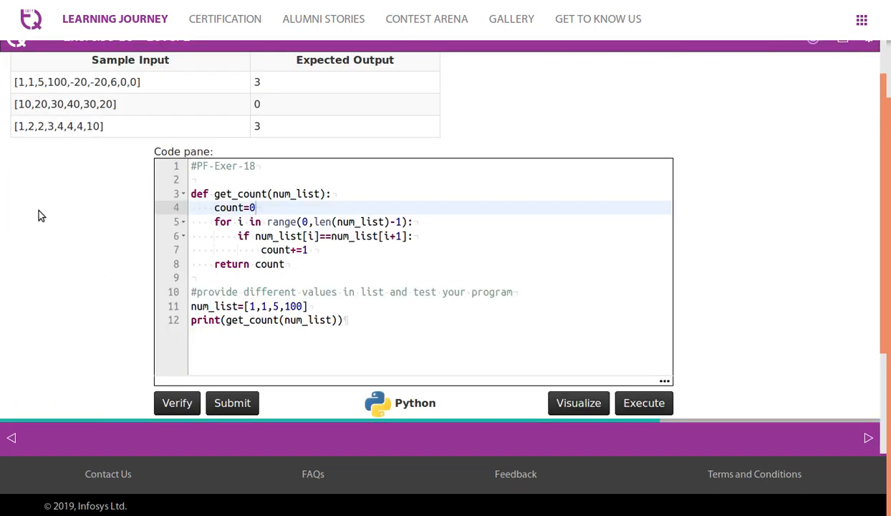
click(177, 402)
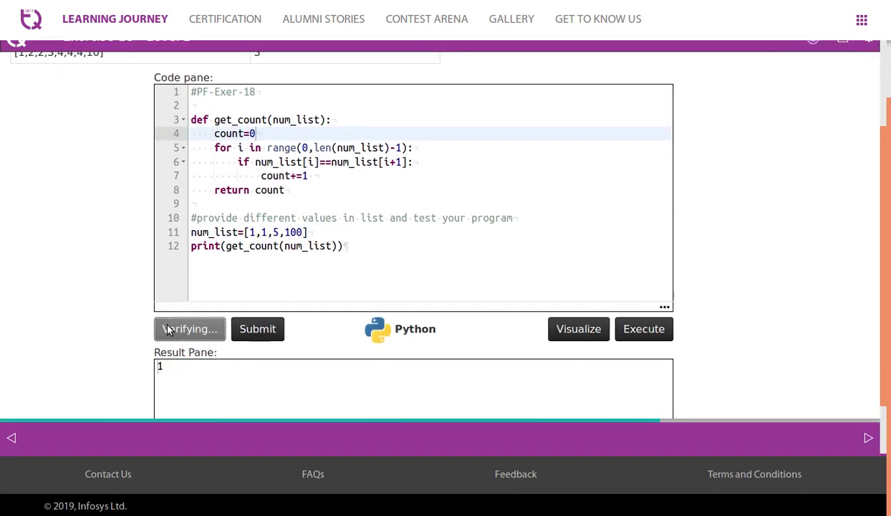
click(189, 329)
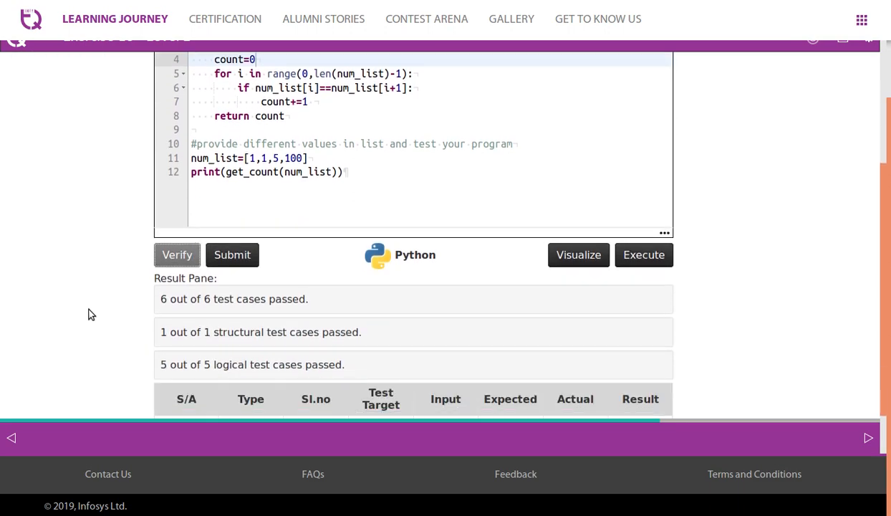